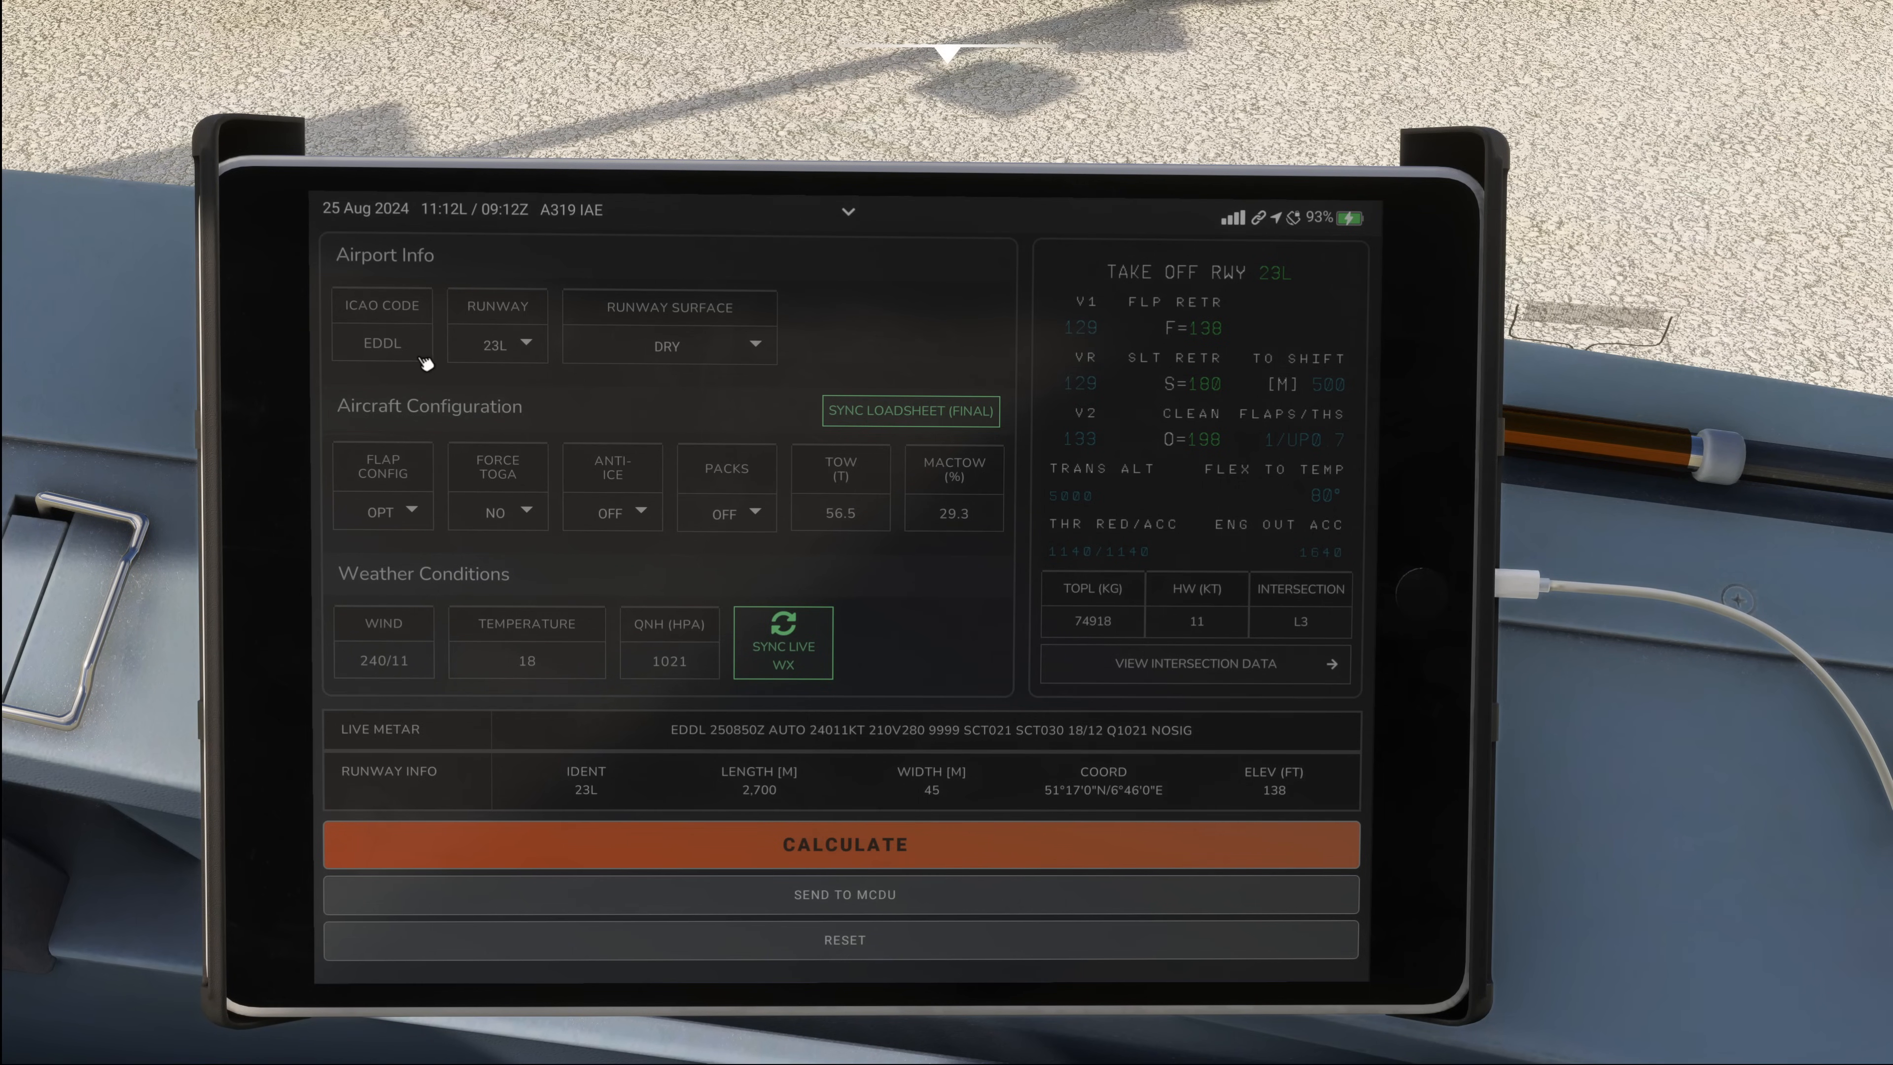
mouse_move(1280, 627)
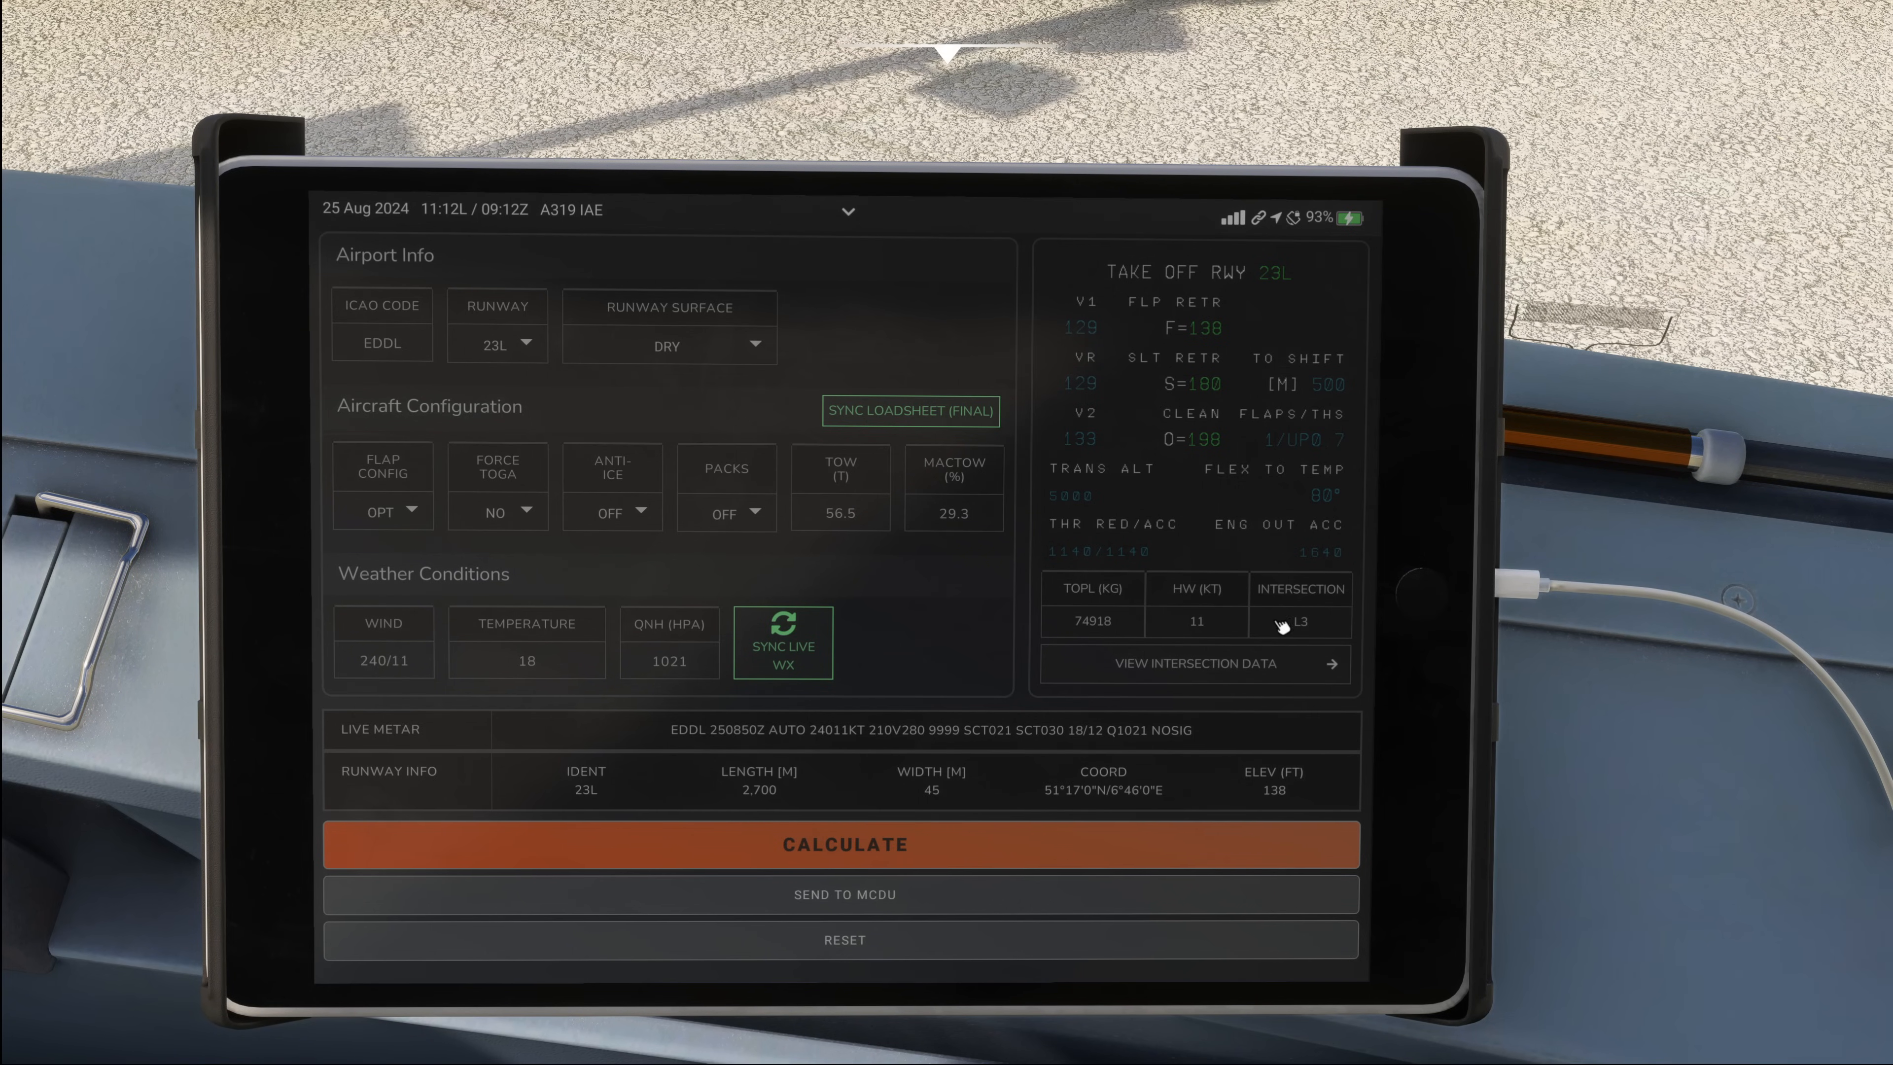
Review intersection L3 TORA in the runway intersection list, then select full length (F/L) as takeoff position.
click(1193, 663)
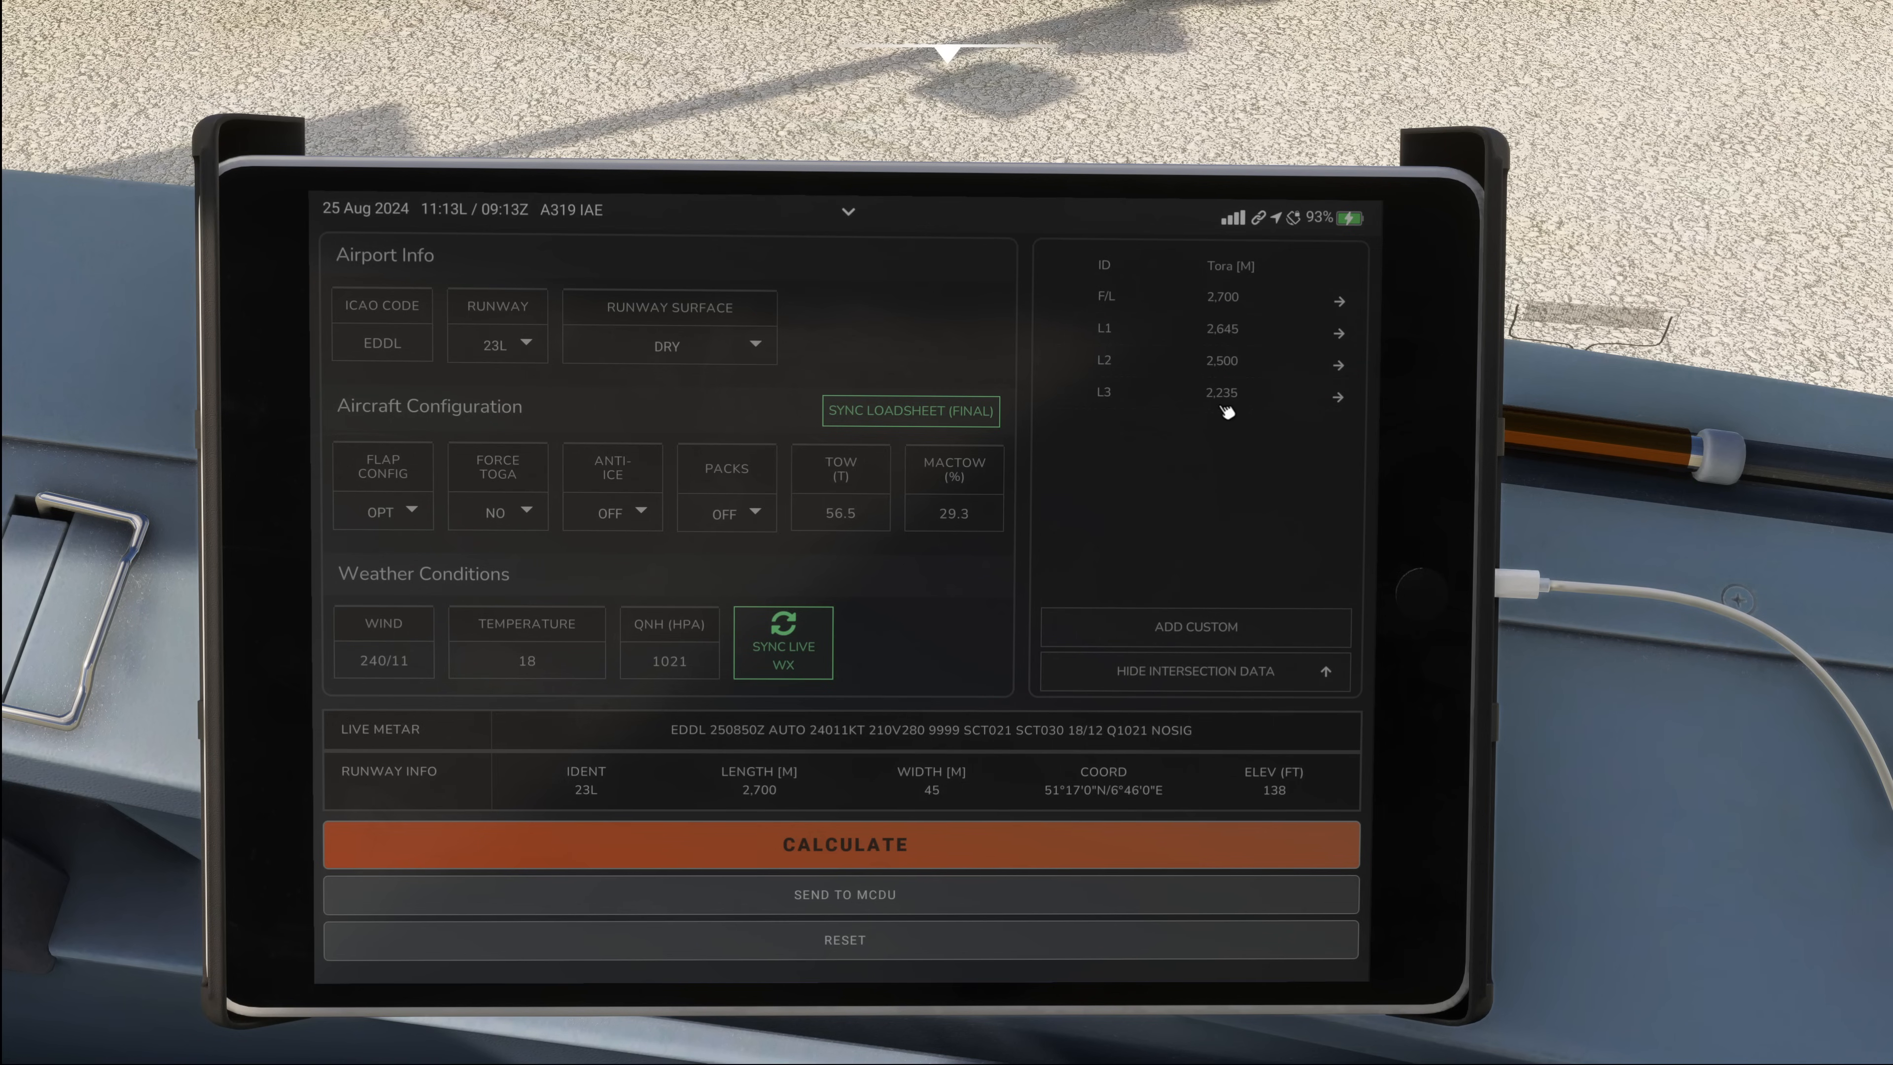
mouse_move(1234, 405)
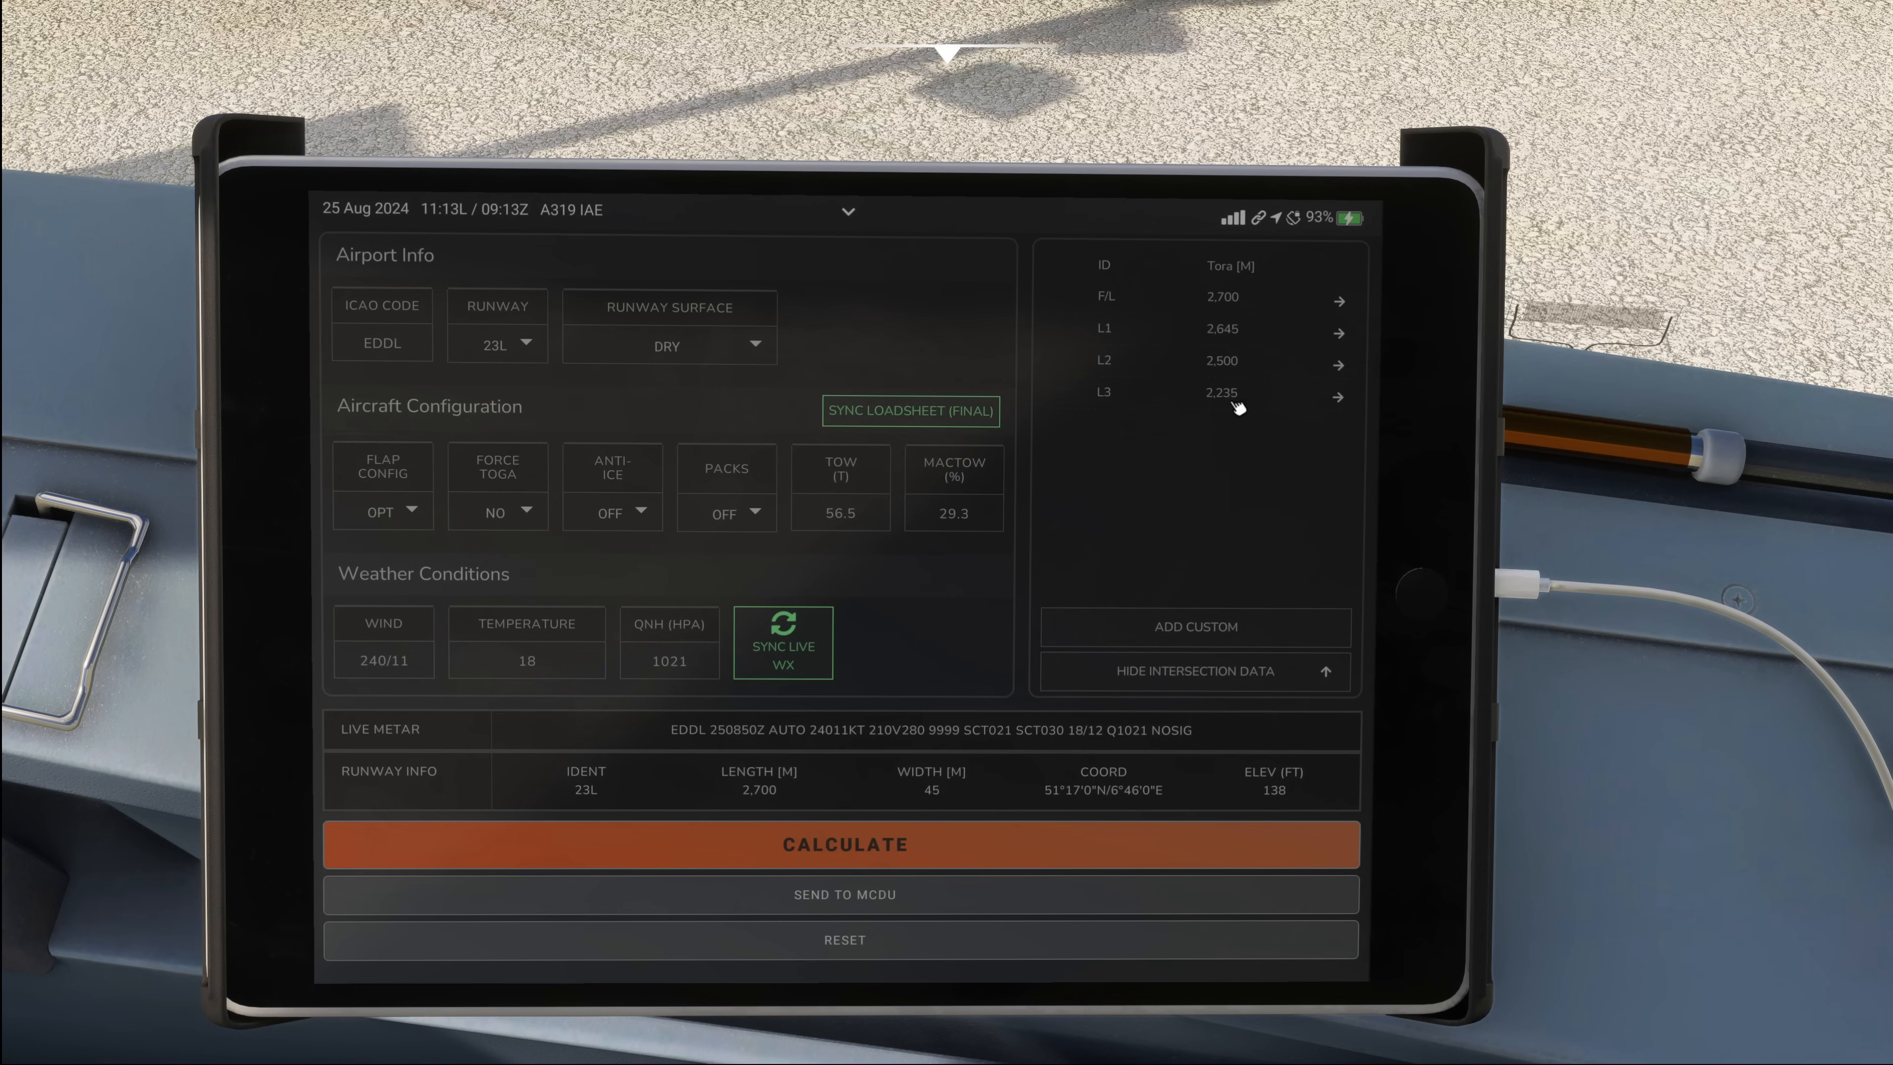
mouse_move(1247, 407)
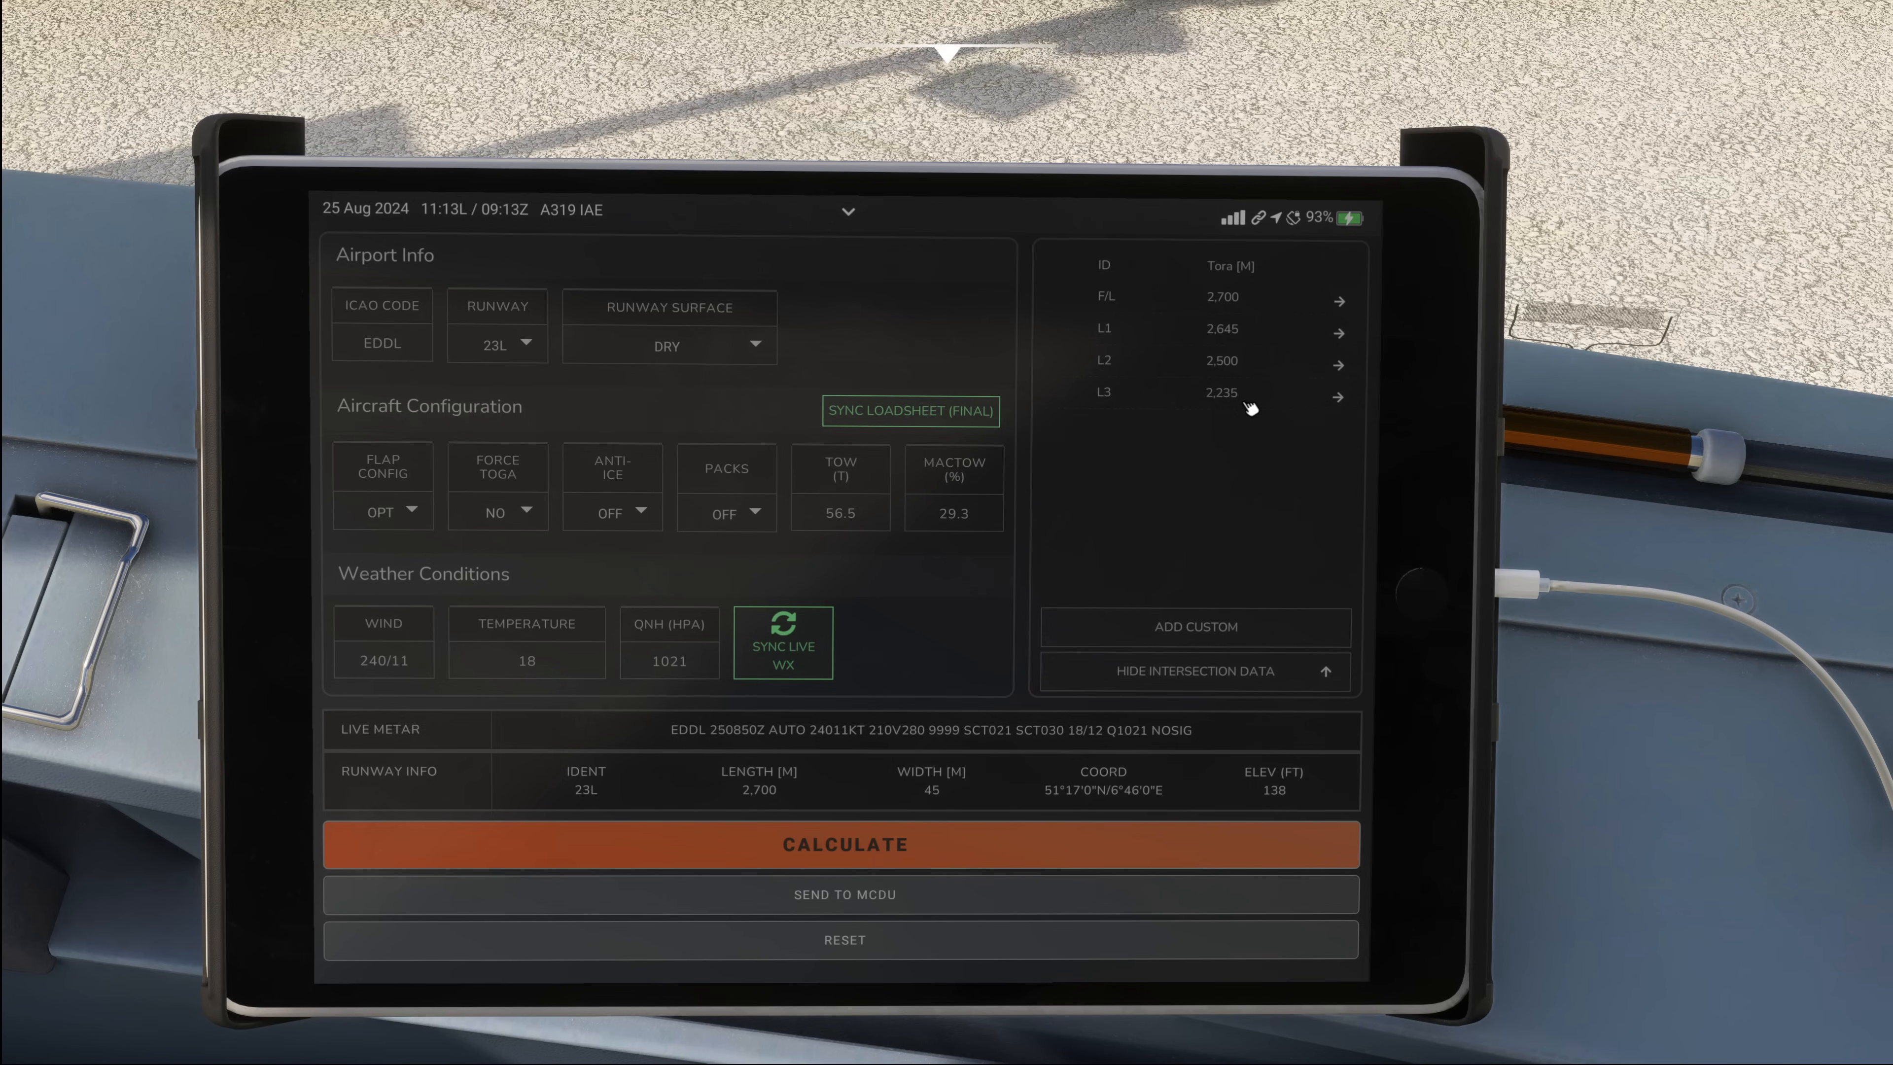
mouse_move(1234, 329)
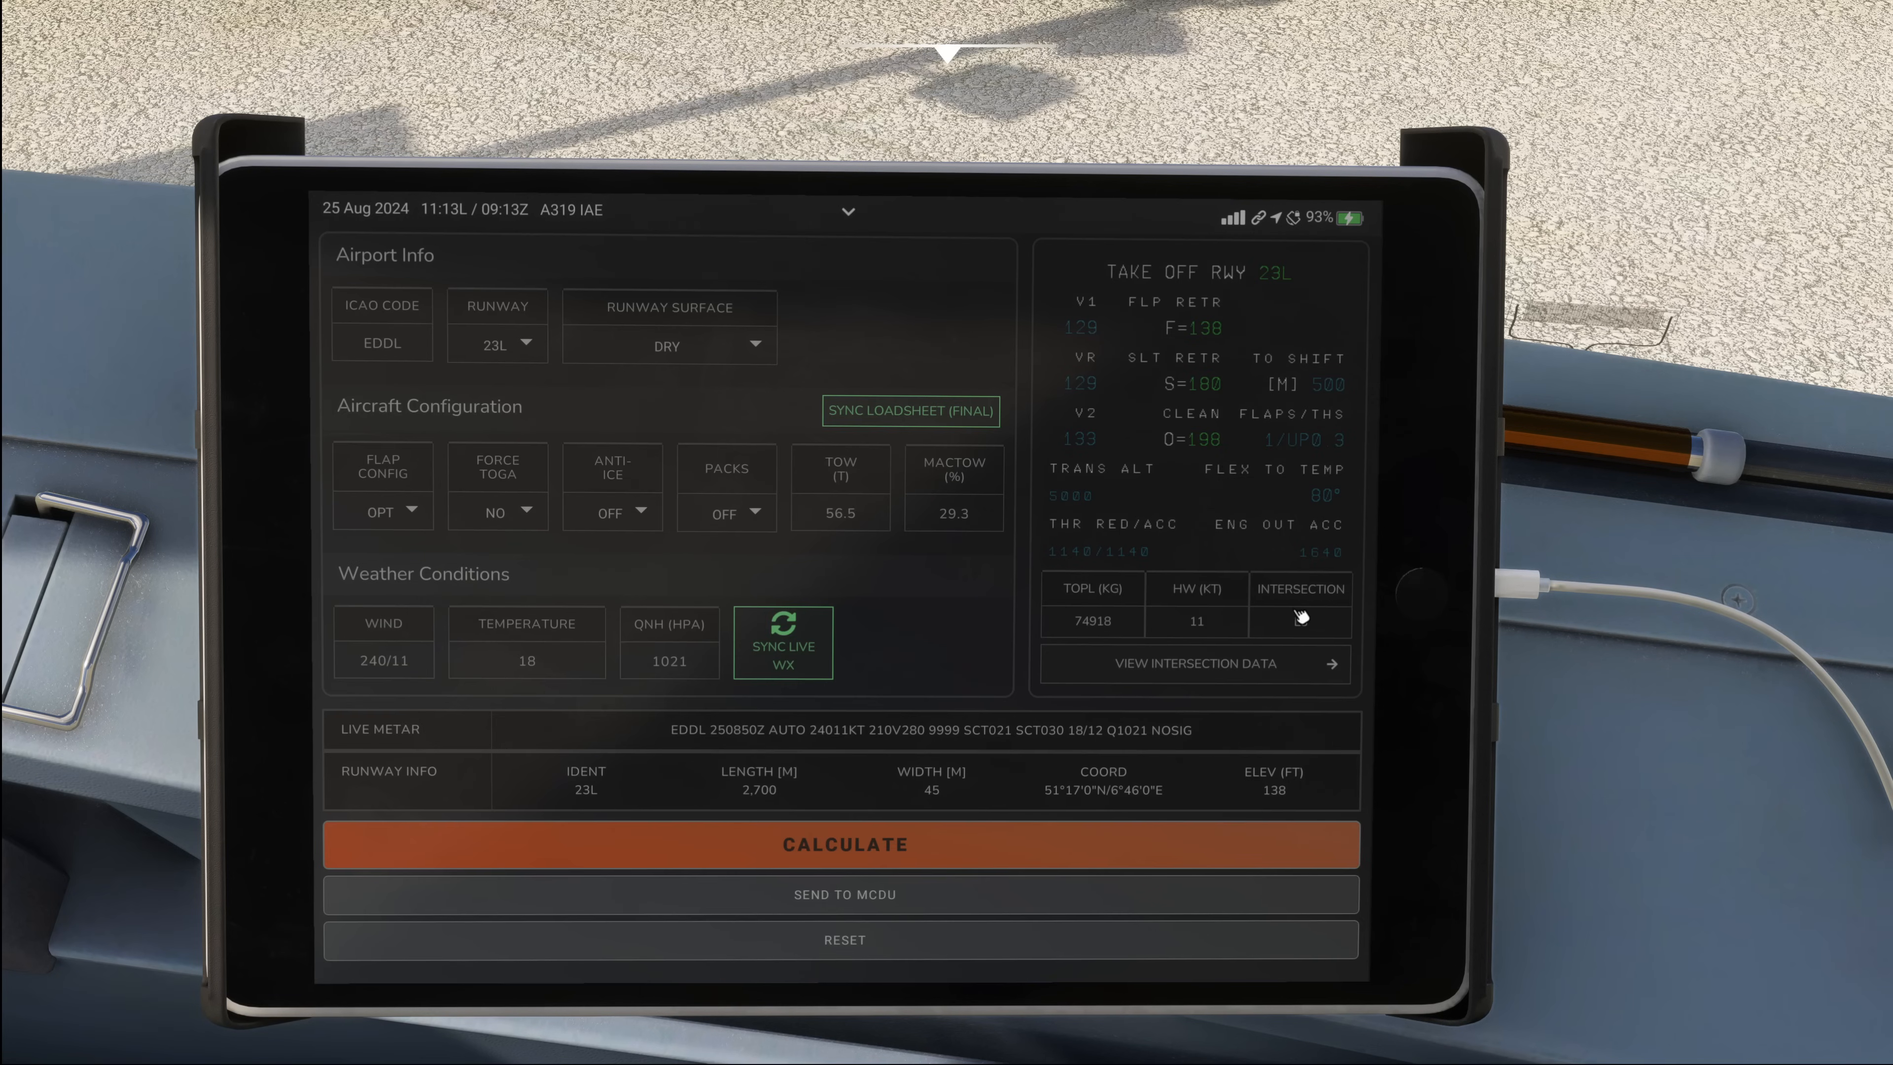
click(1299, 620)
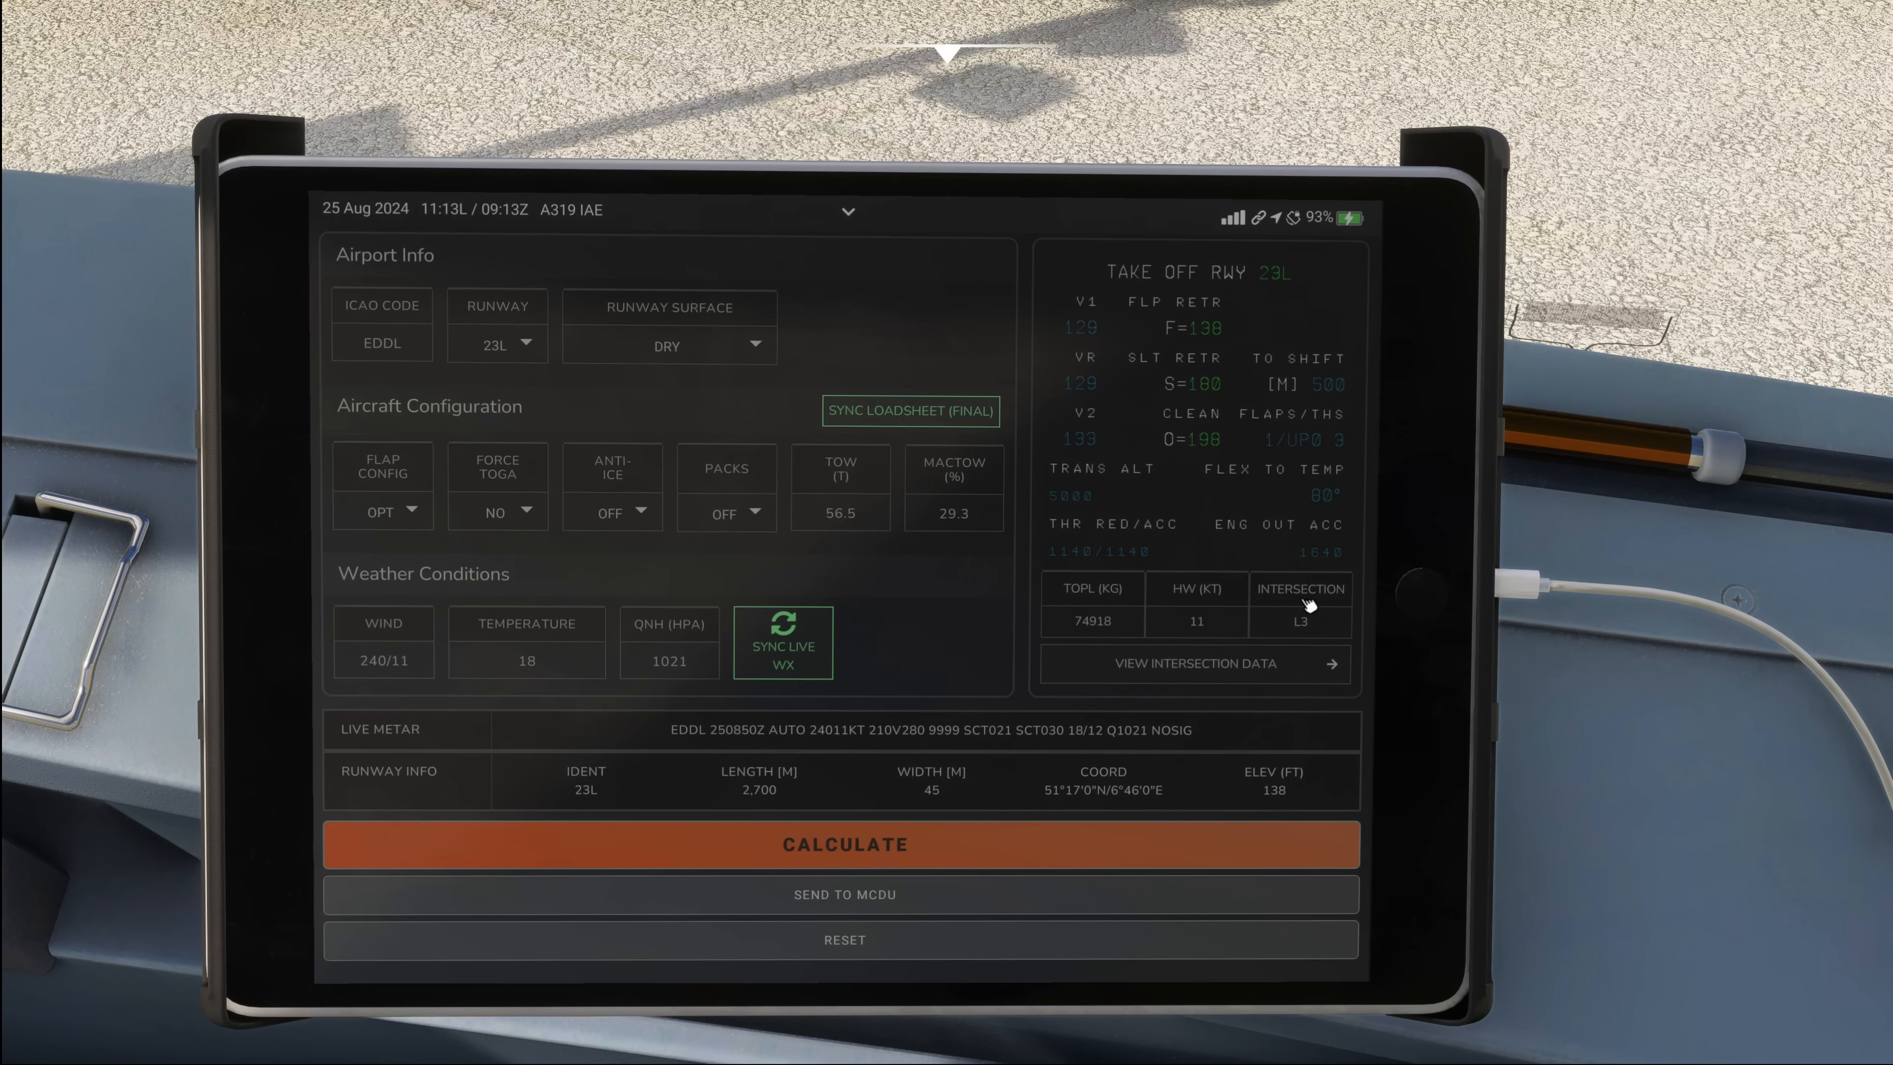
mouse_move(1102, 323)
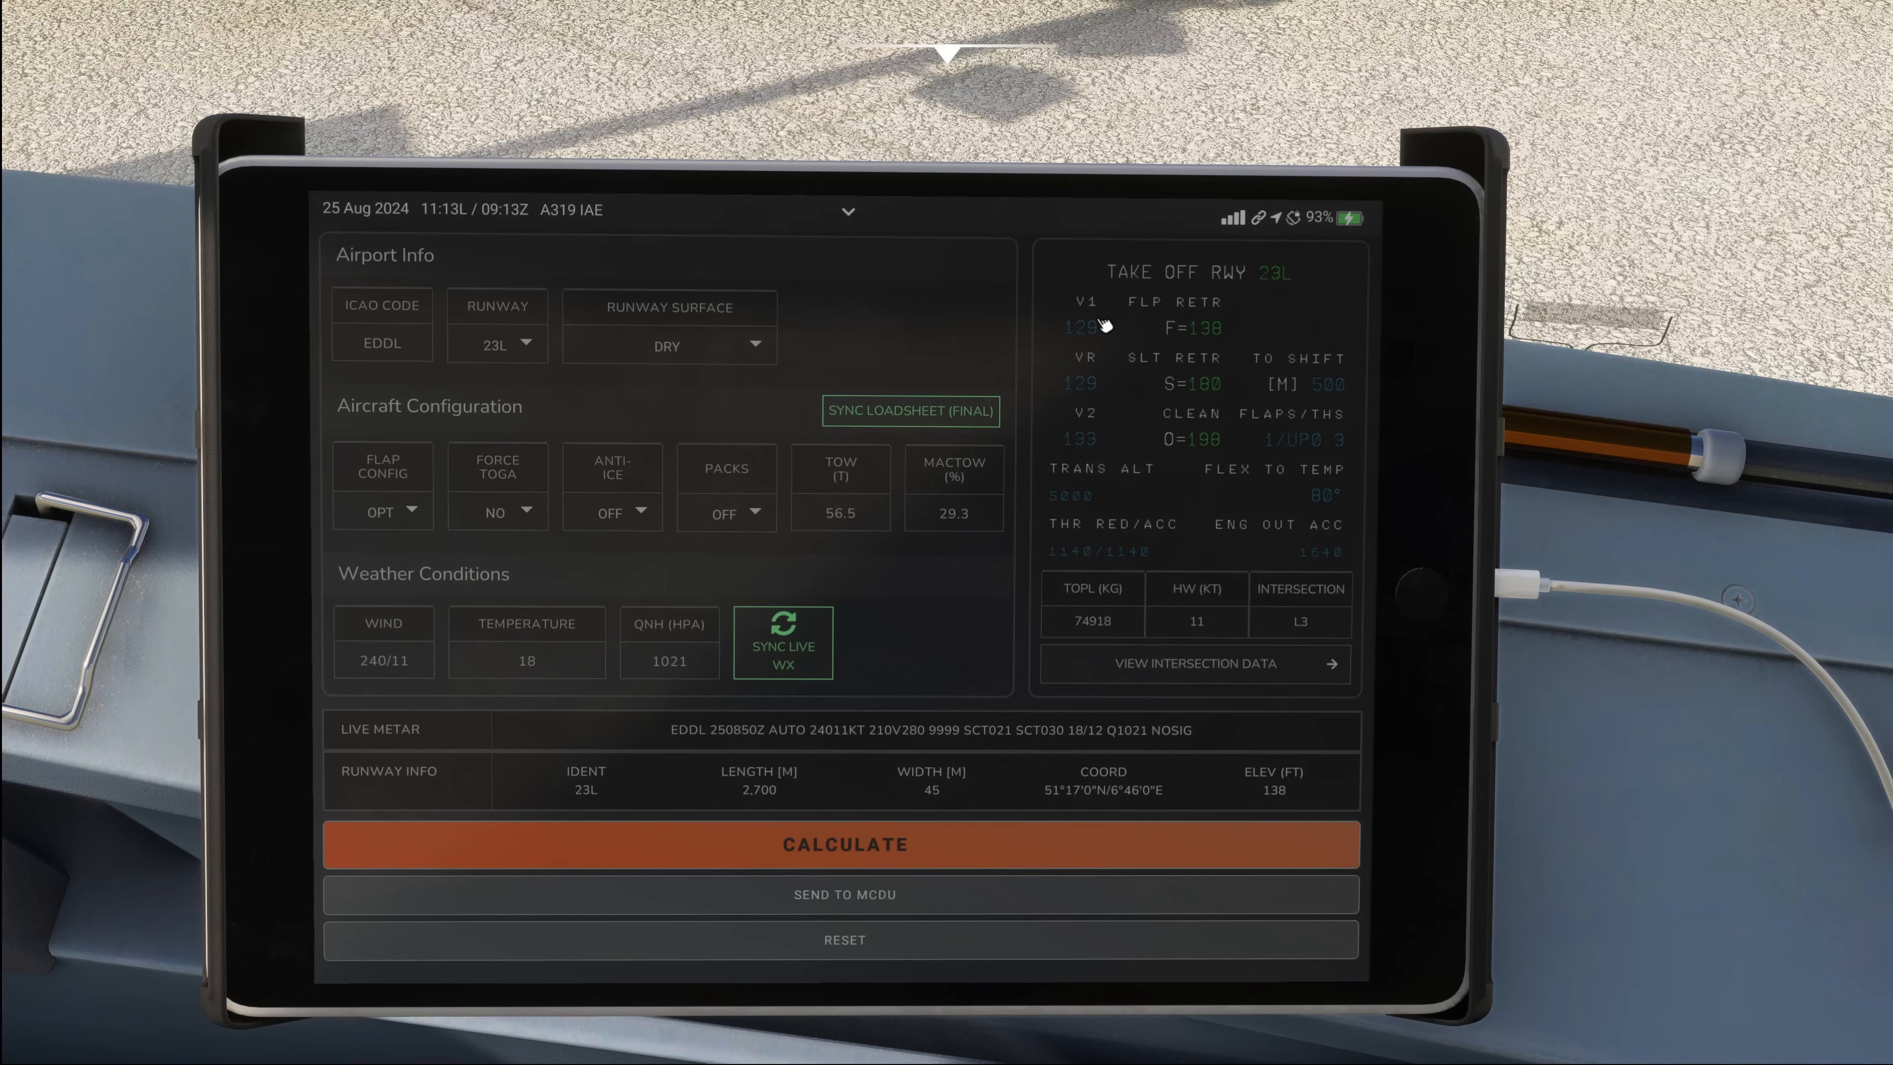
mouse_move(1108, 438)
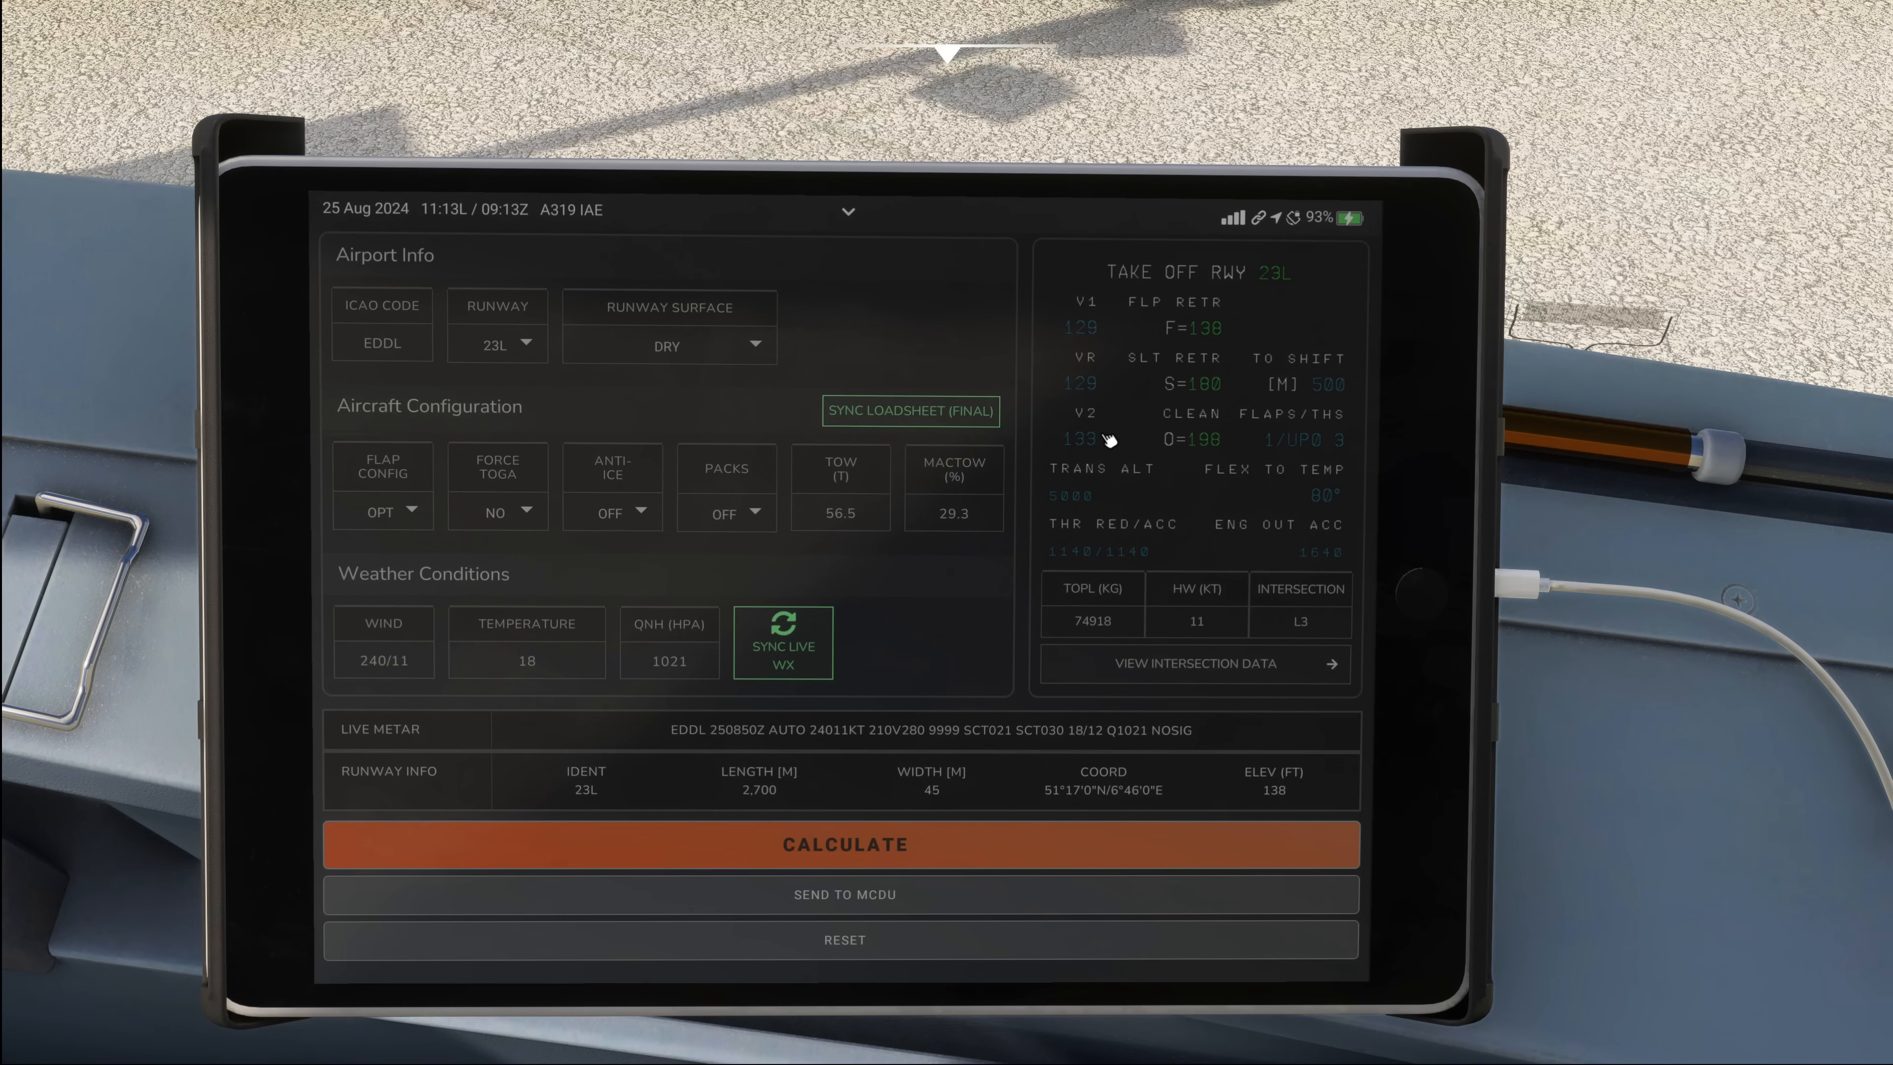
mouse_move(1203, 667)
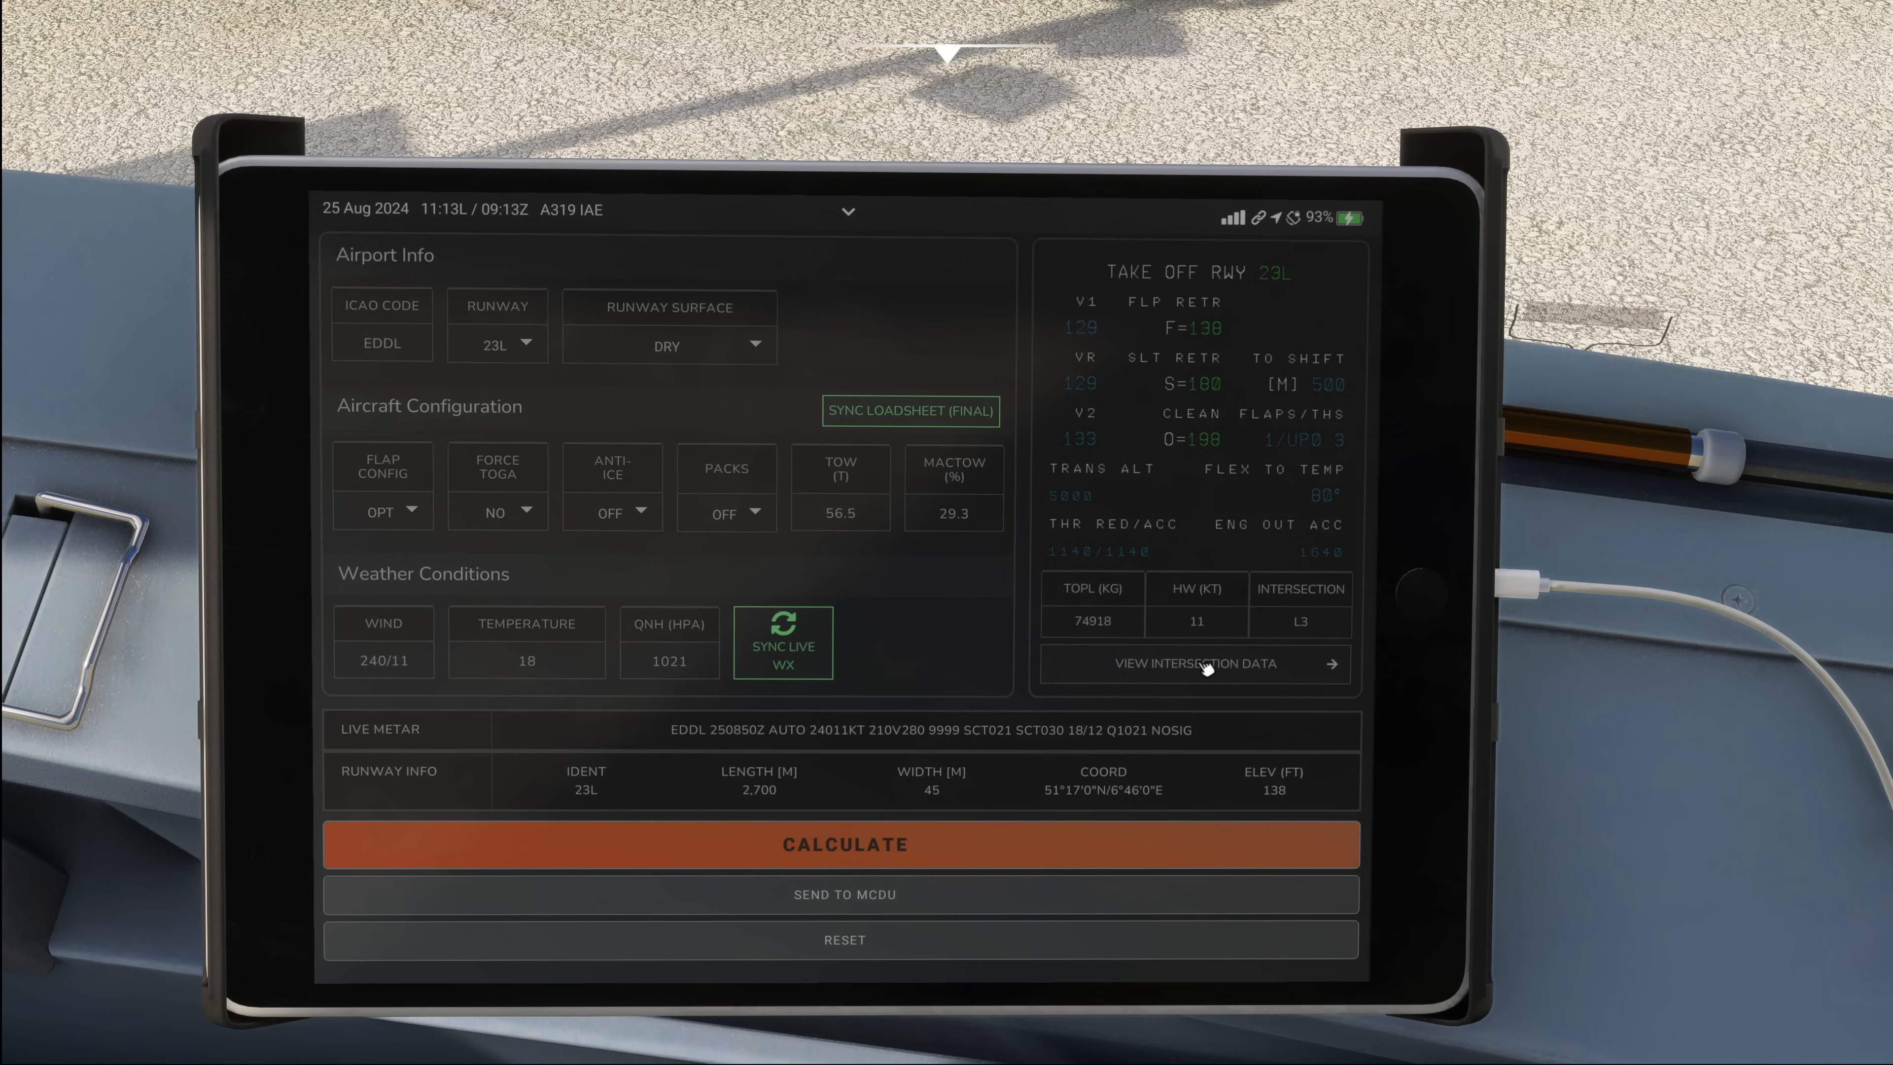
click(1194, 662)
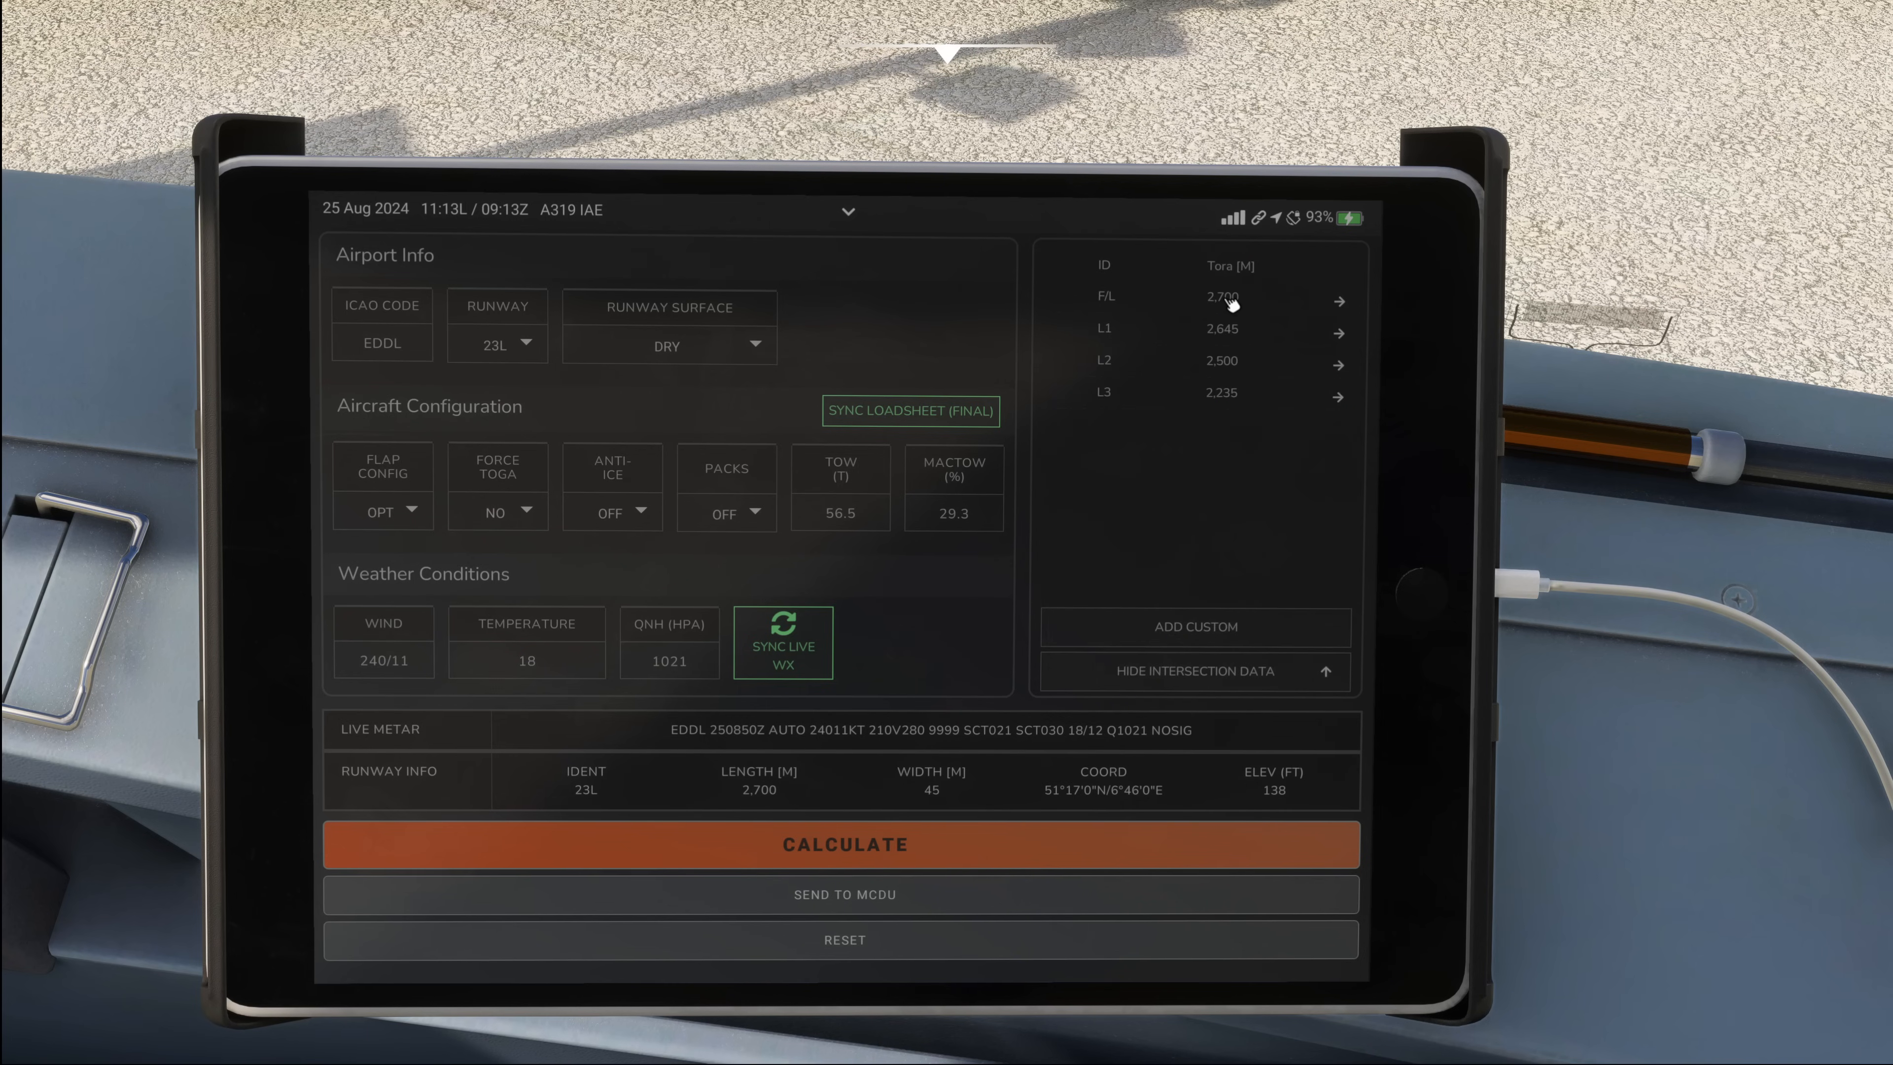
click(843, 844)
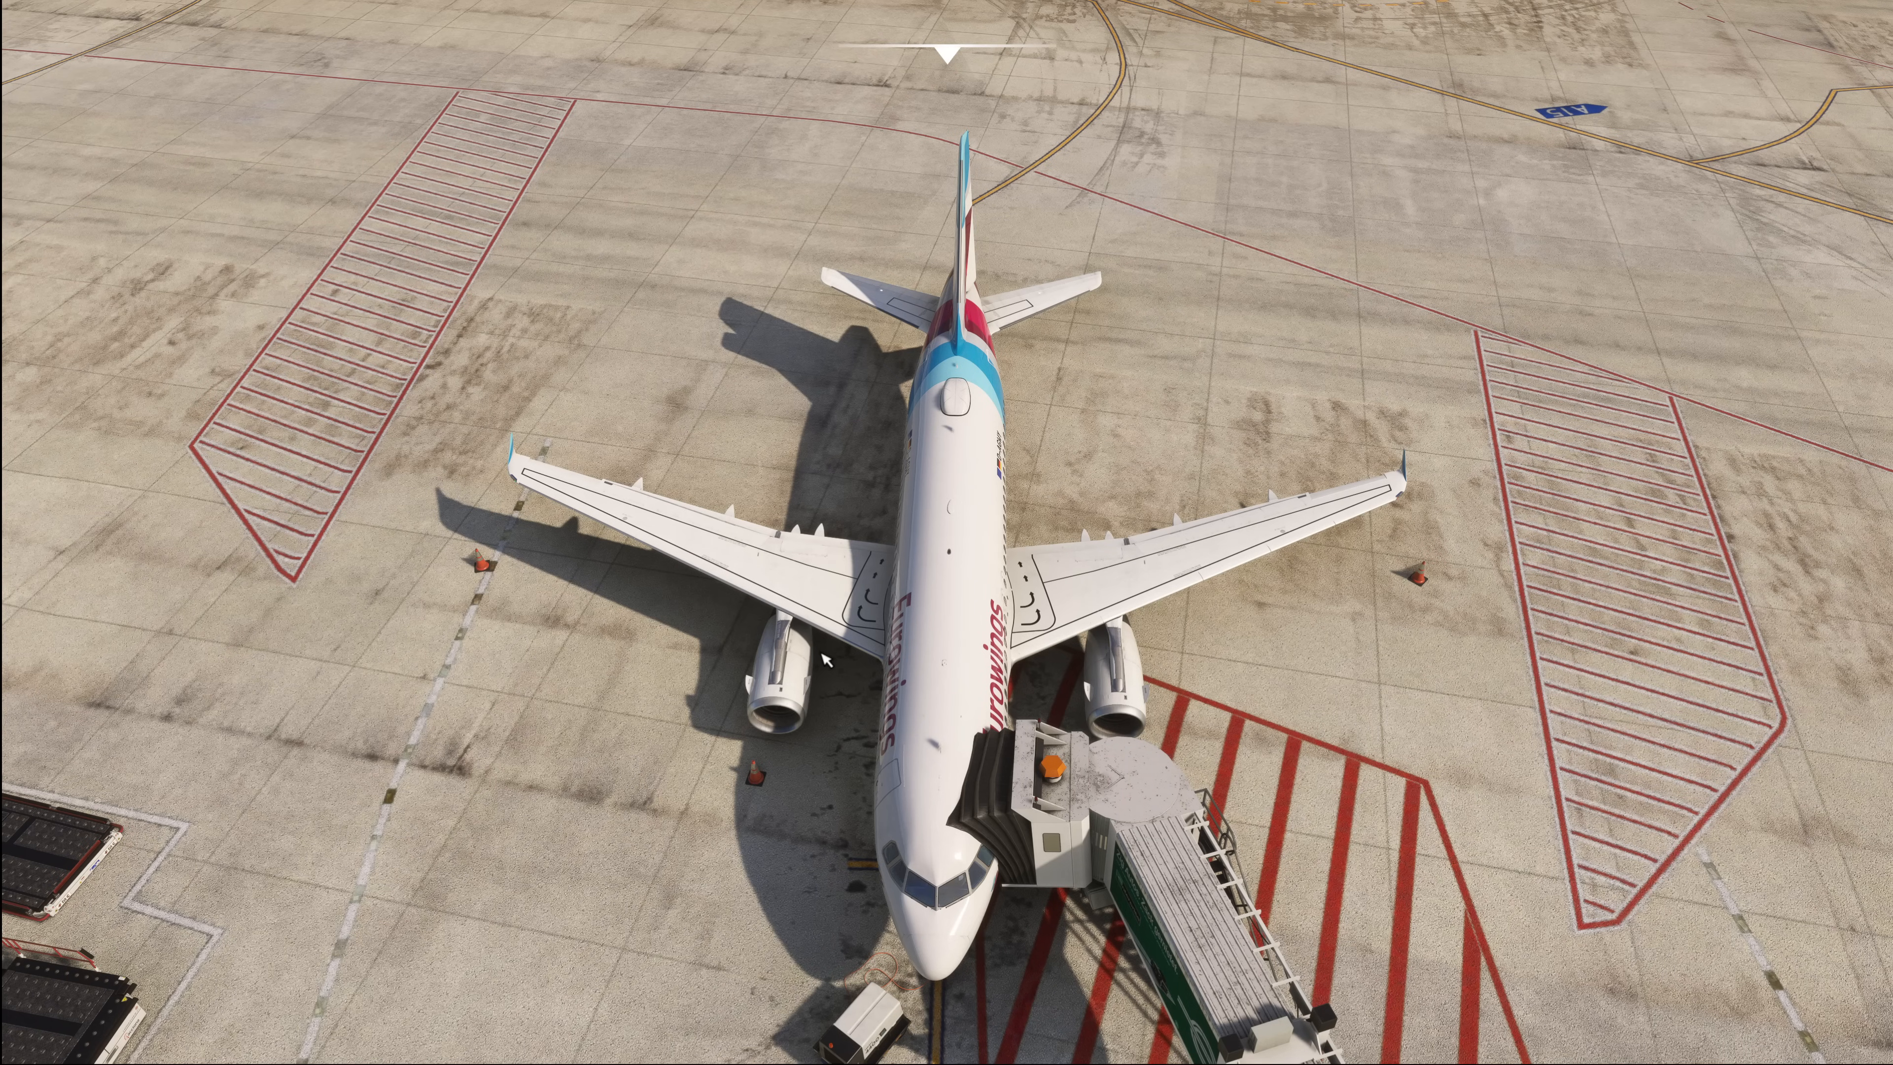
mouse_move(721, 676)
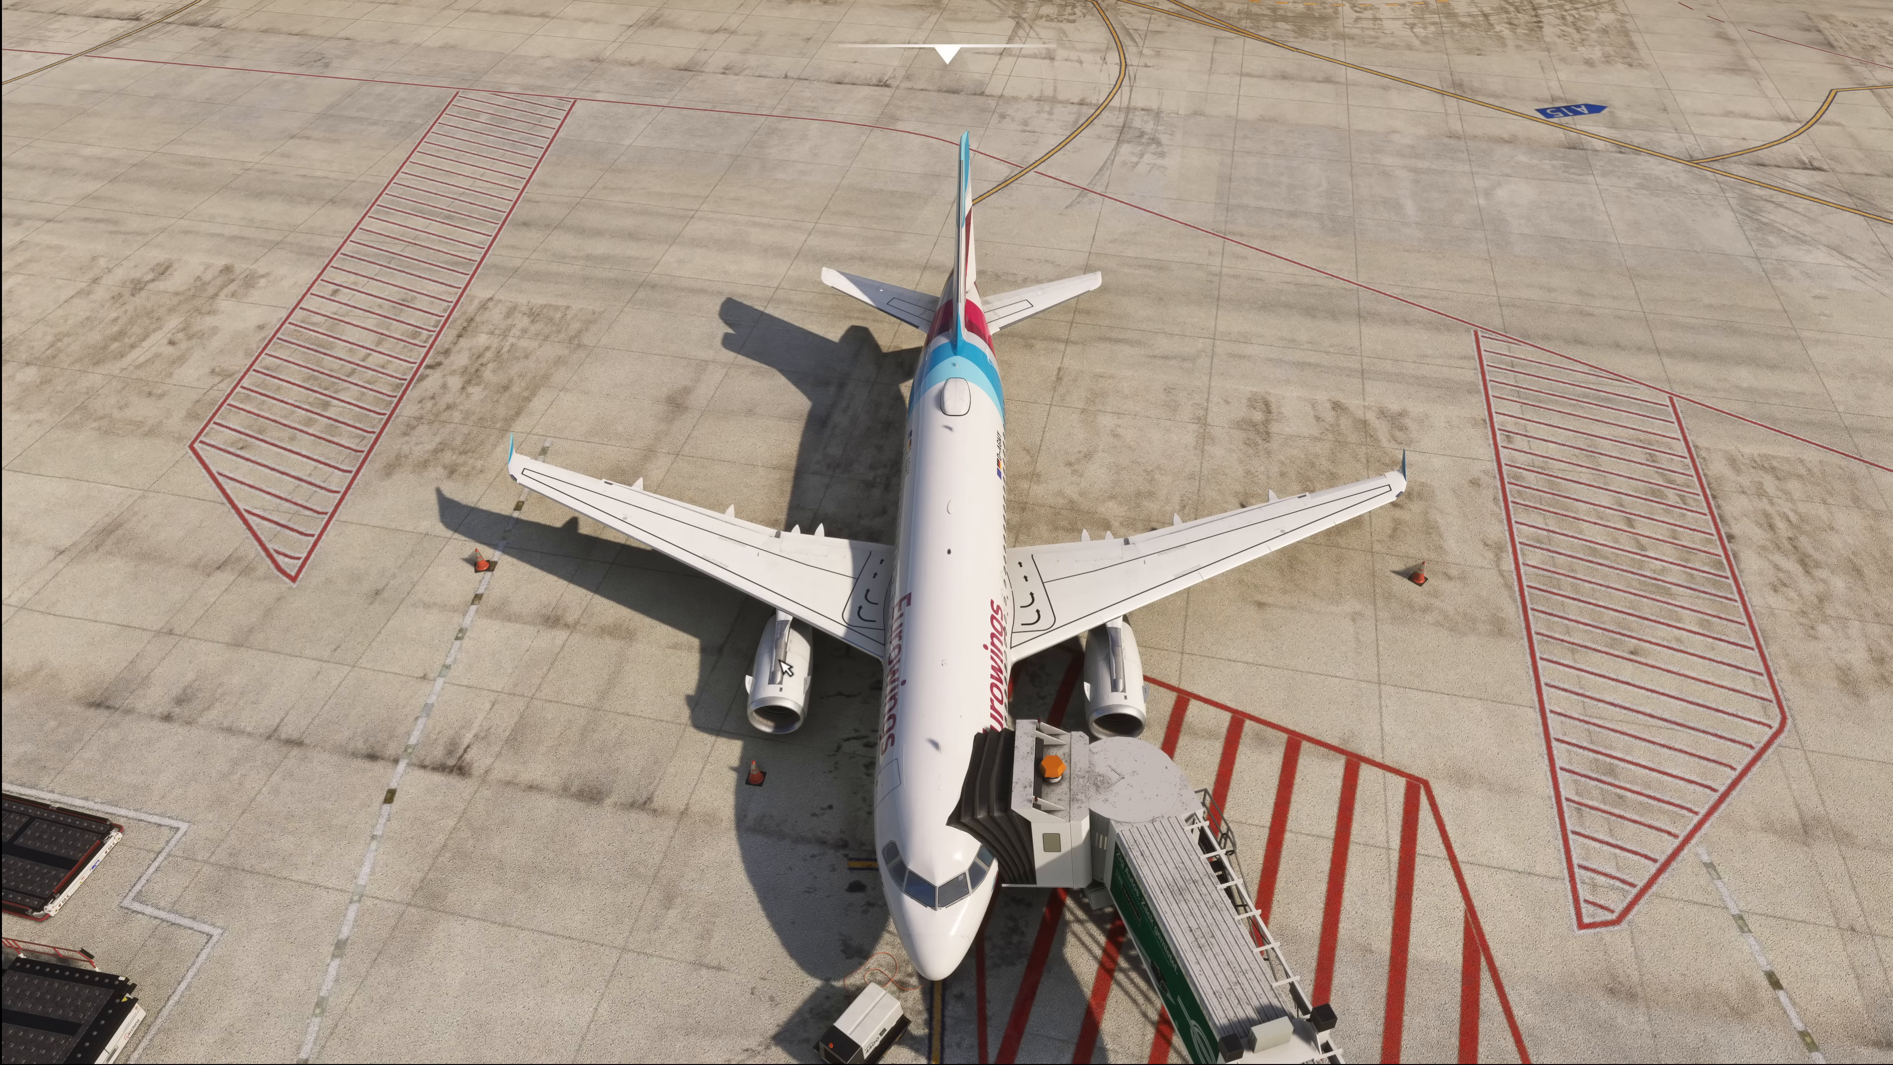
mouse_move(1101, 939)
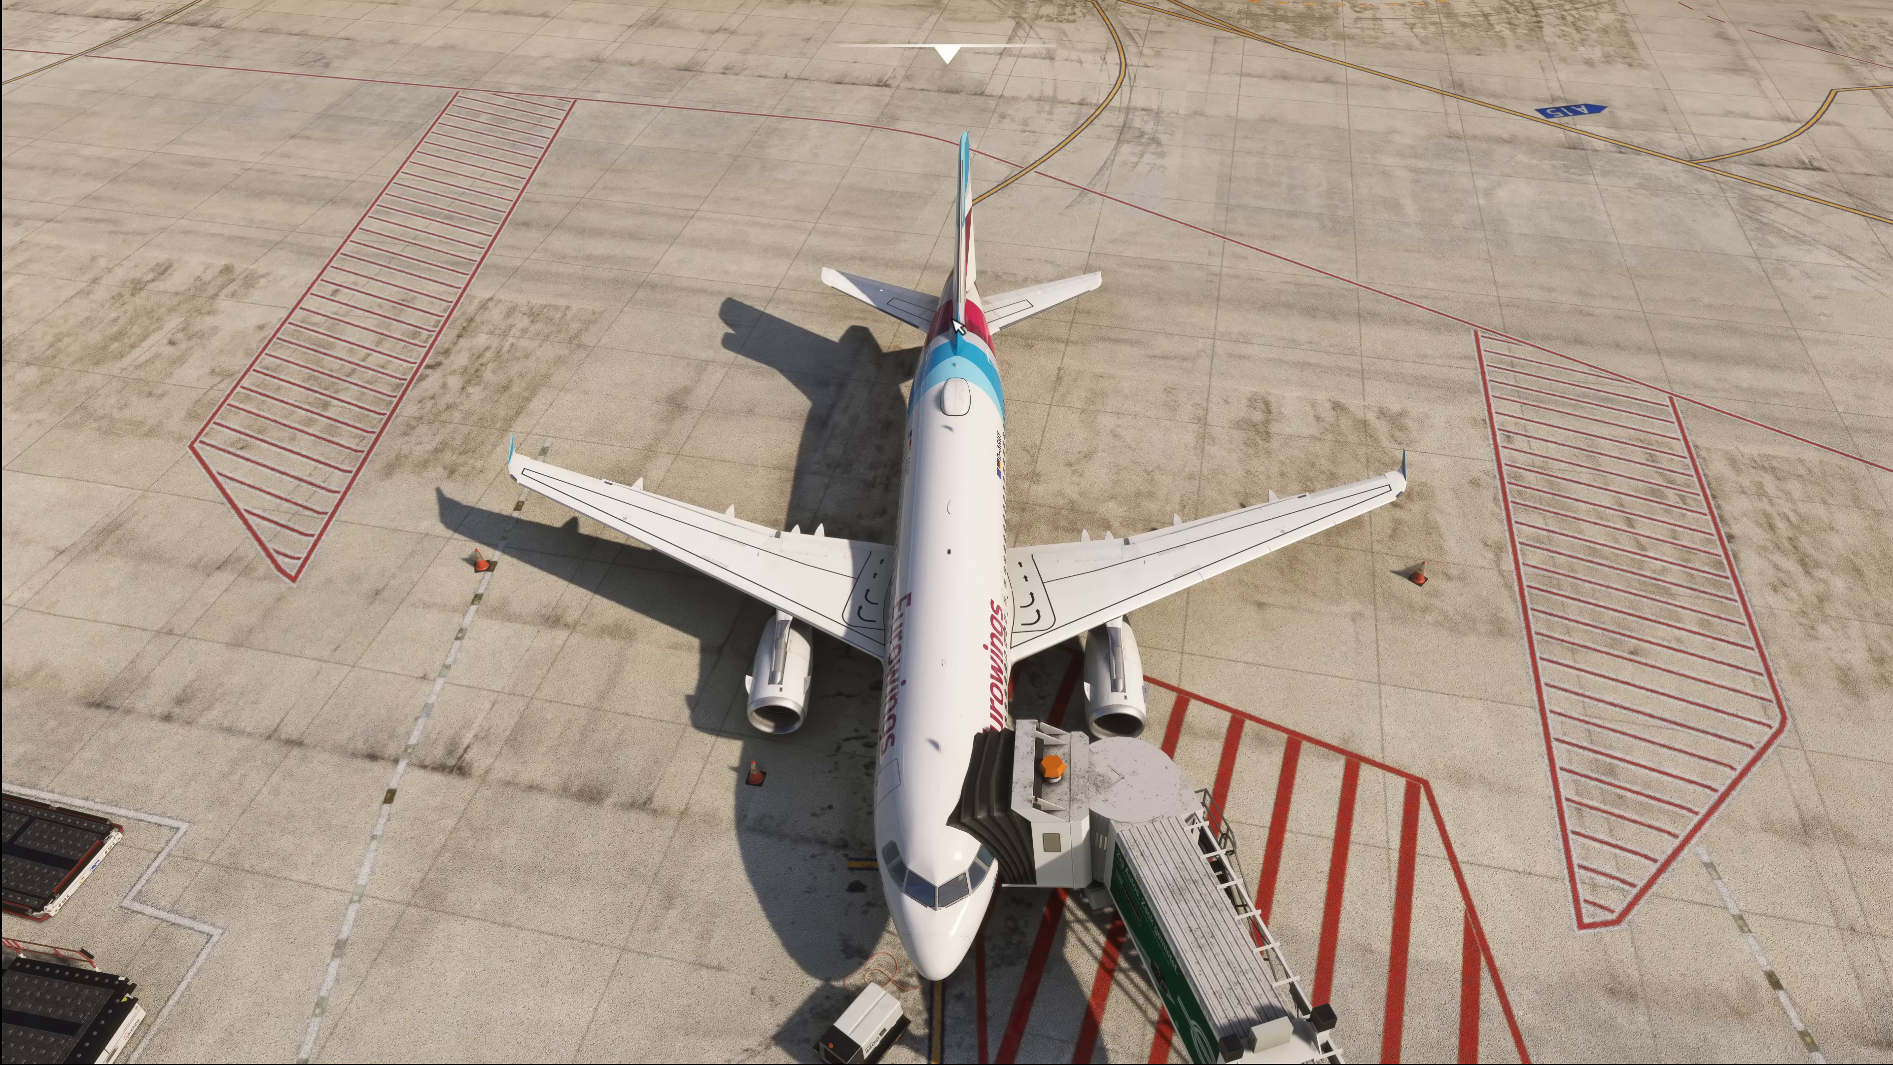
mouse_move(986, 247)
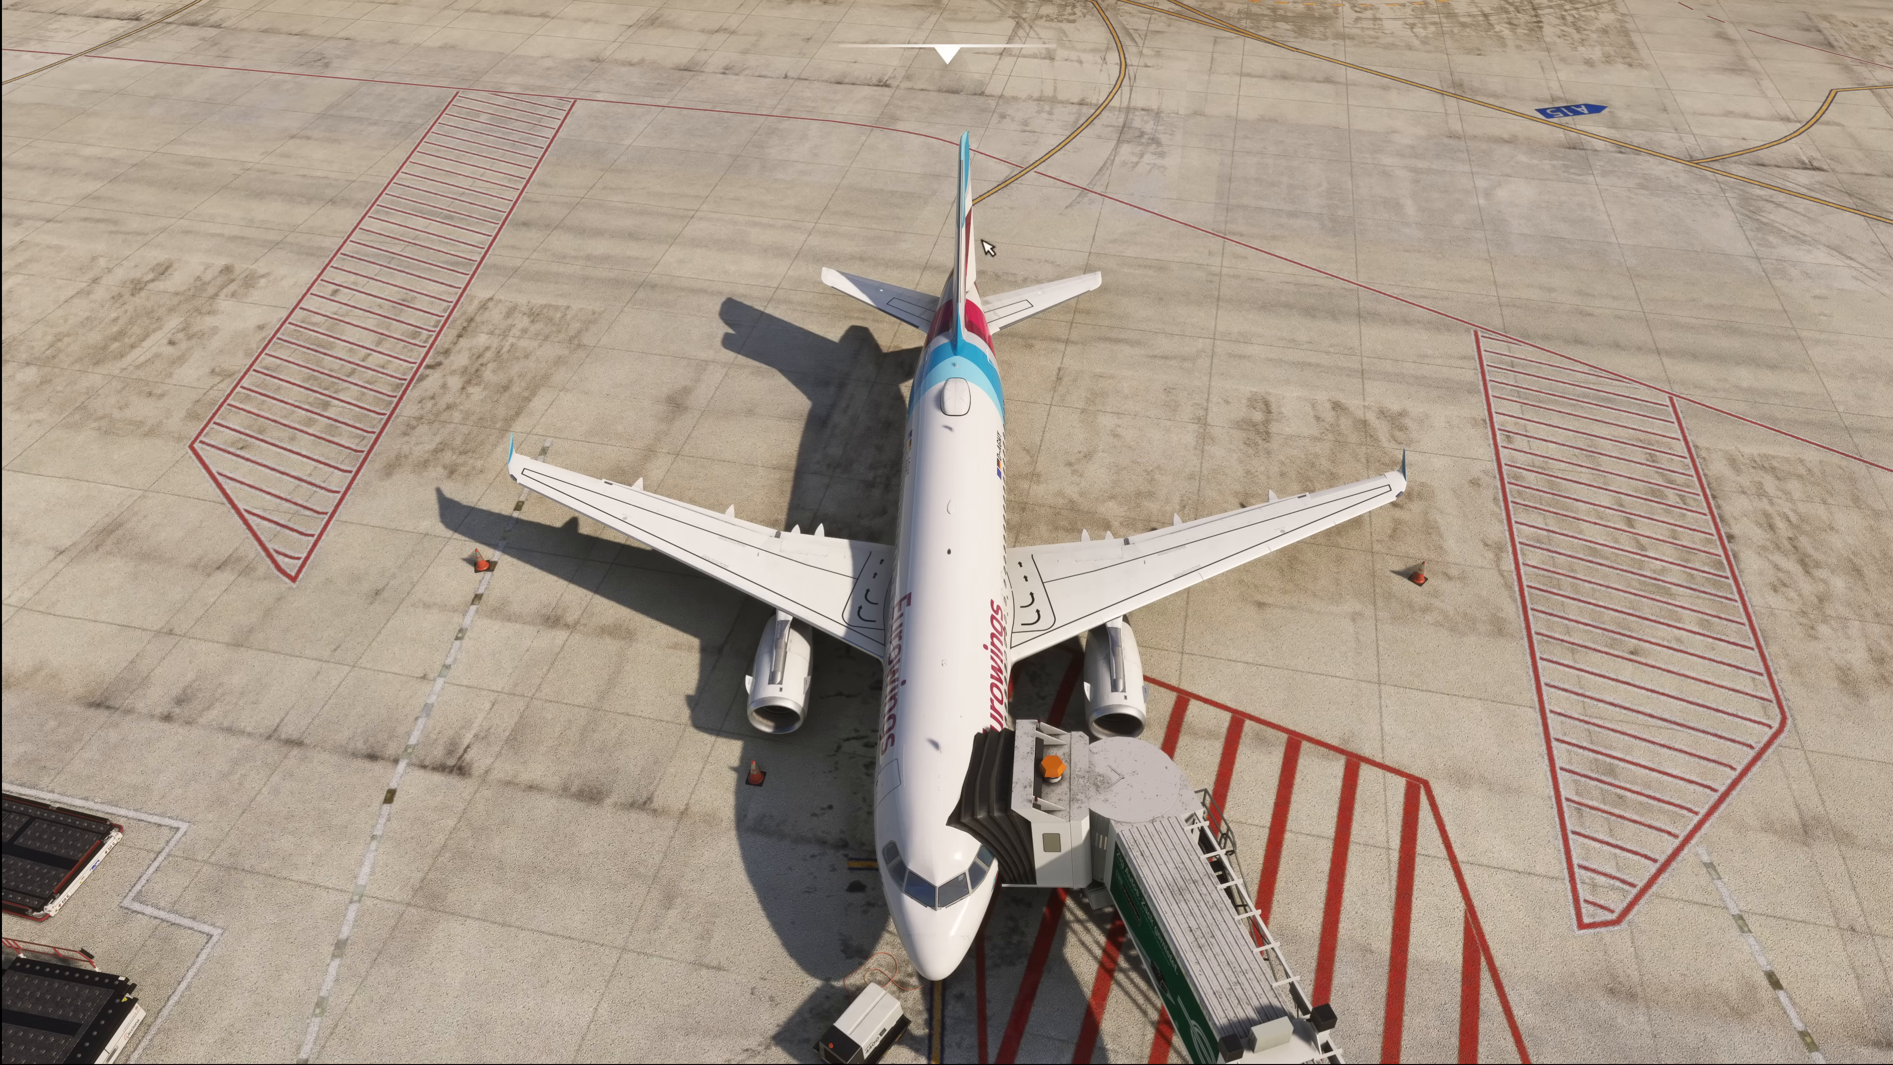
mouse_move(975, 188)
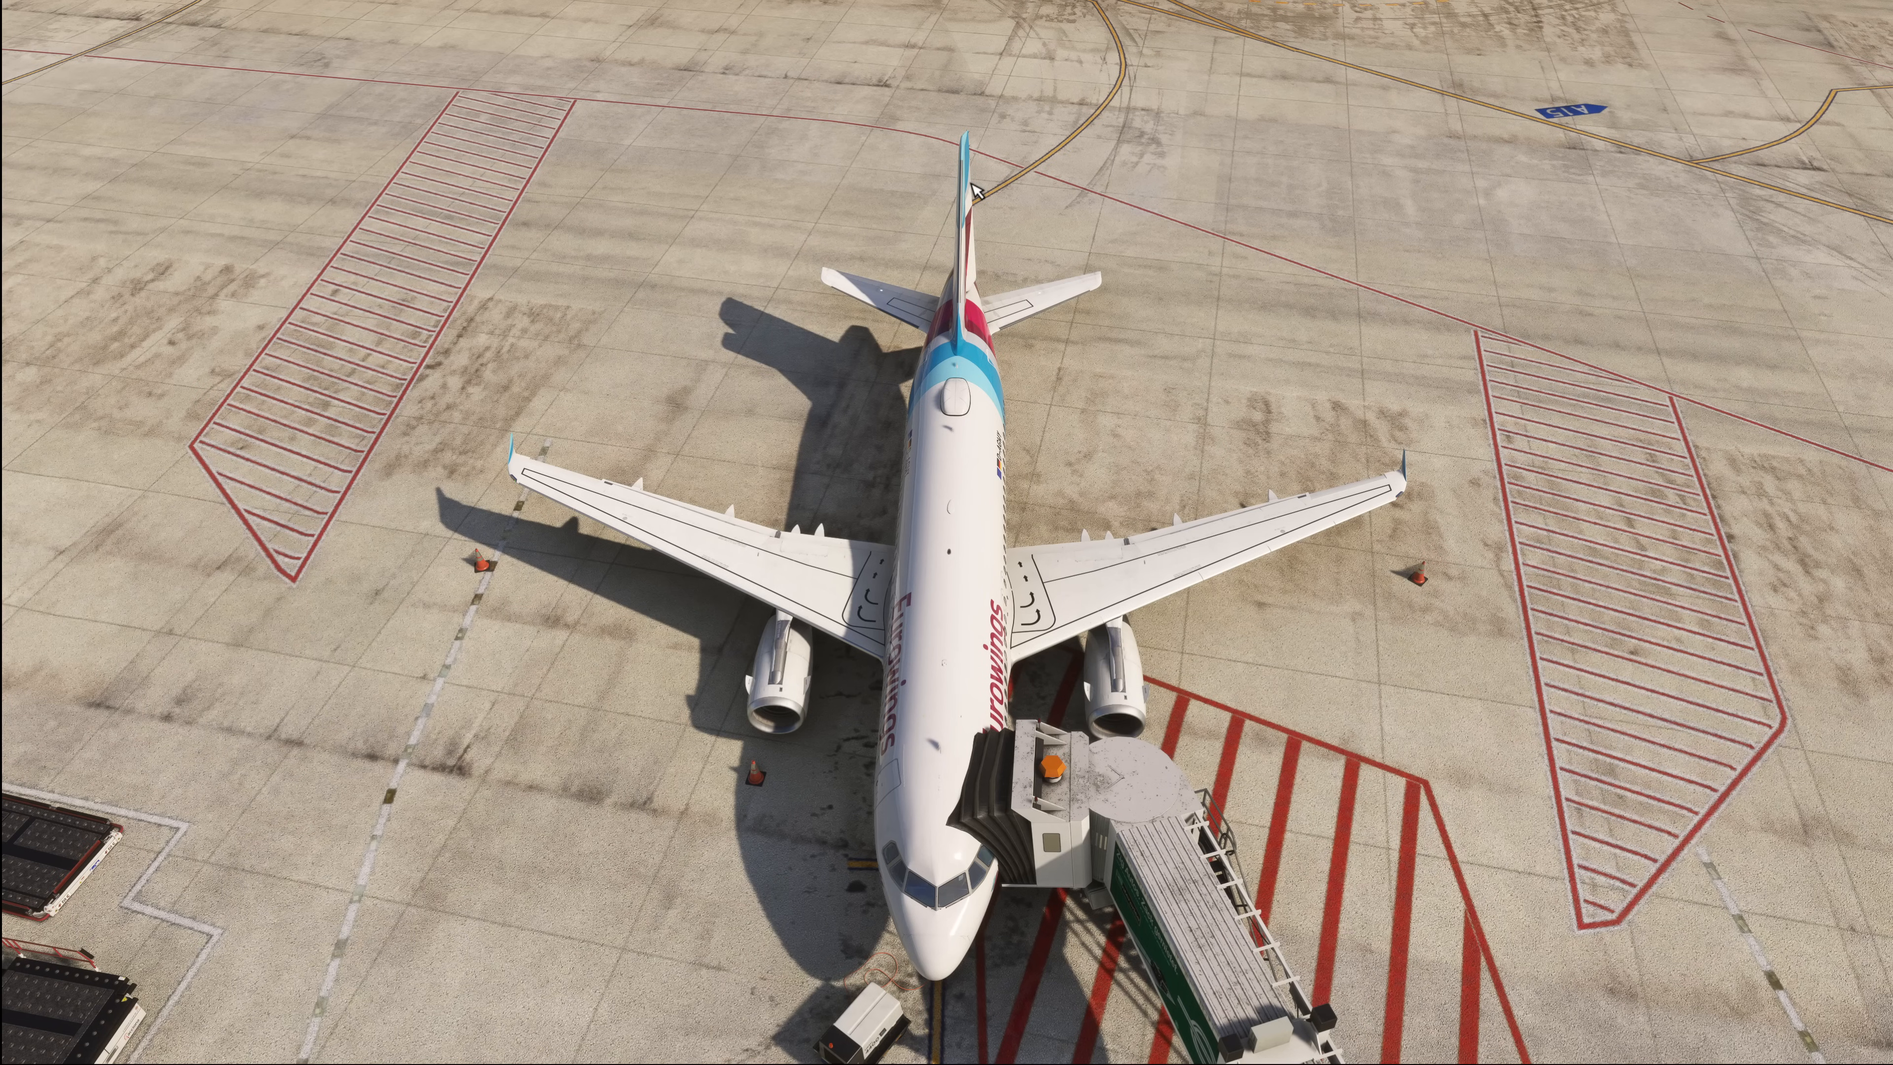
mouse_move(973, 190)
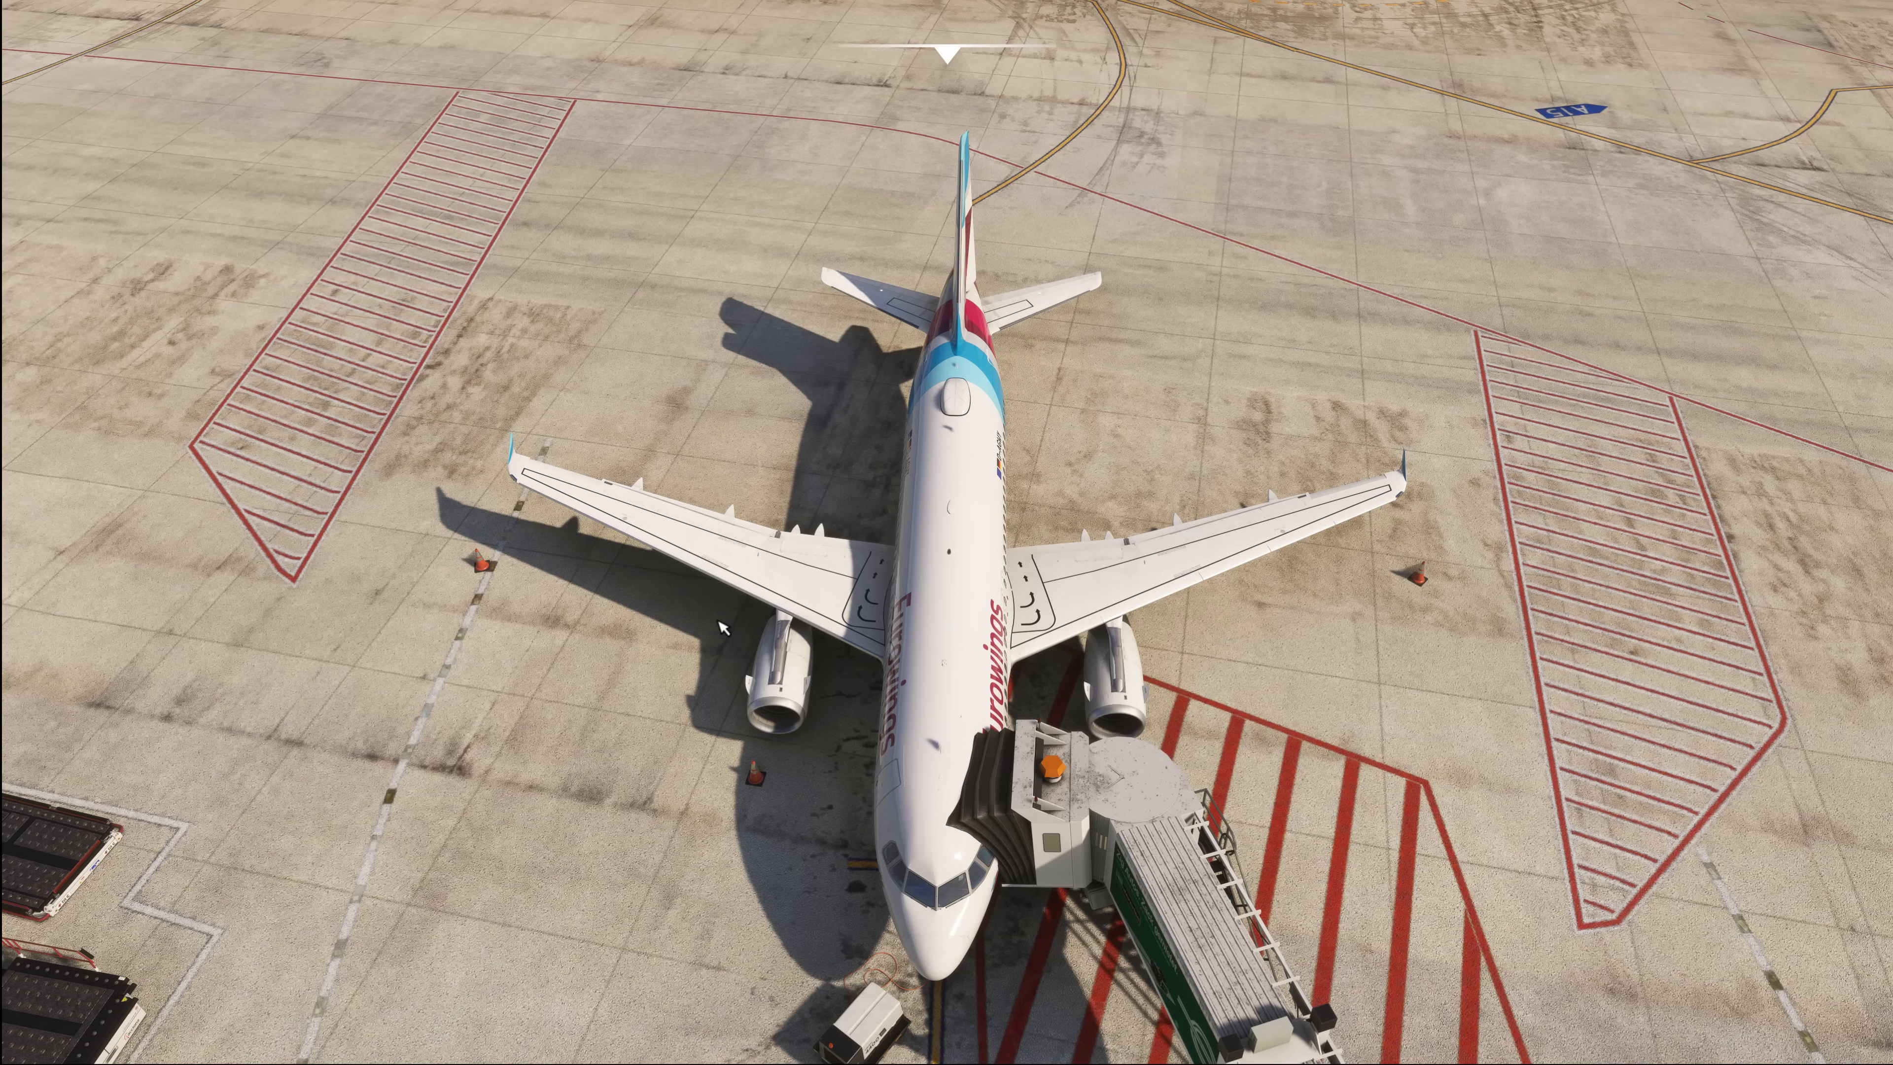
mouse_move(768, 690)
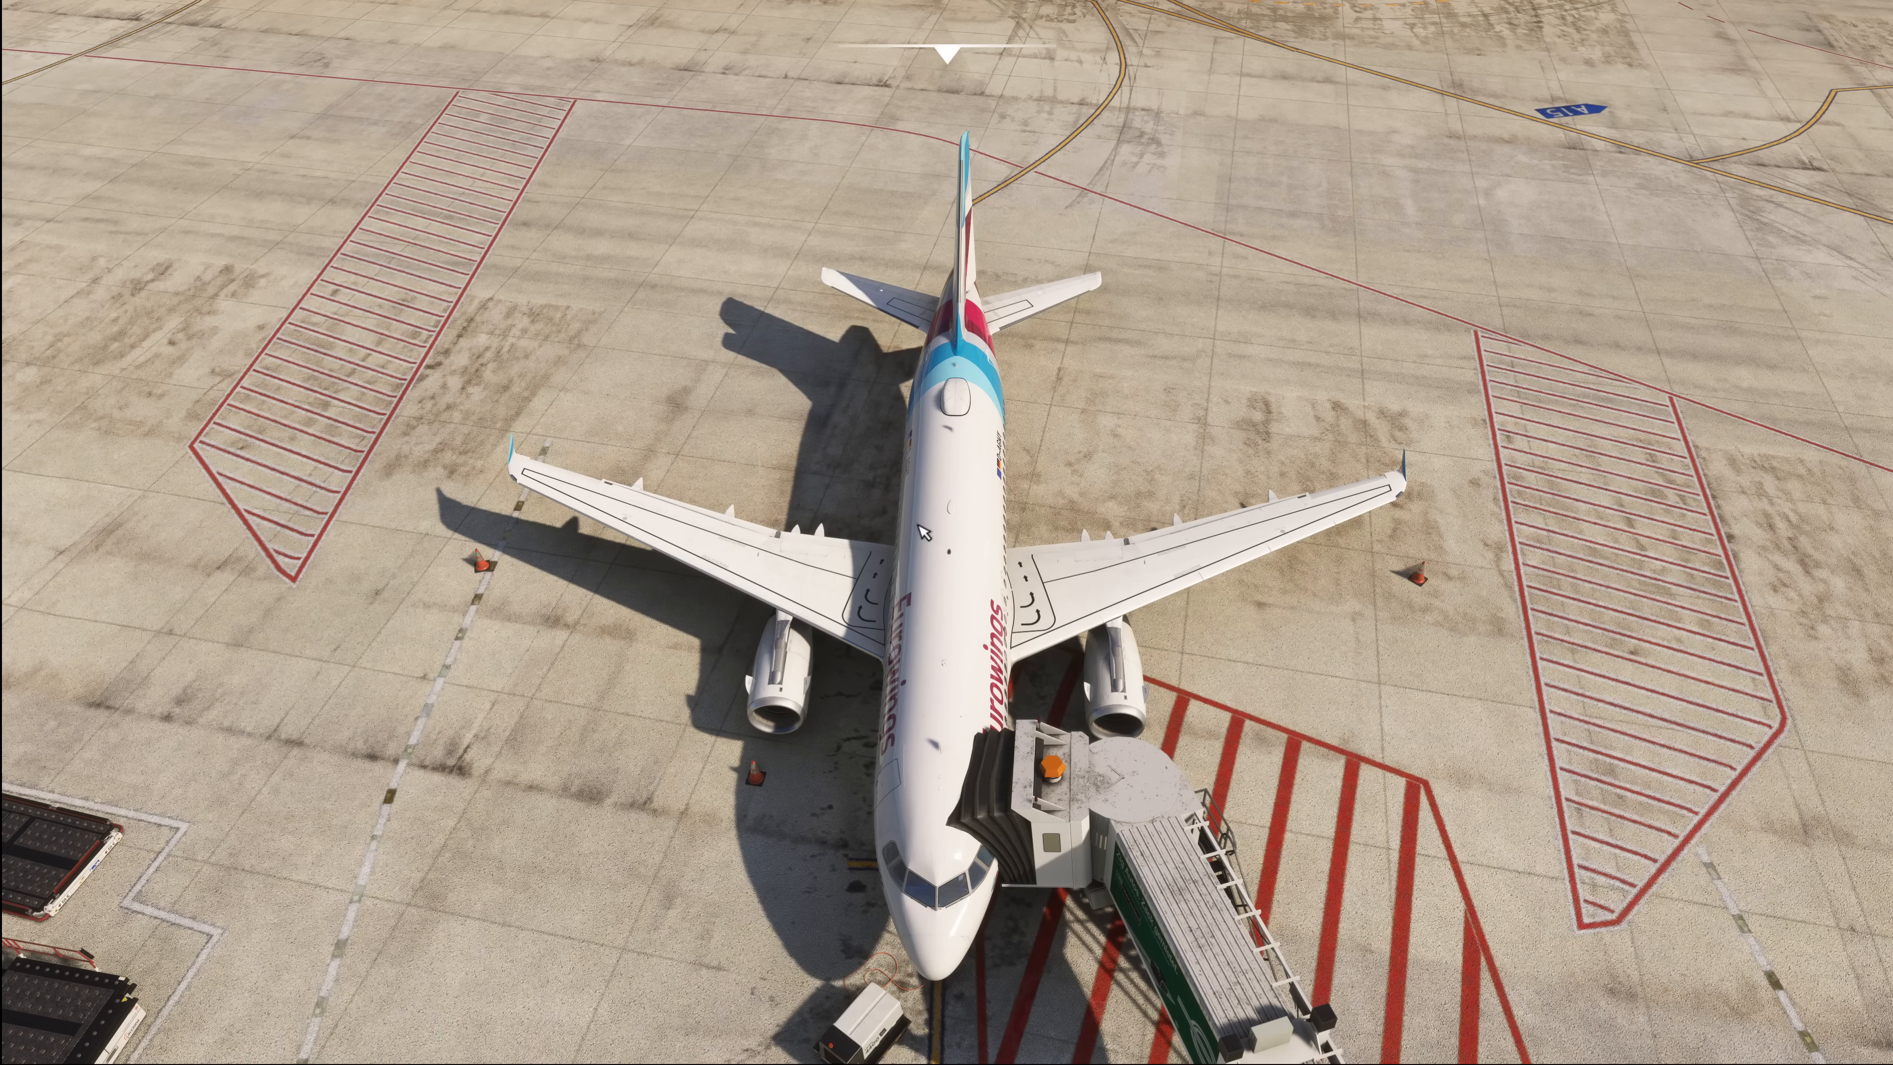
mouse_move(935, 343)
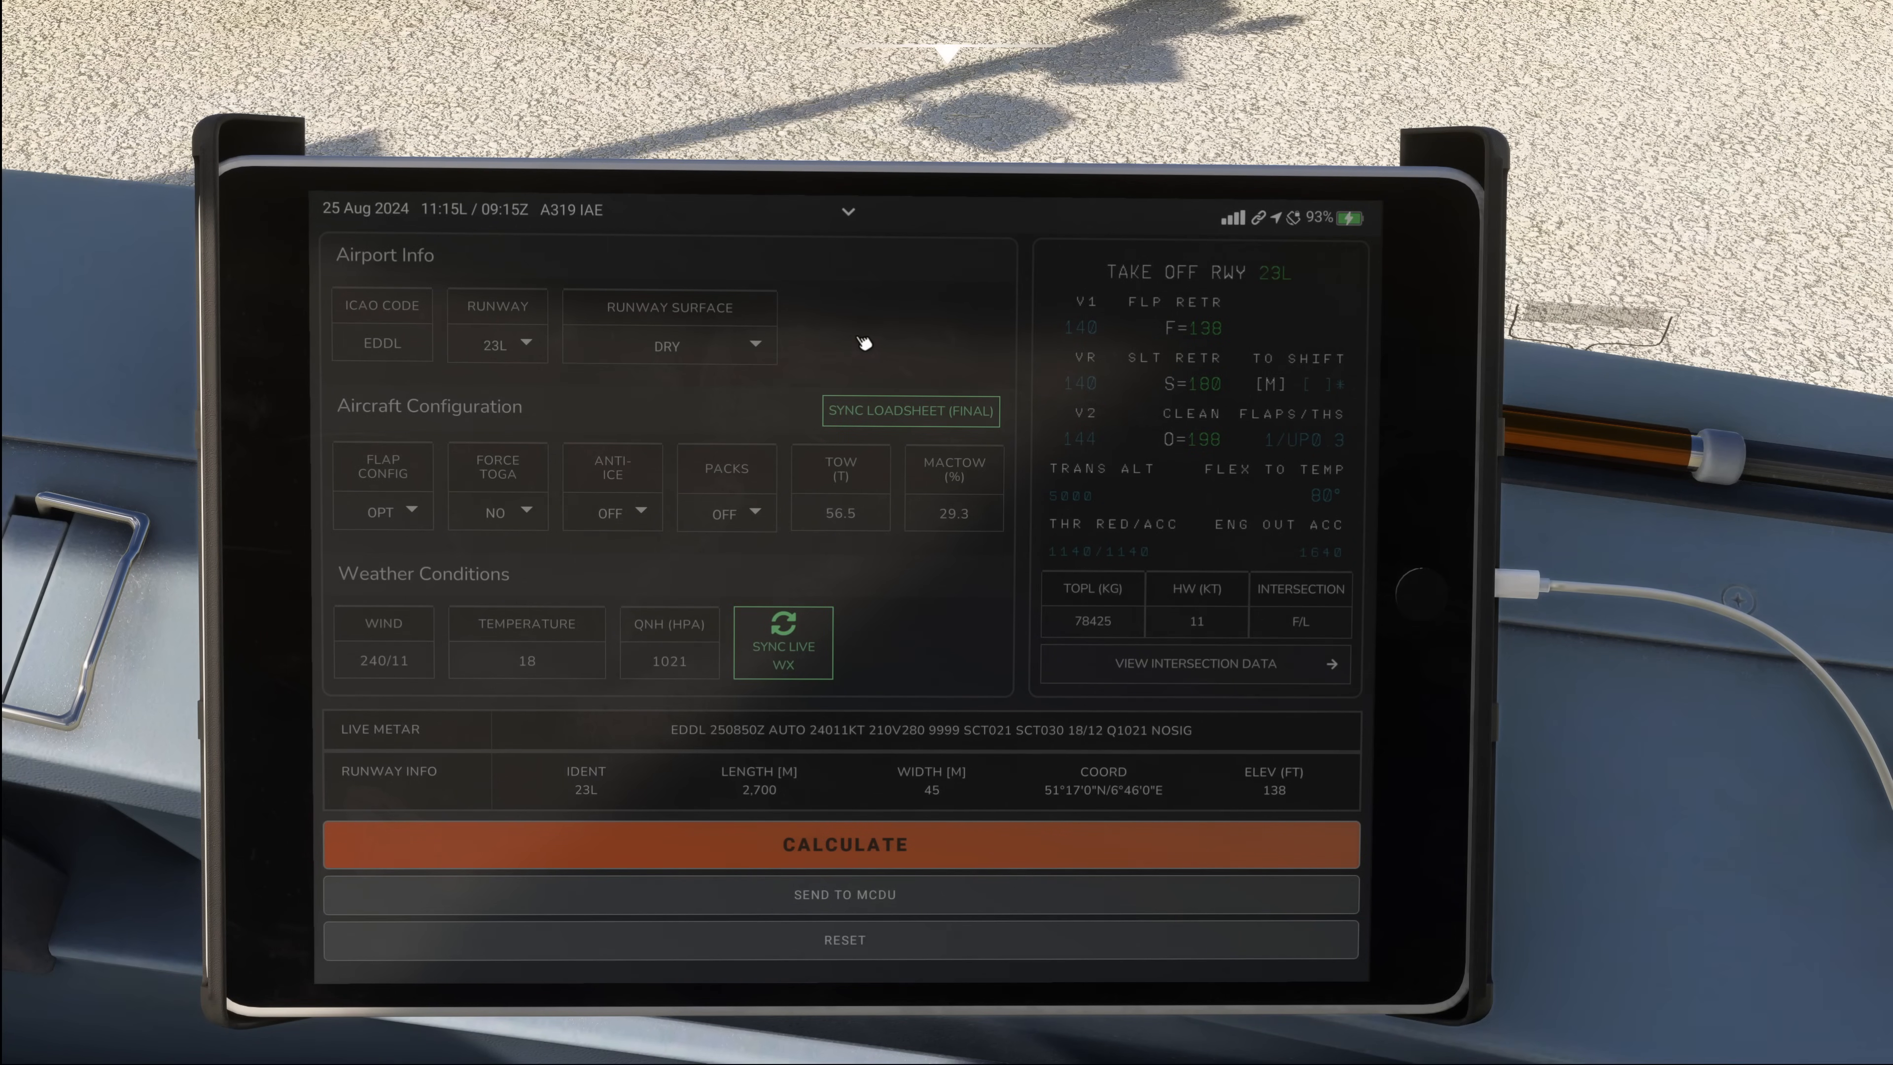
View the Düsseldorf EDDL ground chart for runway 23L intersections, then return to the takeoff performance page.
click(847, 210)
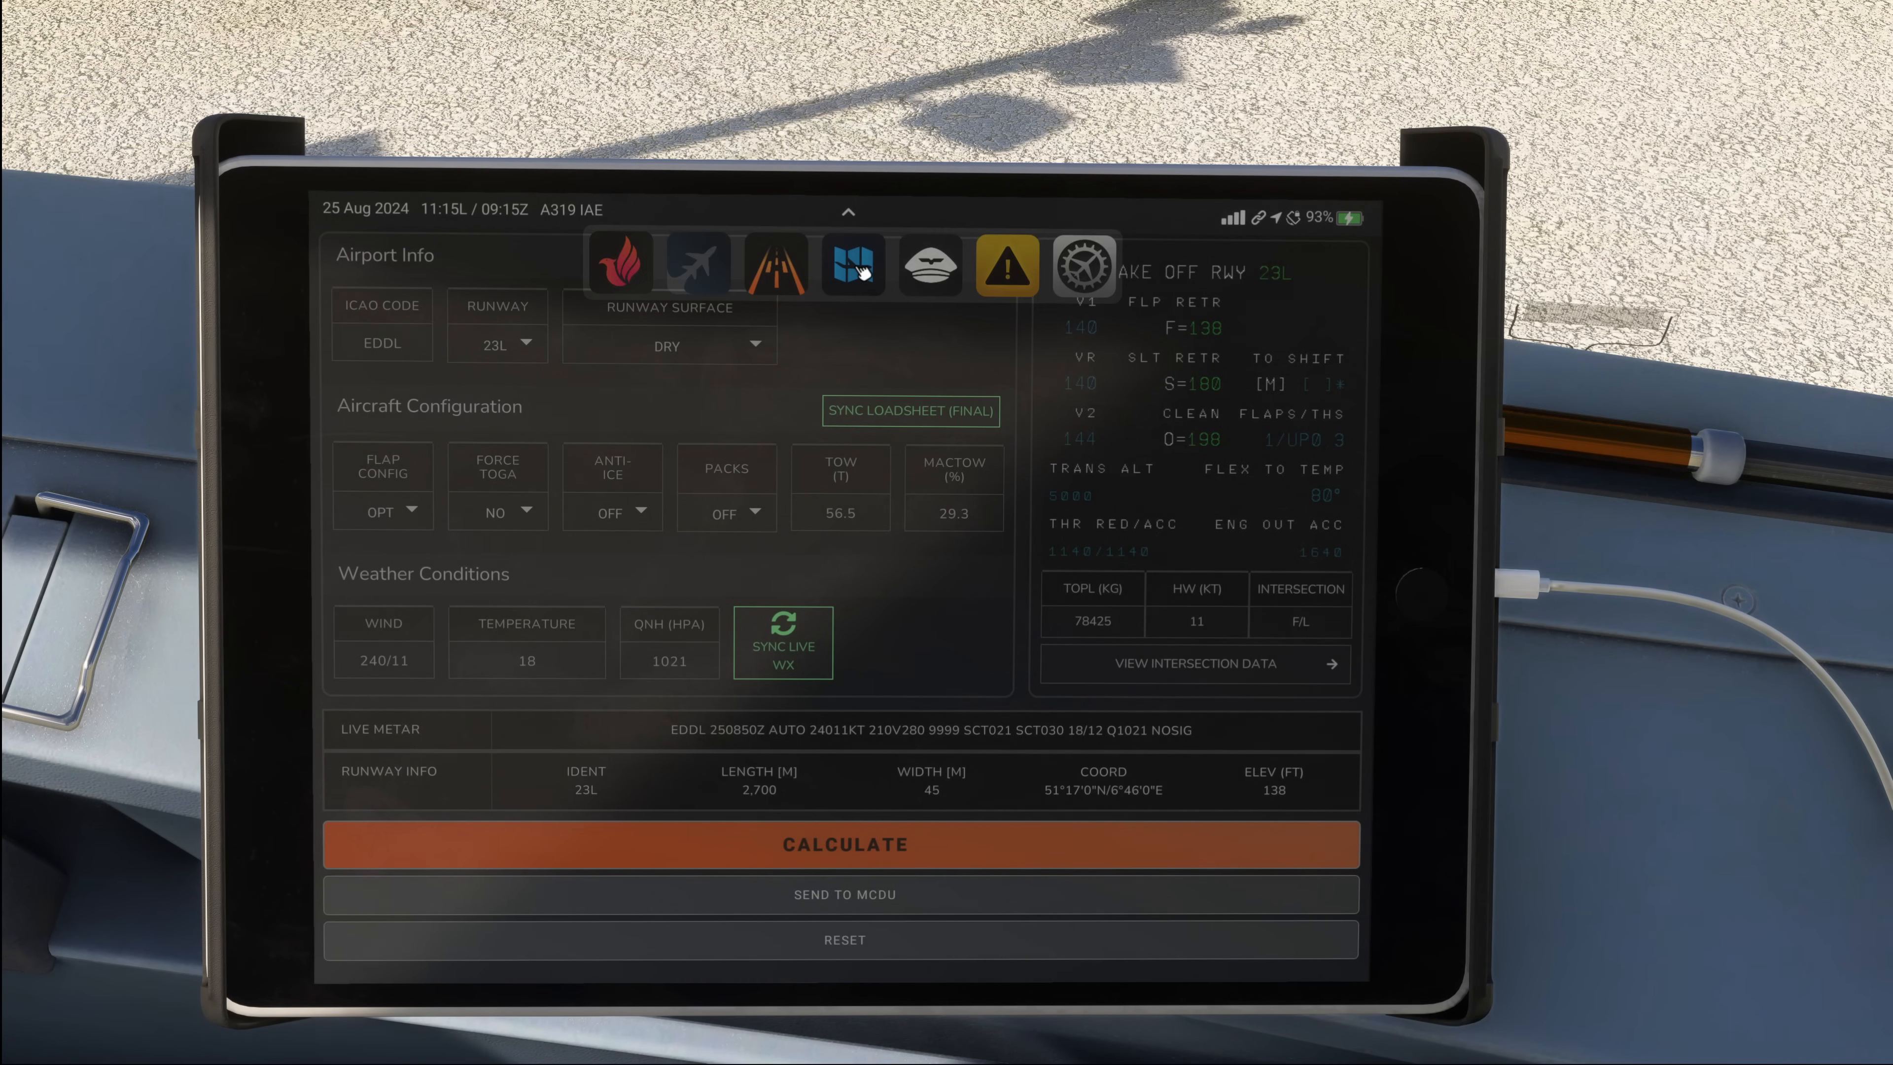
click(851, 264)
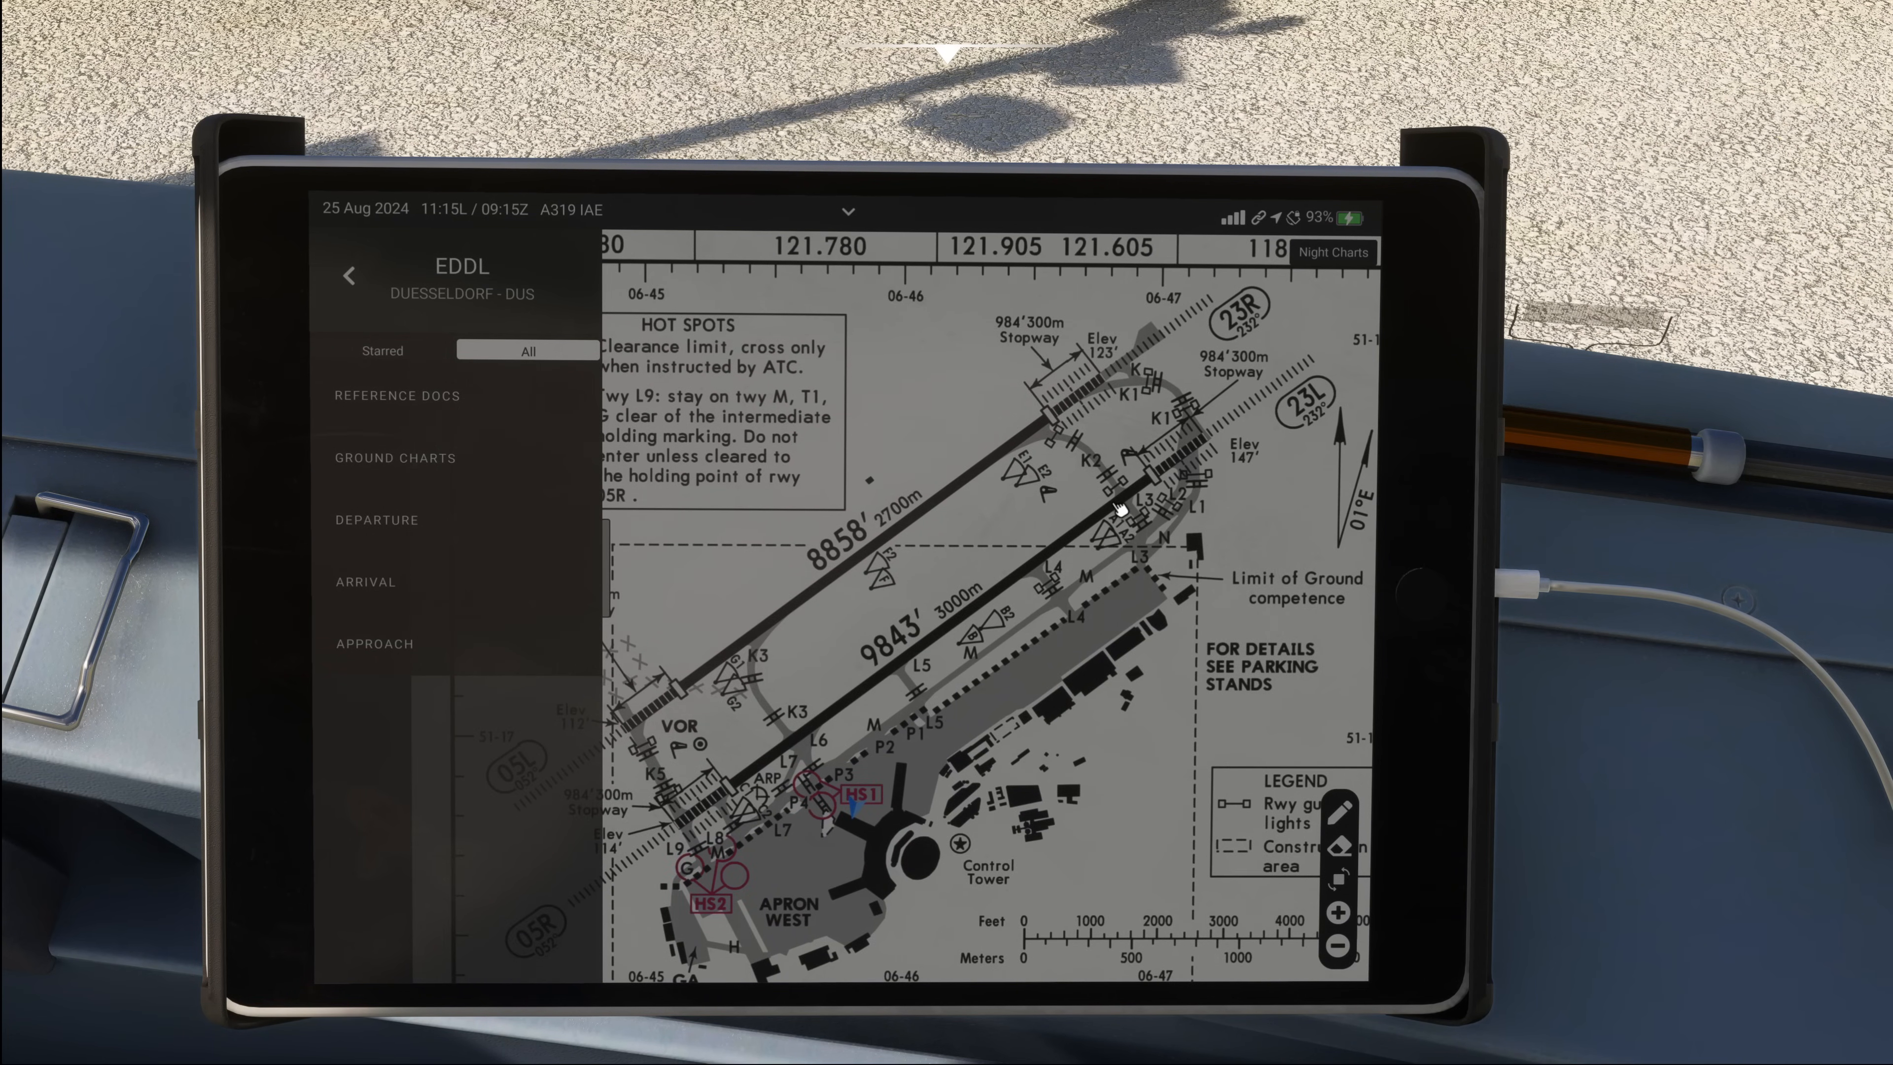
mouse_move(720, 799)
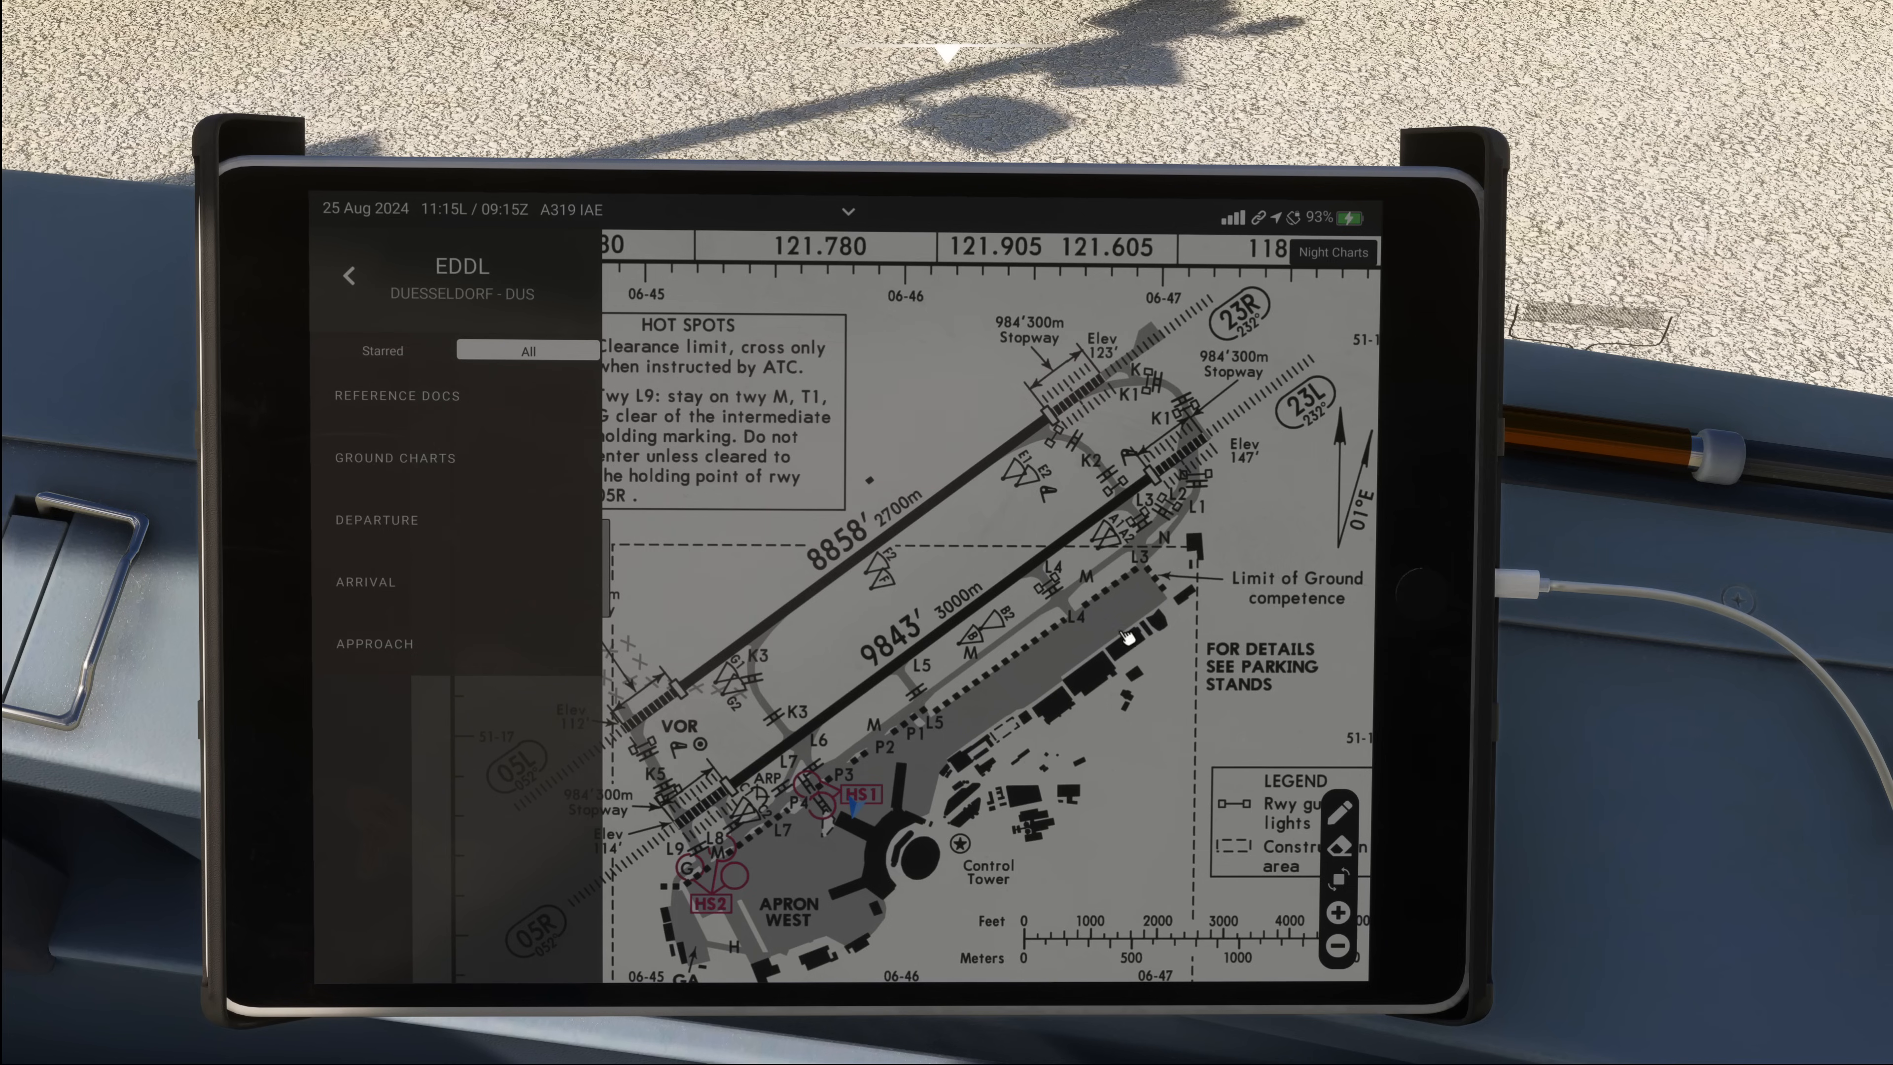
mouse_move(1213, 428)
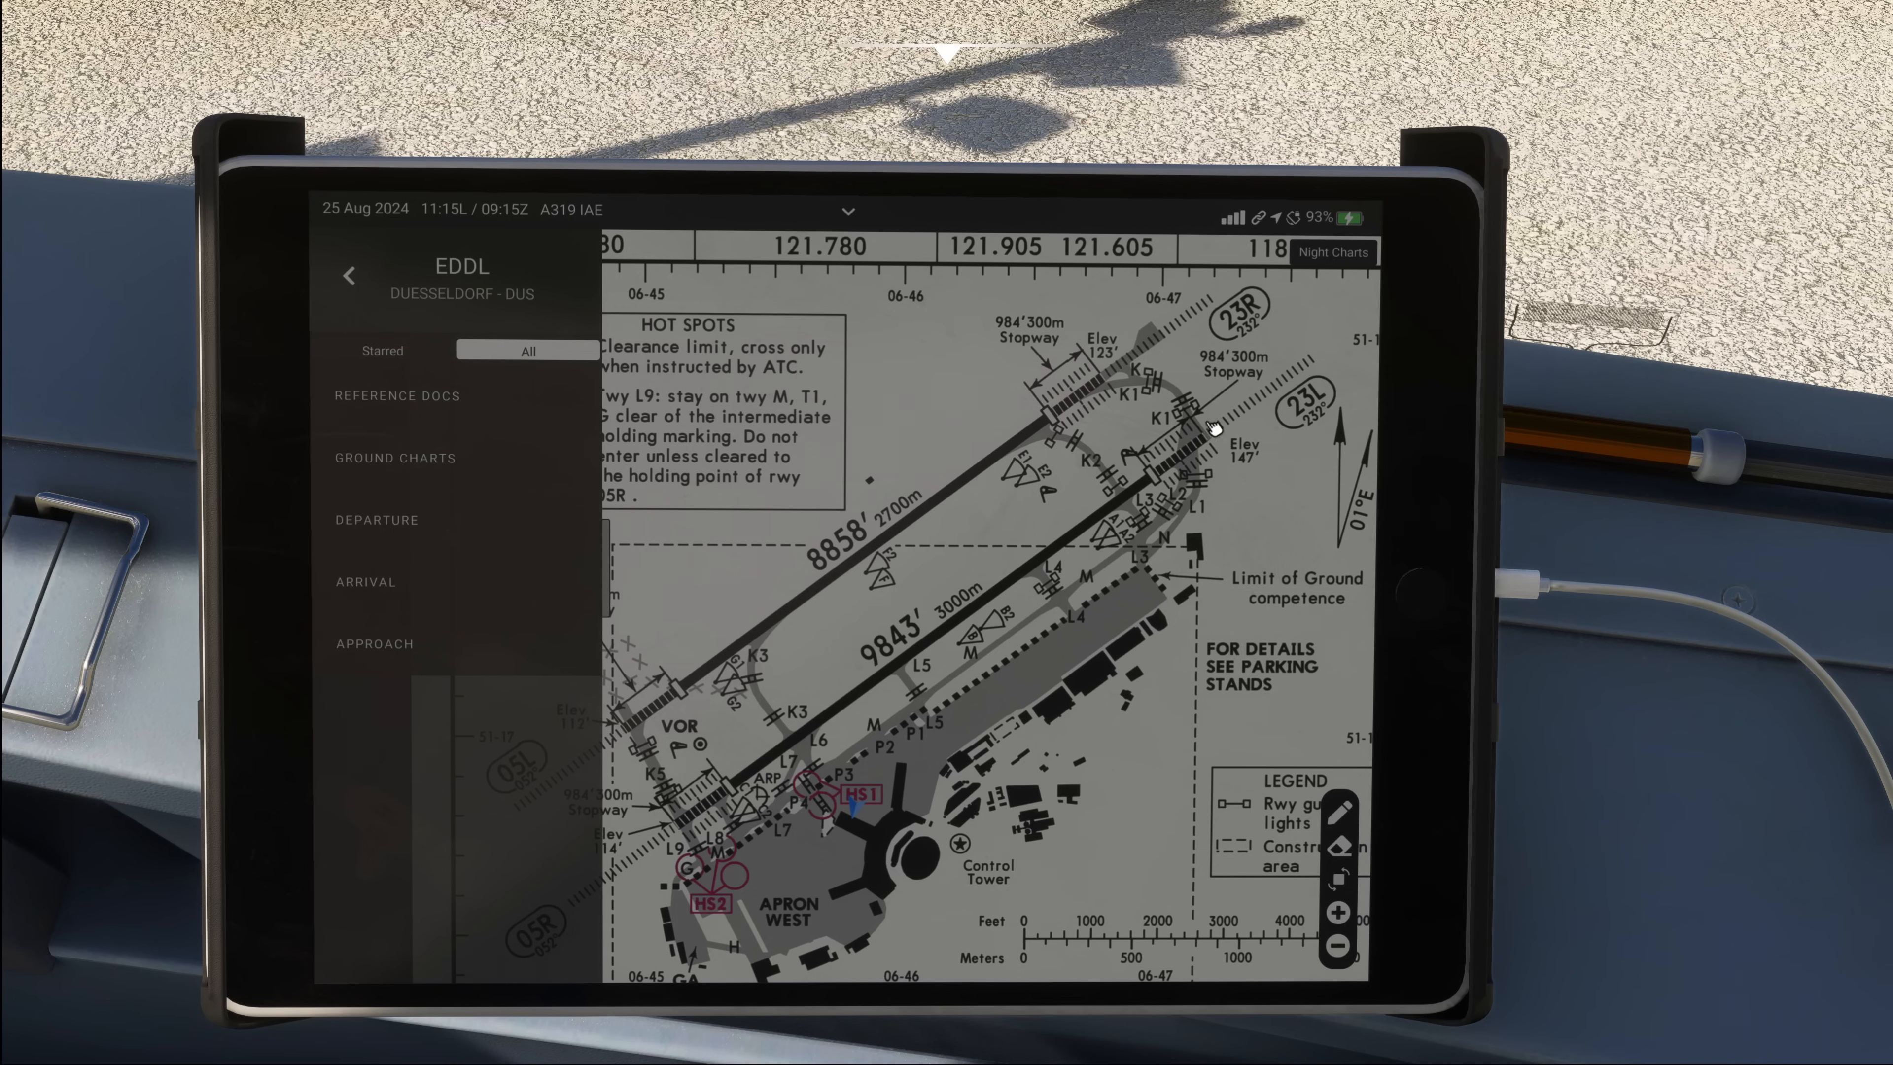
mouse_move(1006, 539)
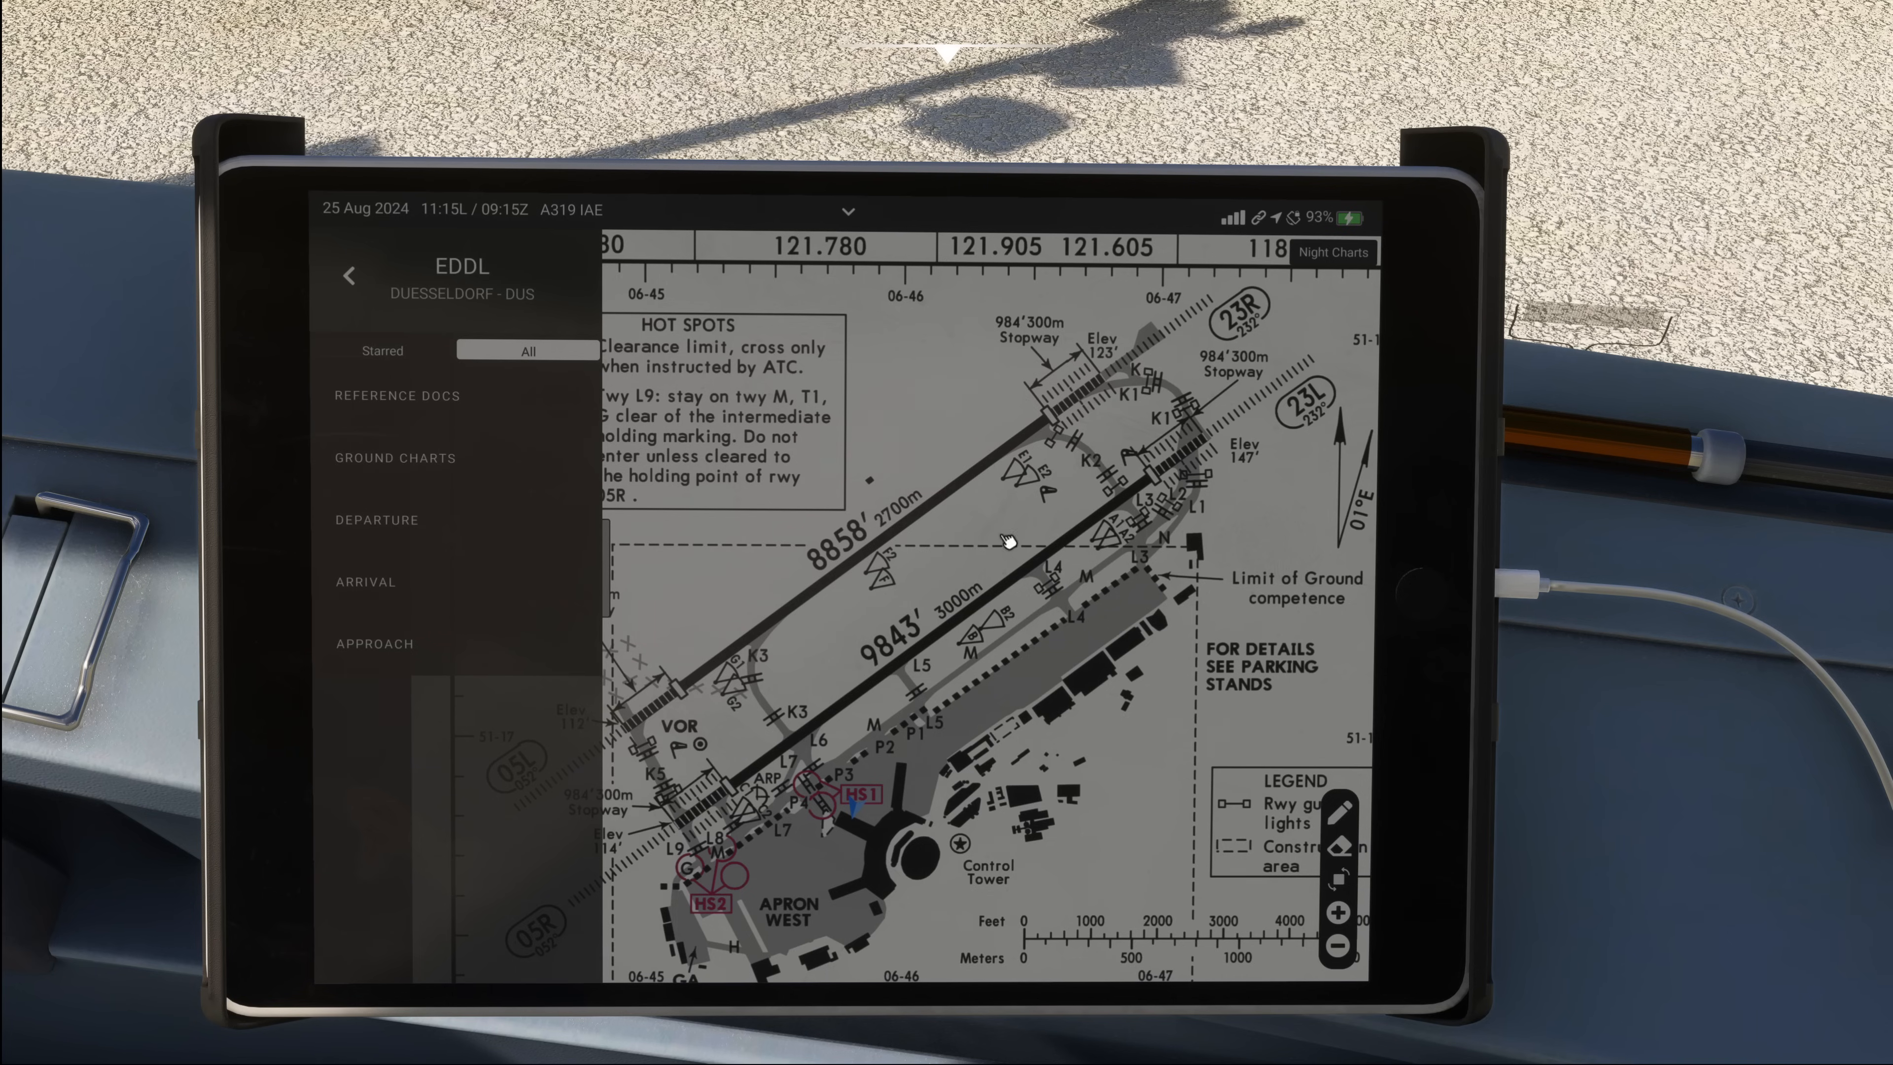
mouse_move(1200, 423)
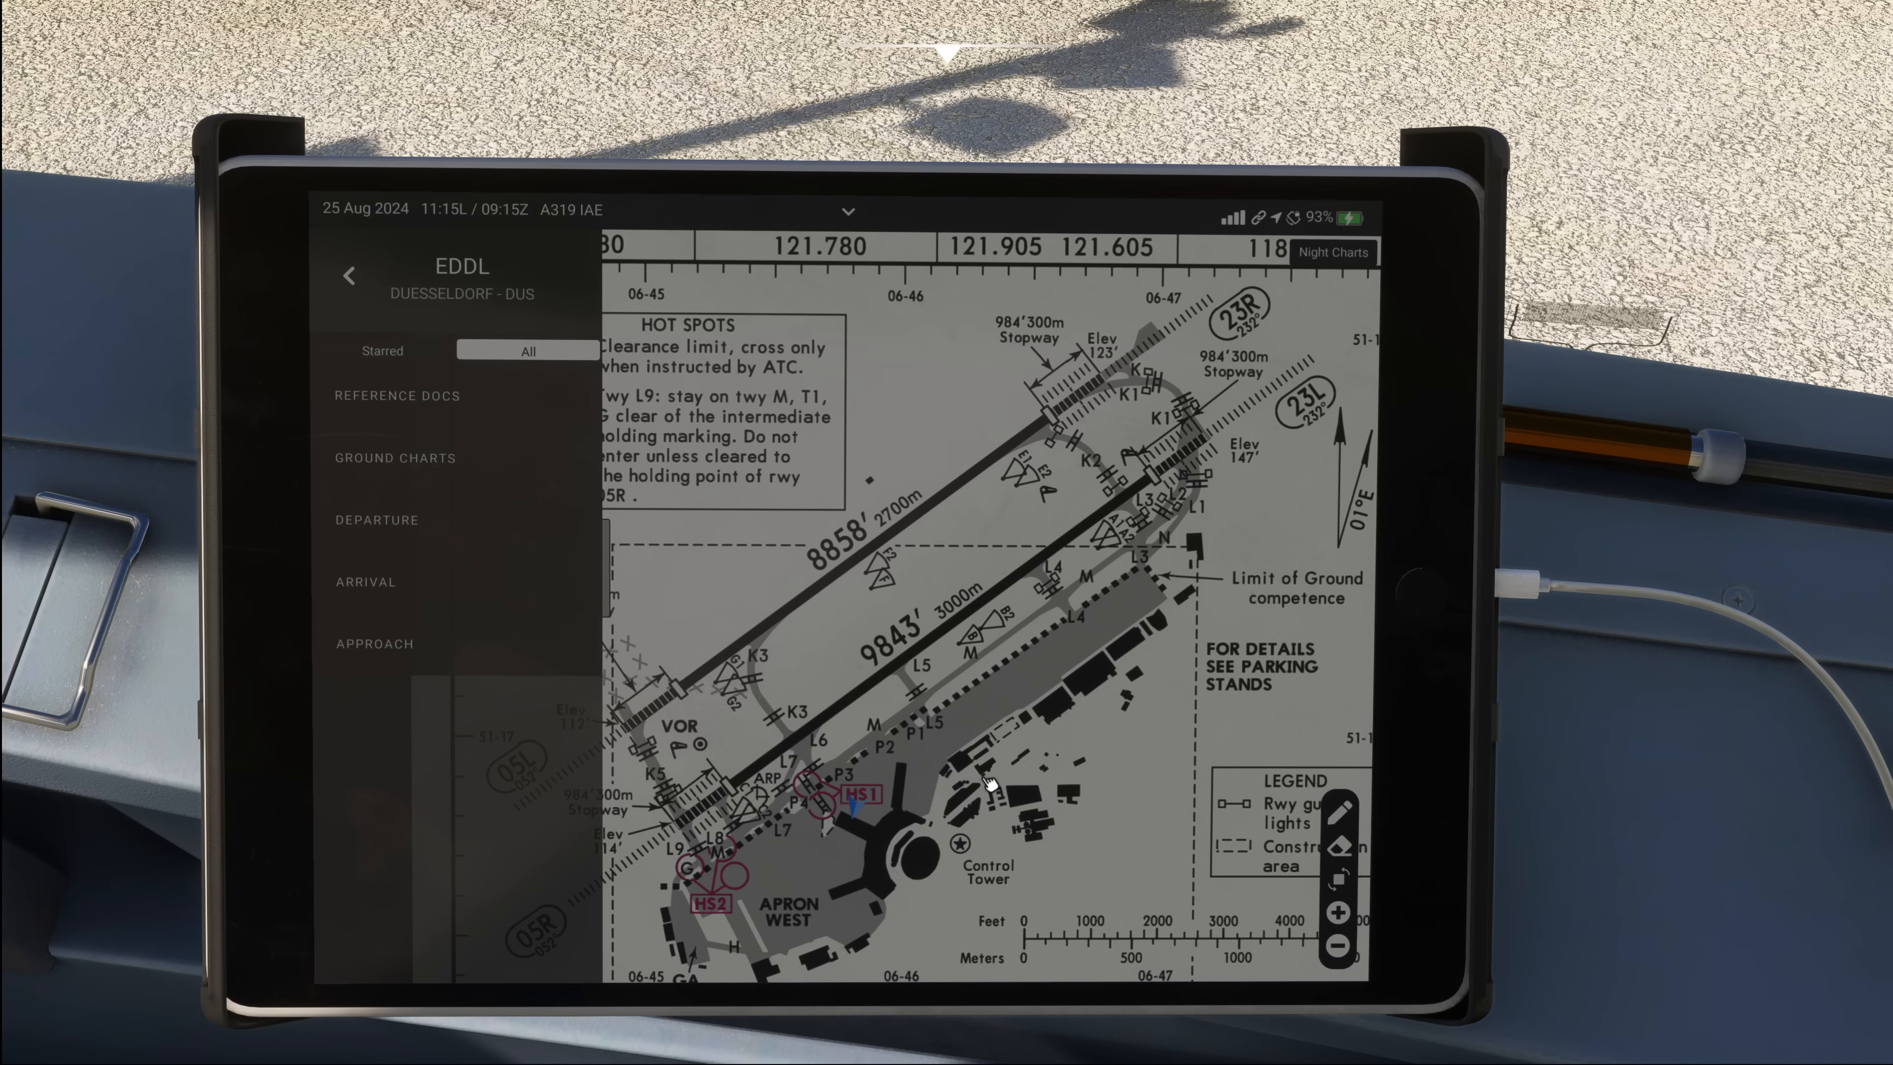
mouse_move(1043, 591)
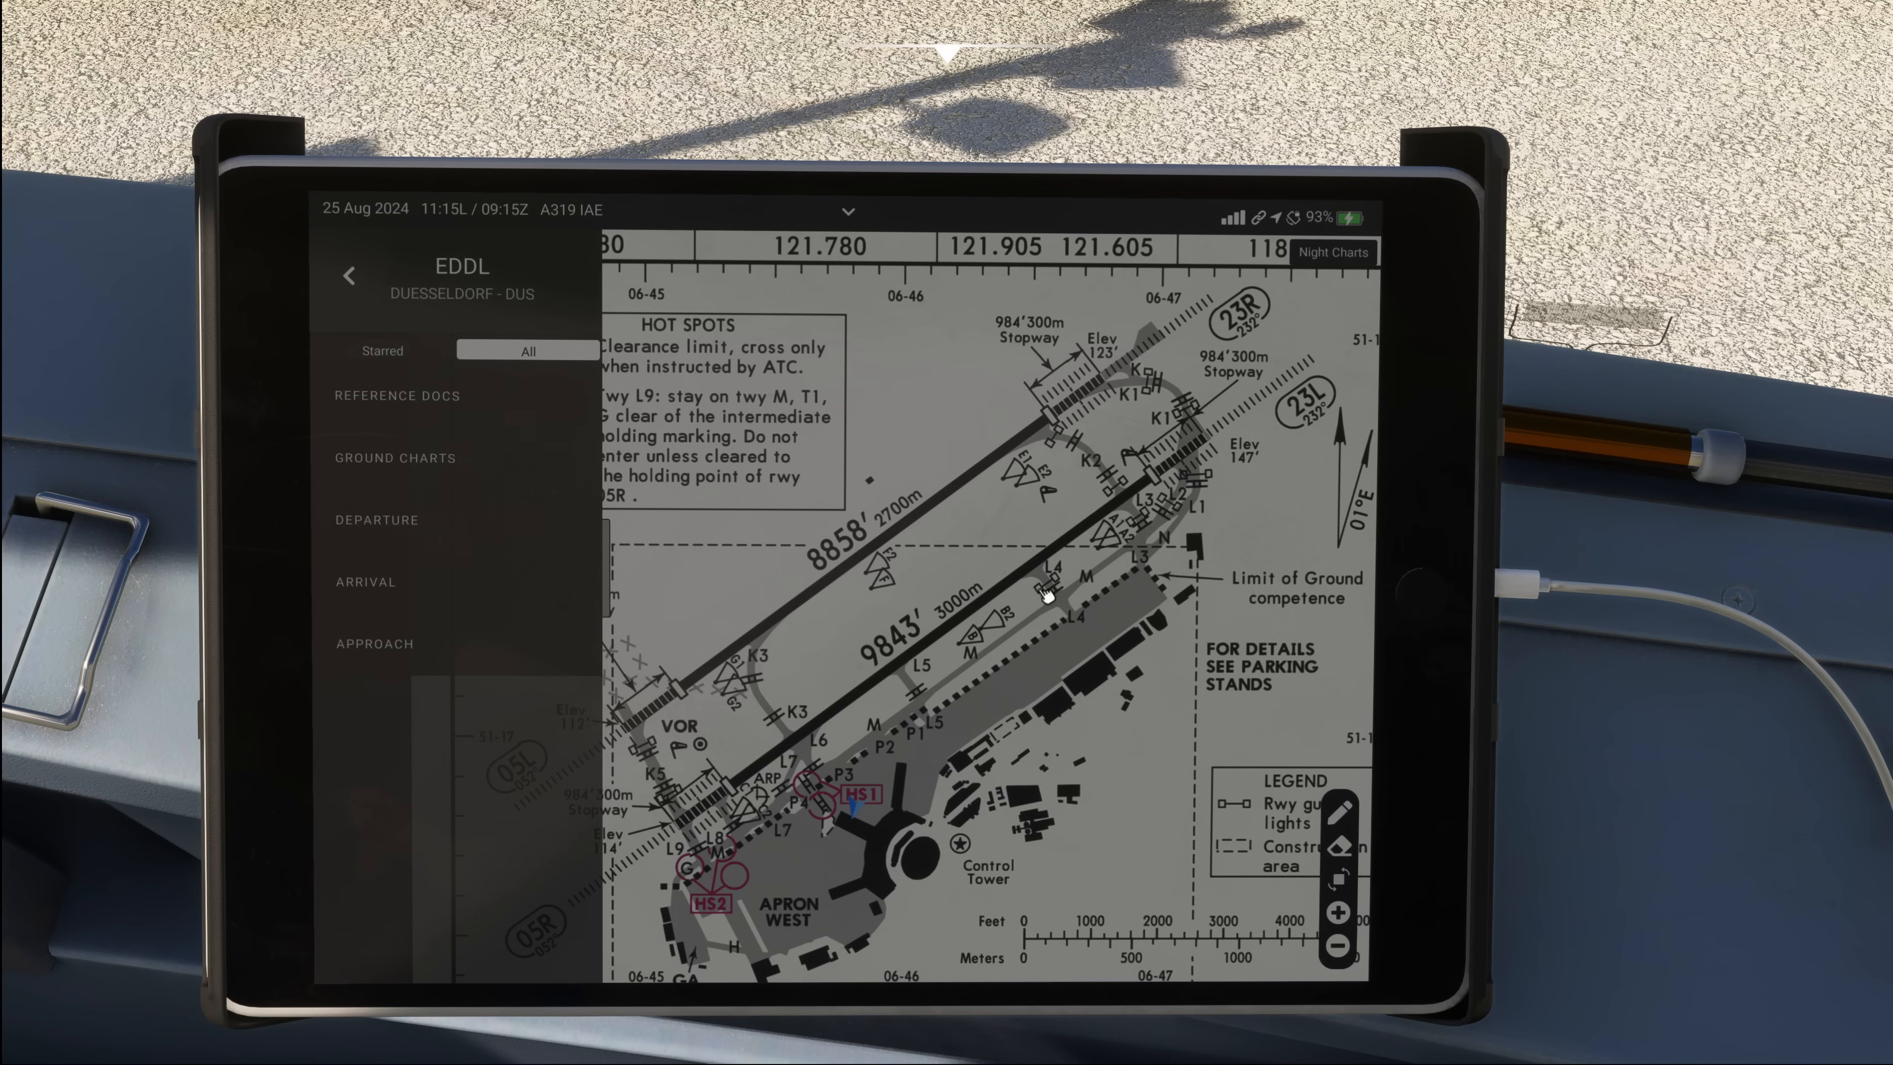
mouse_move(725, 800)
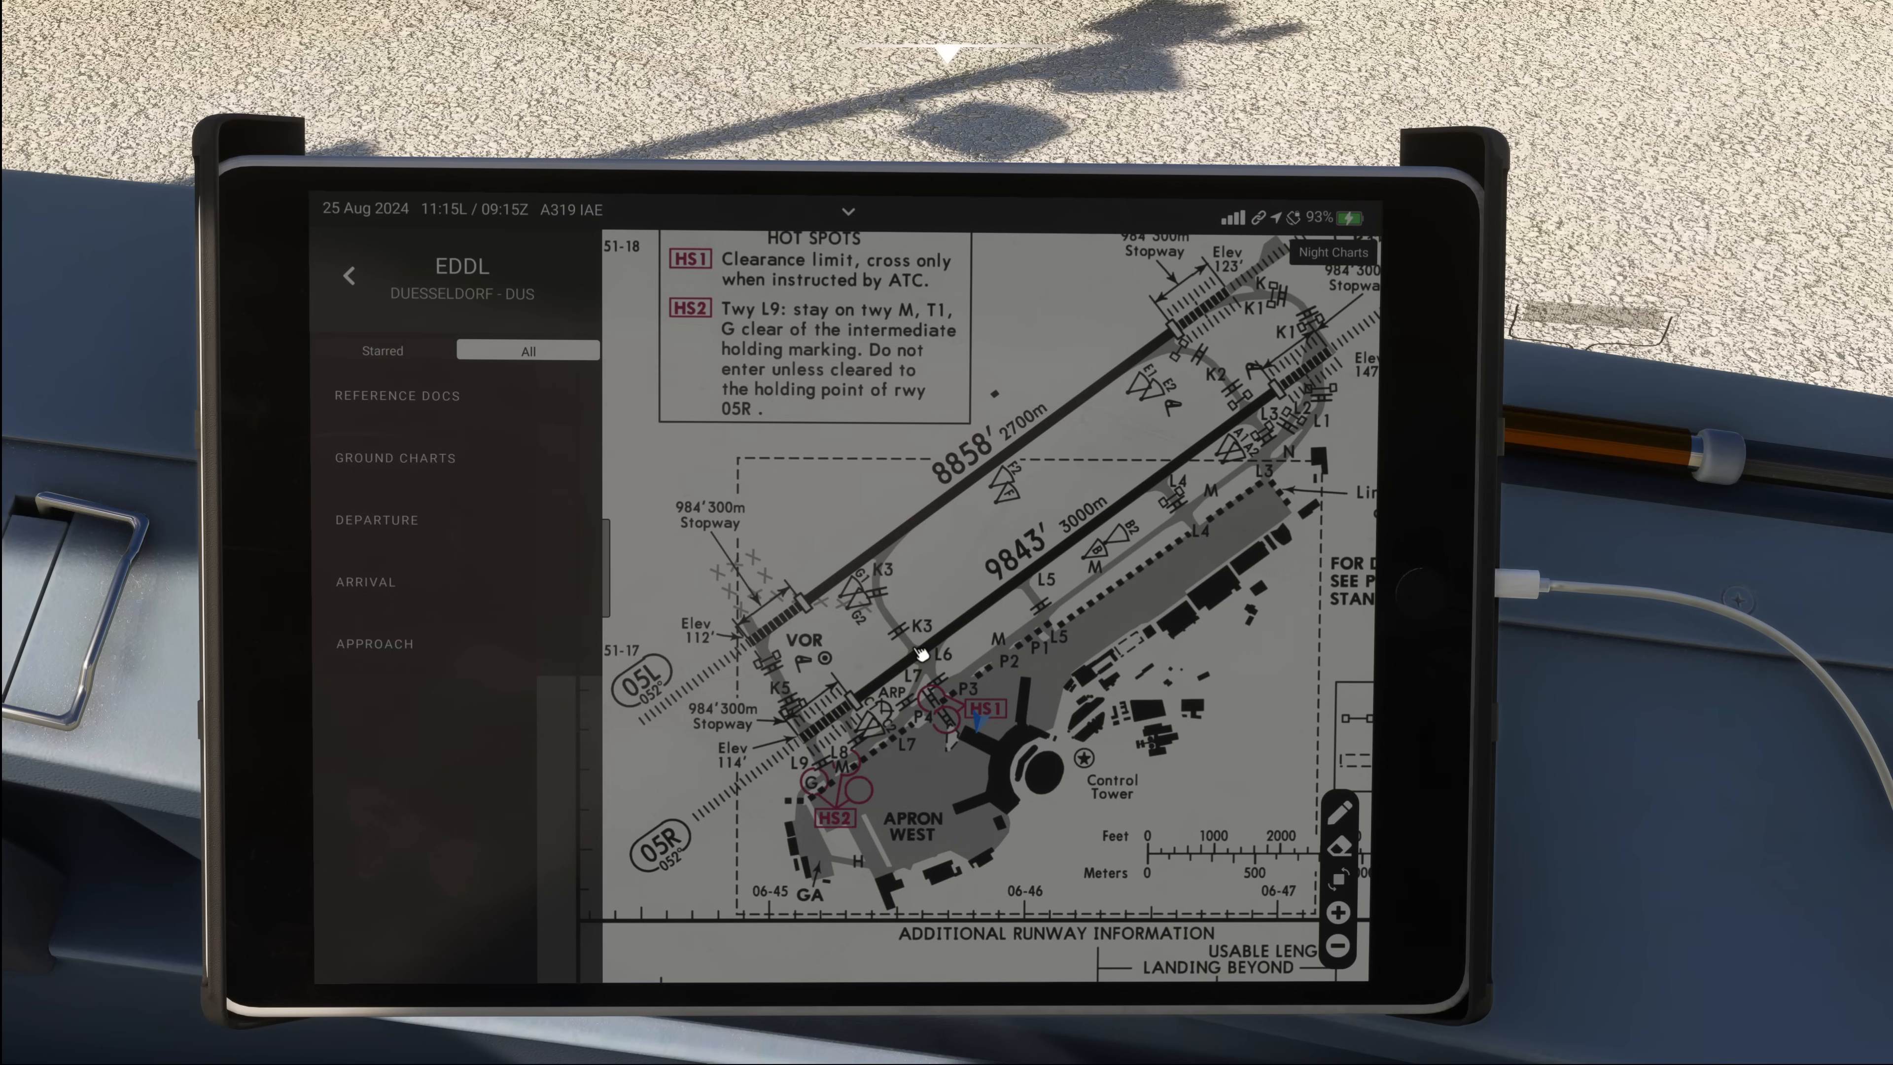
click(848, 213)
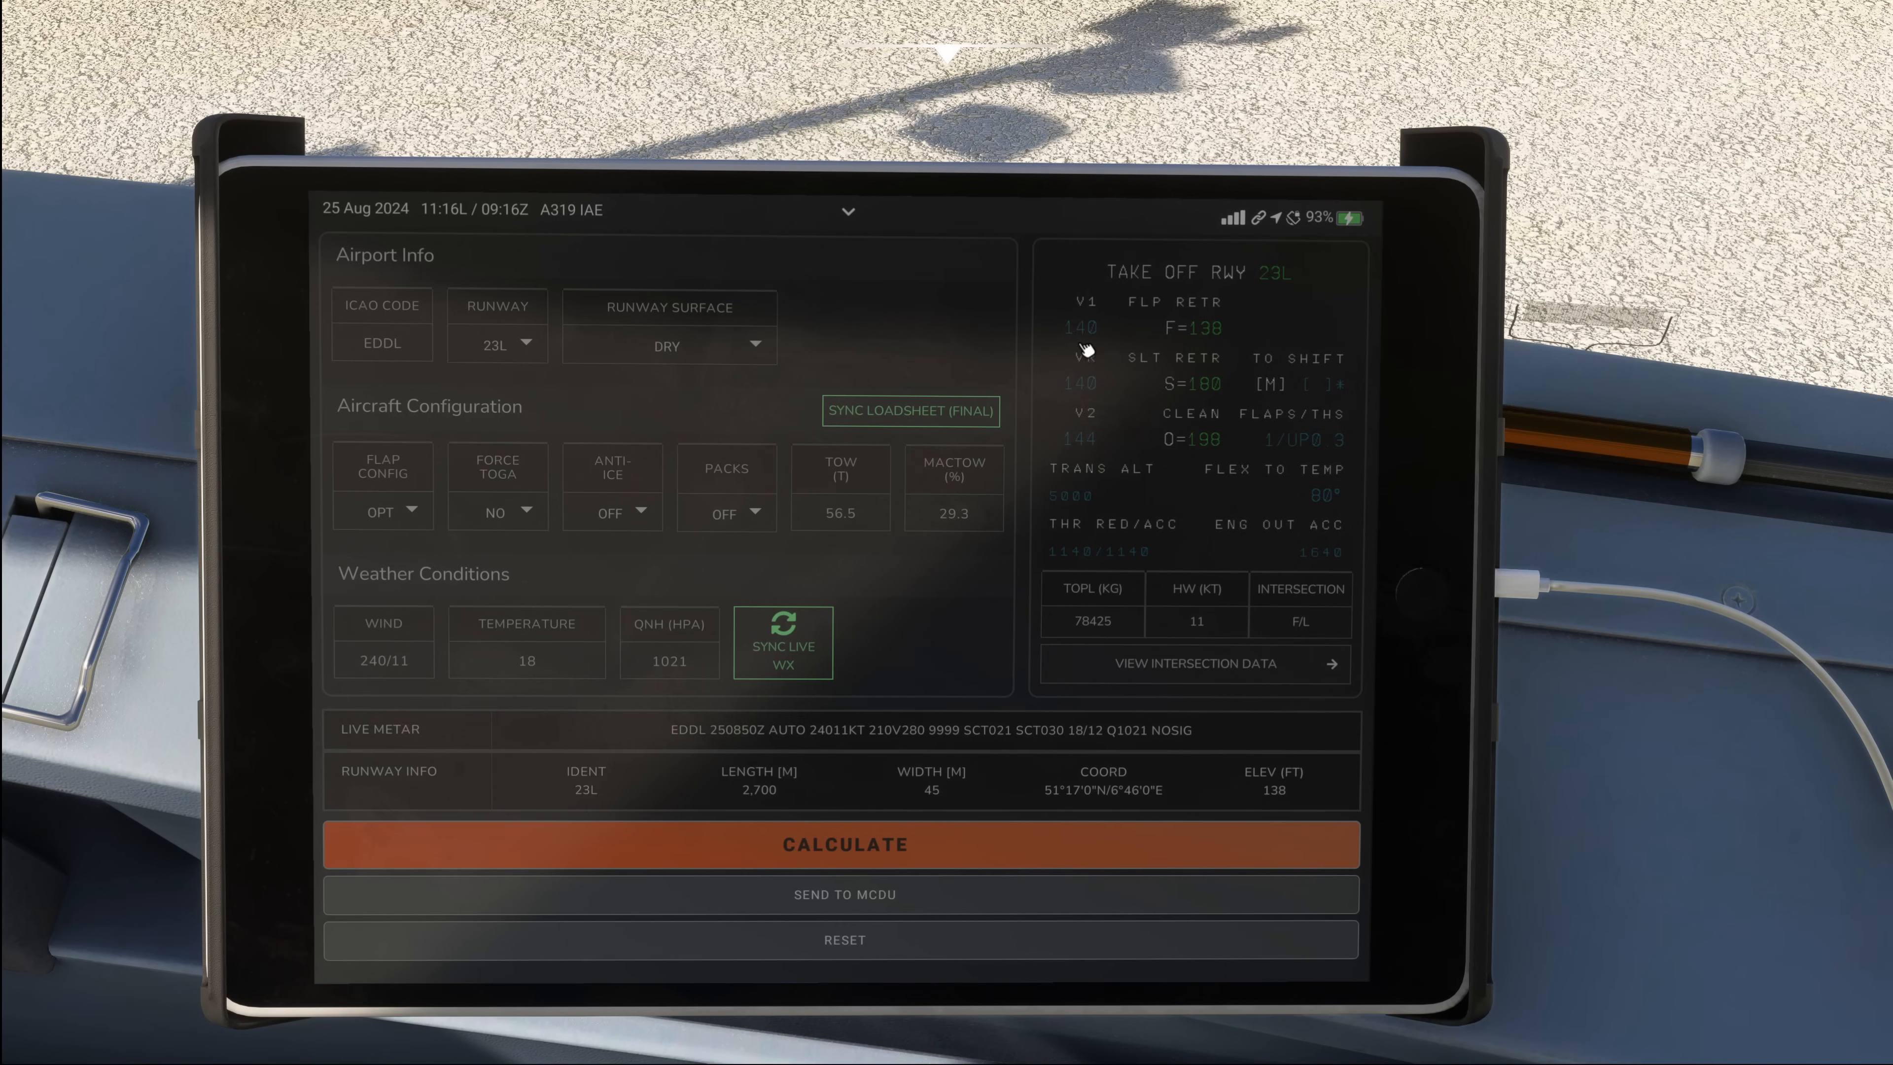
mouse_move(1092, 367)
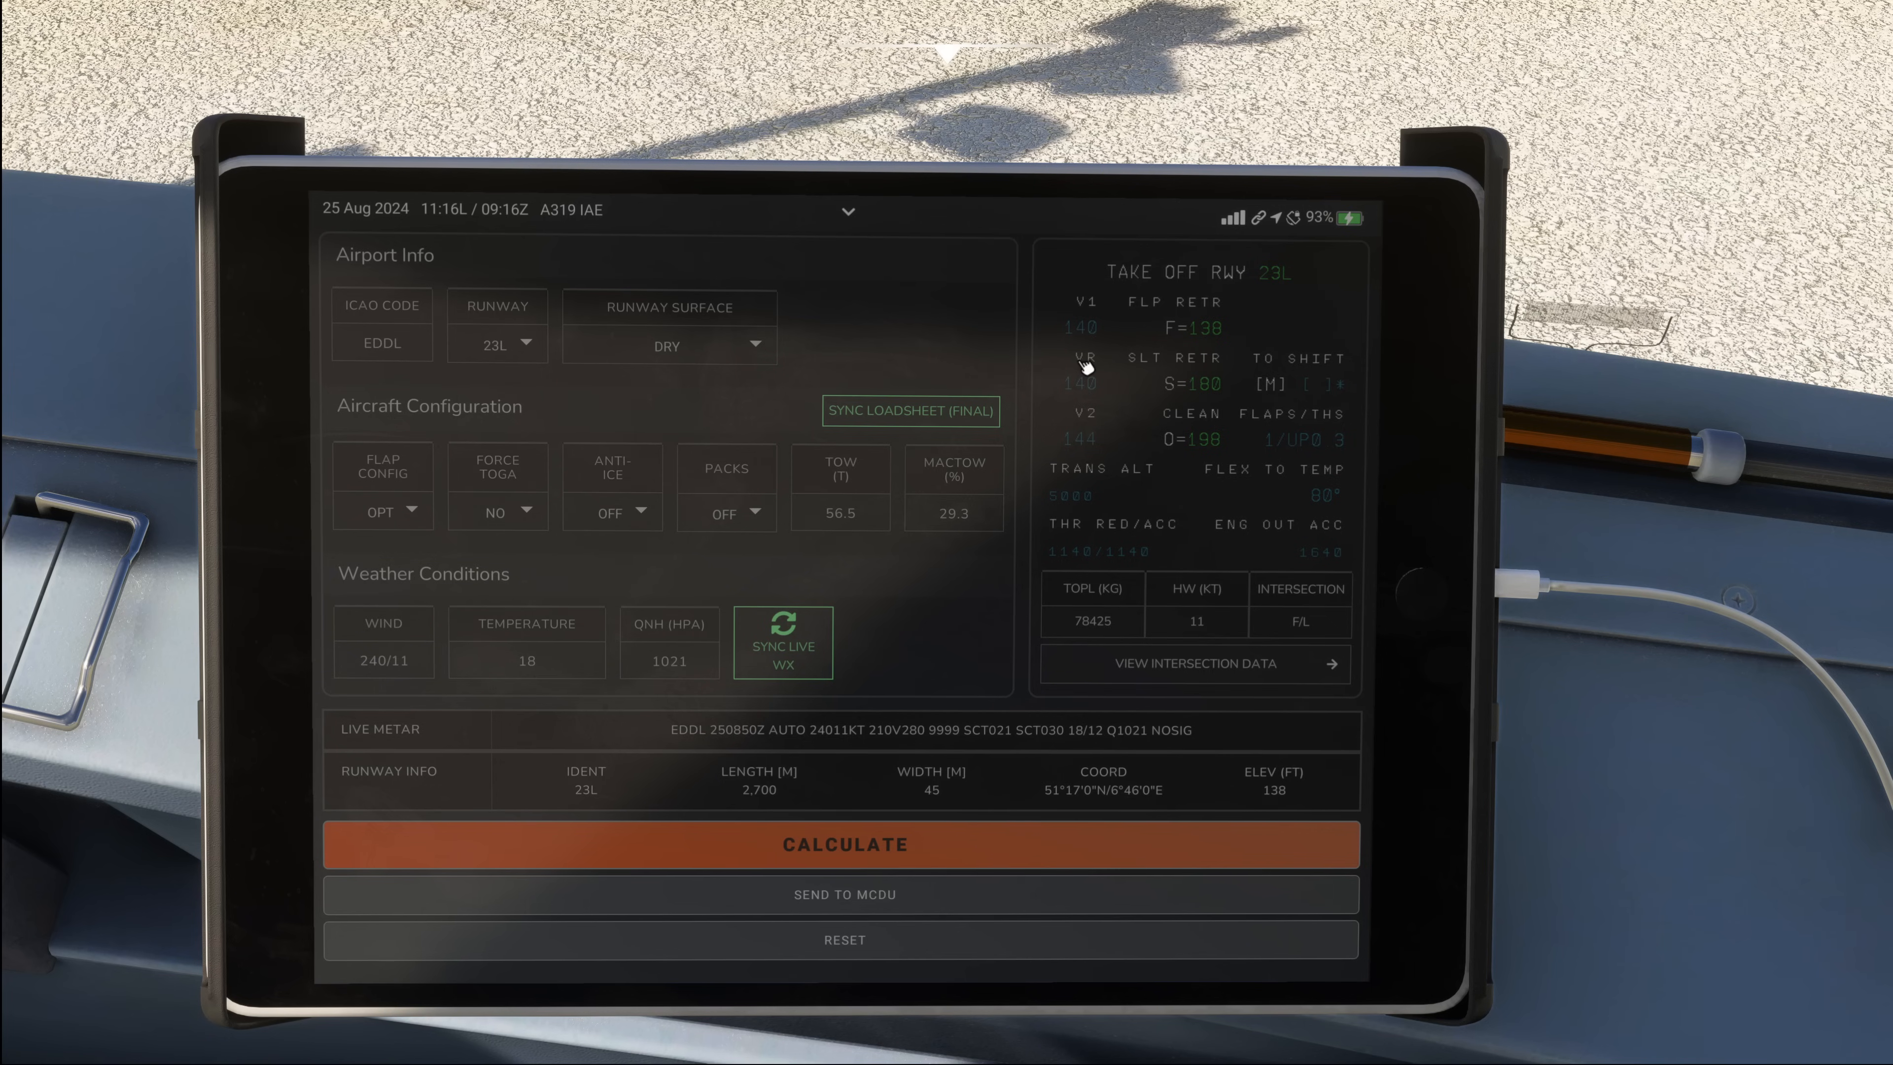
mouse_move(1086, 355)
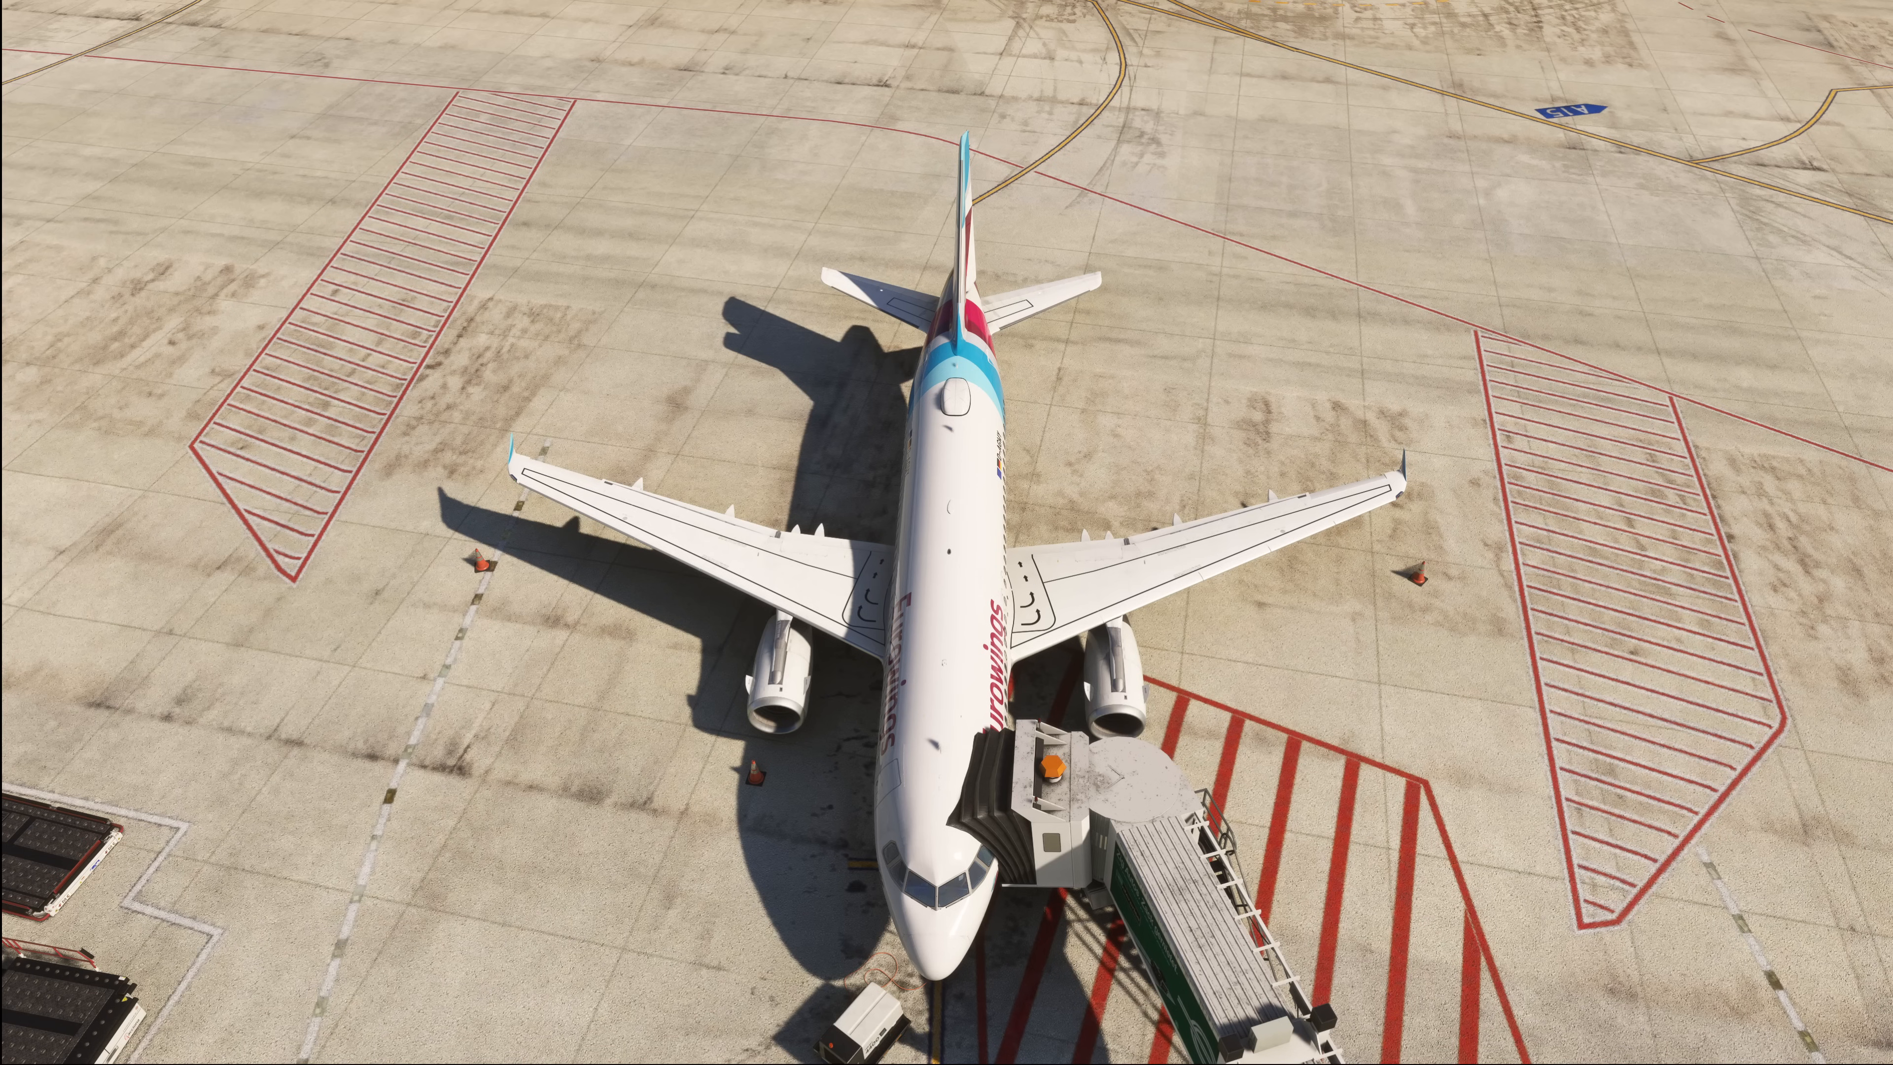
mouse_move(953, 661)
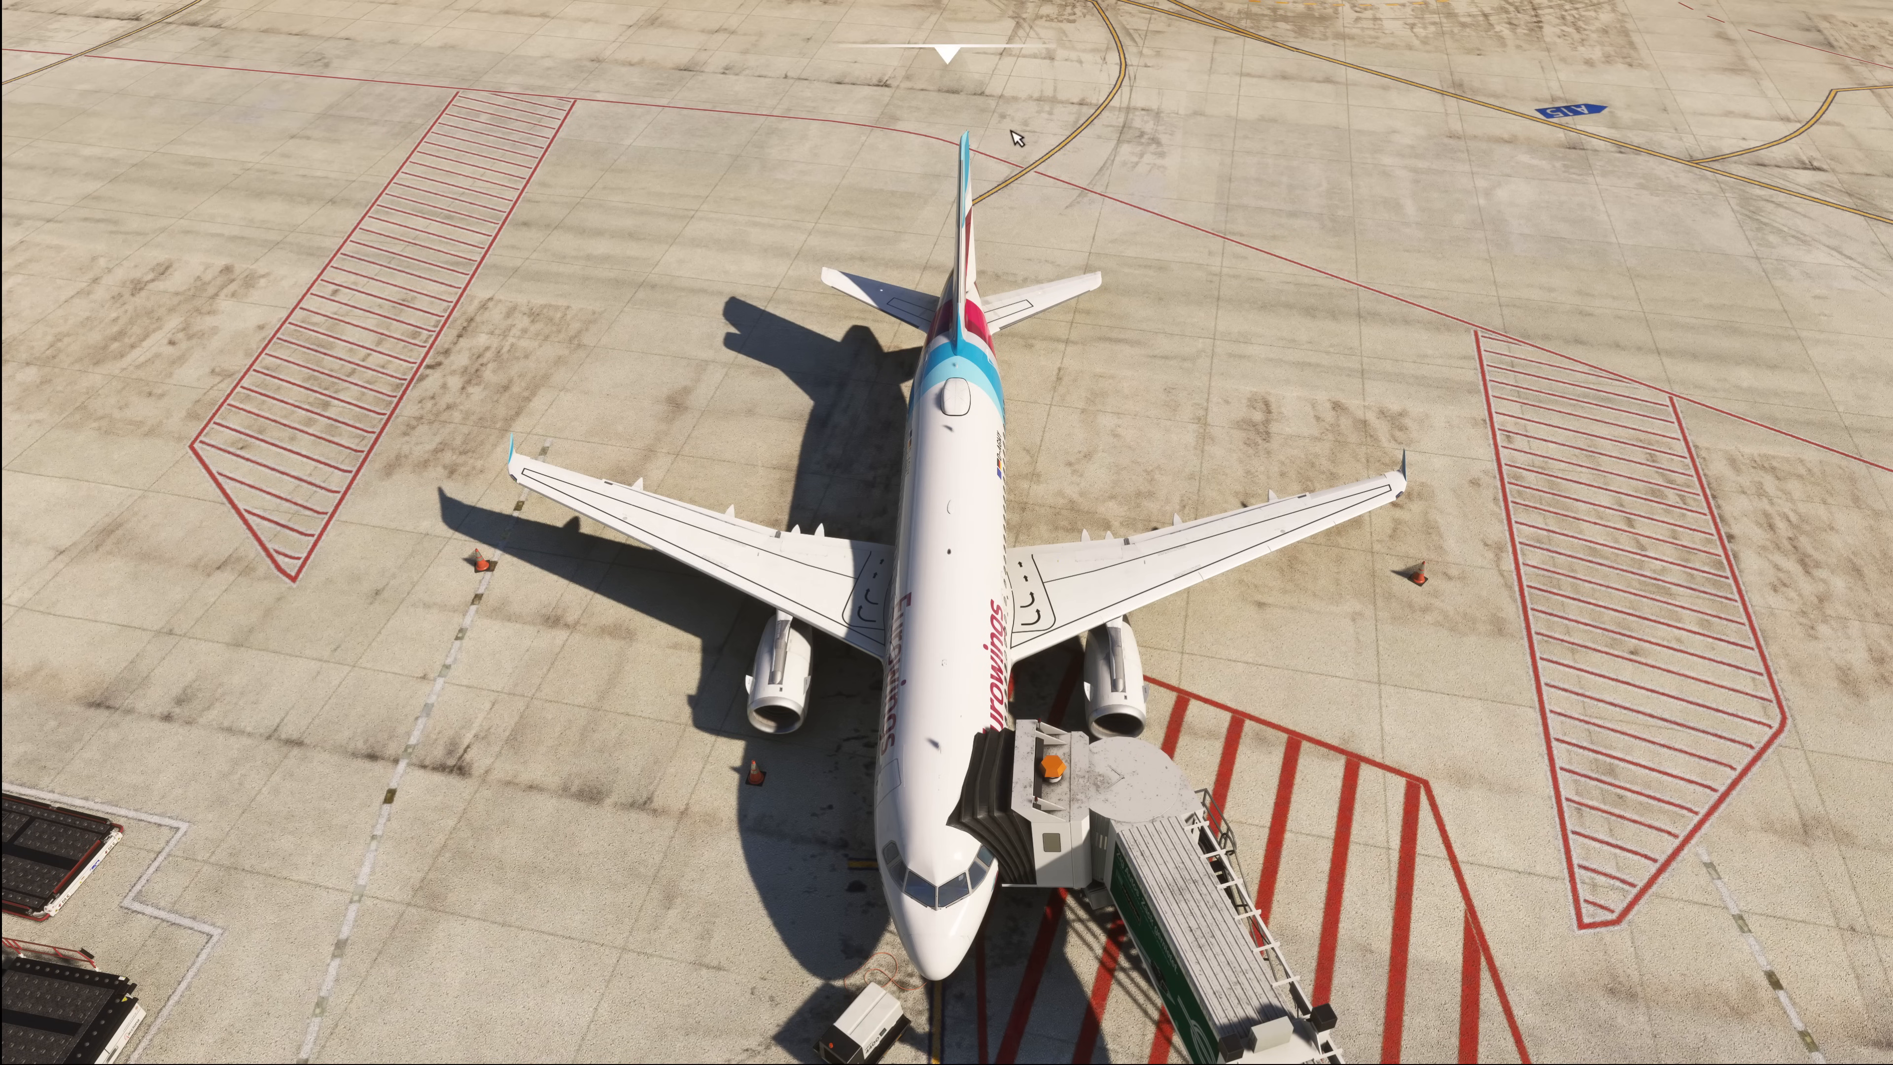
mouse_move(990, 250)
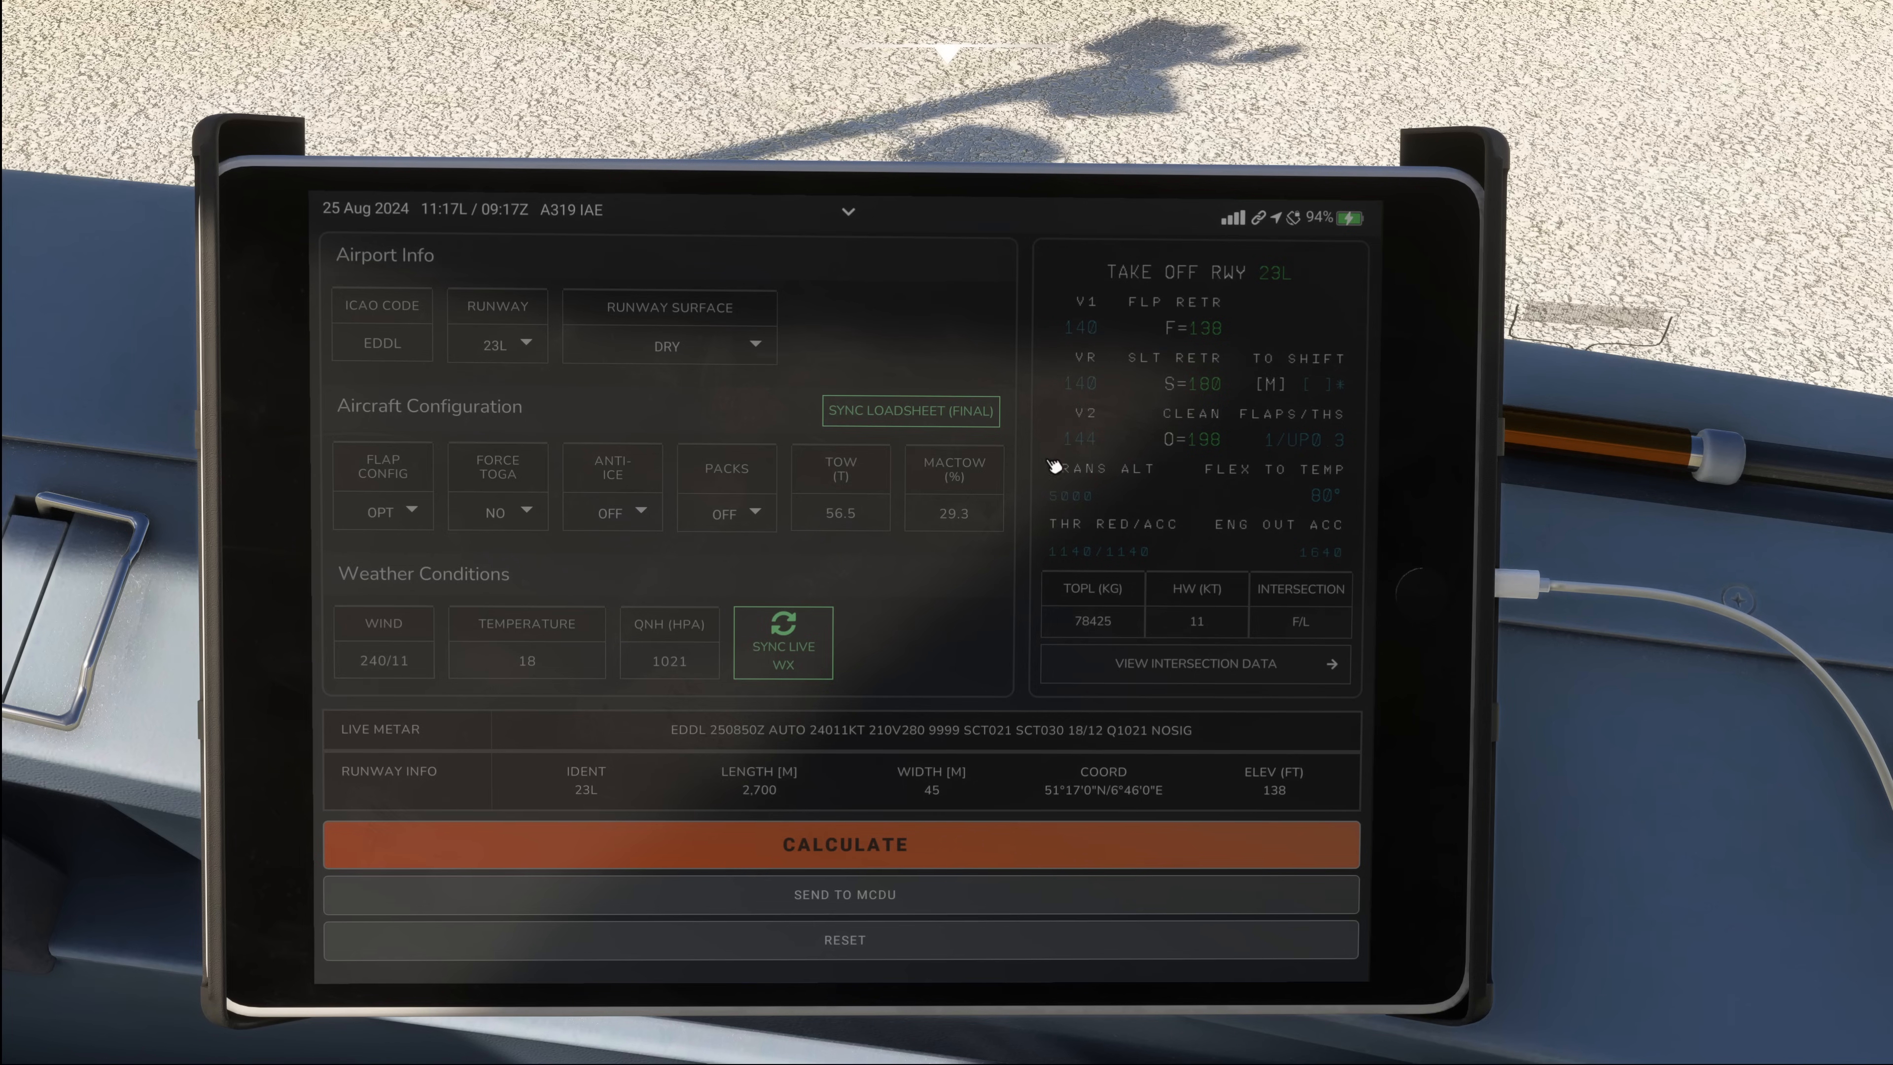
mouse_move(1098, 344)
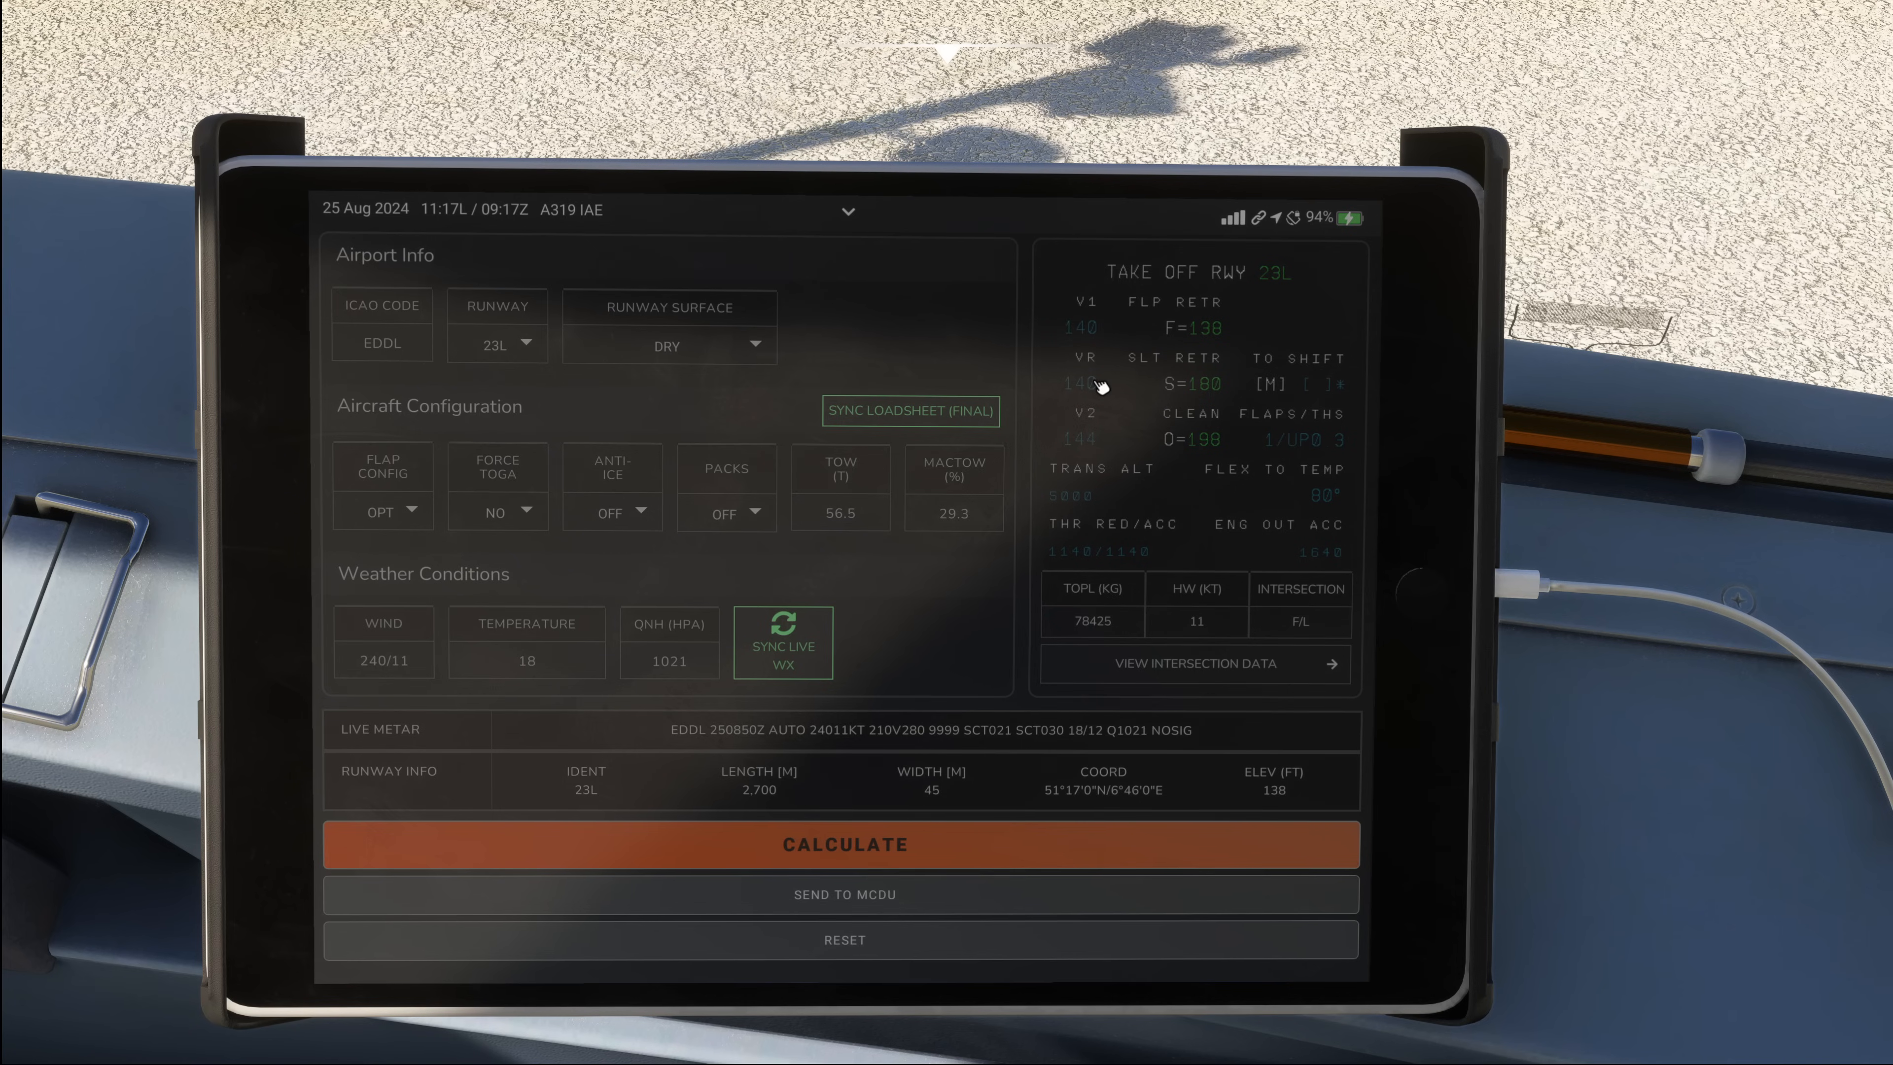
mouse_move(1096, 449)
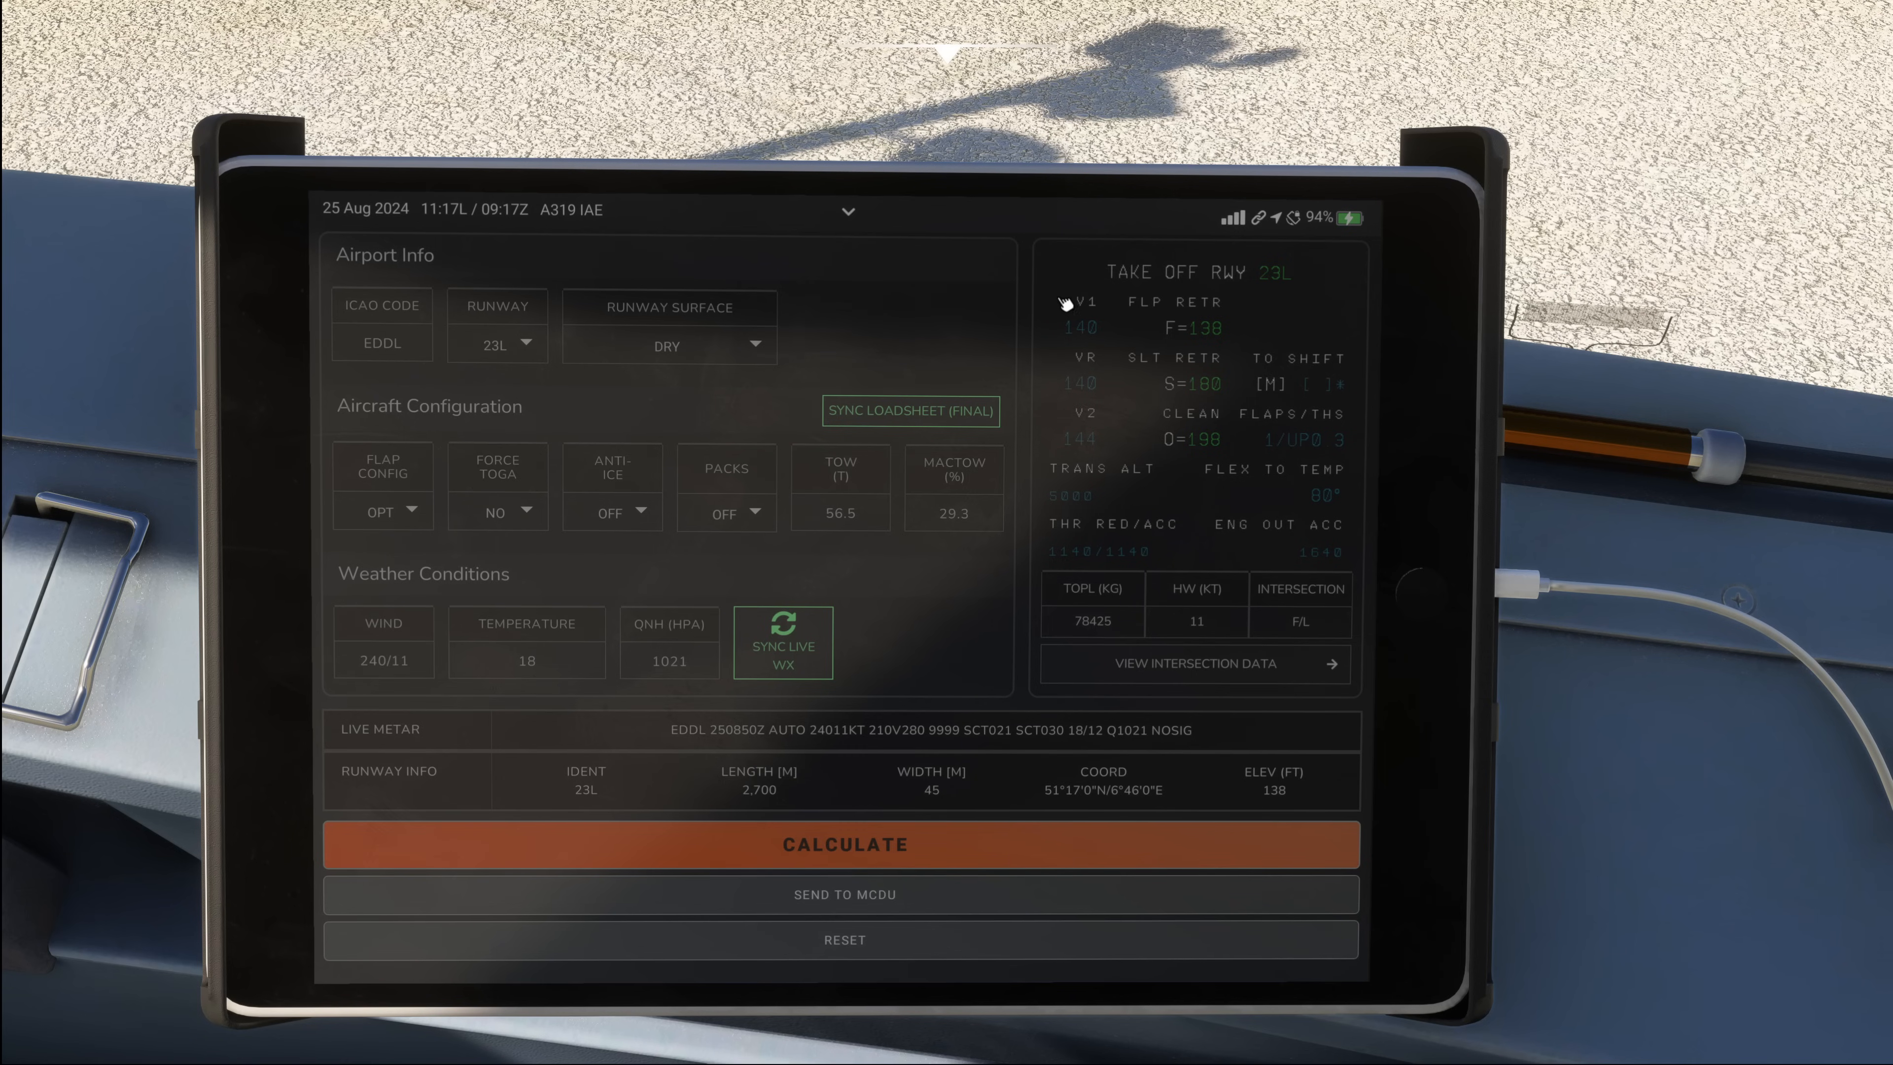
mouse_move(1240, 651)
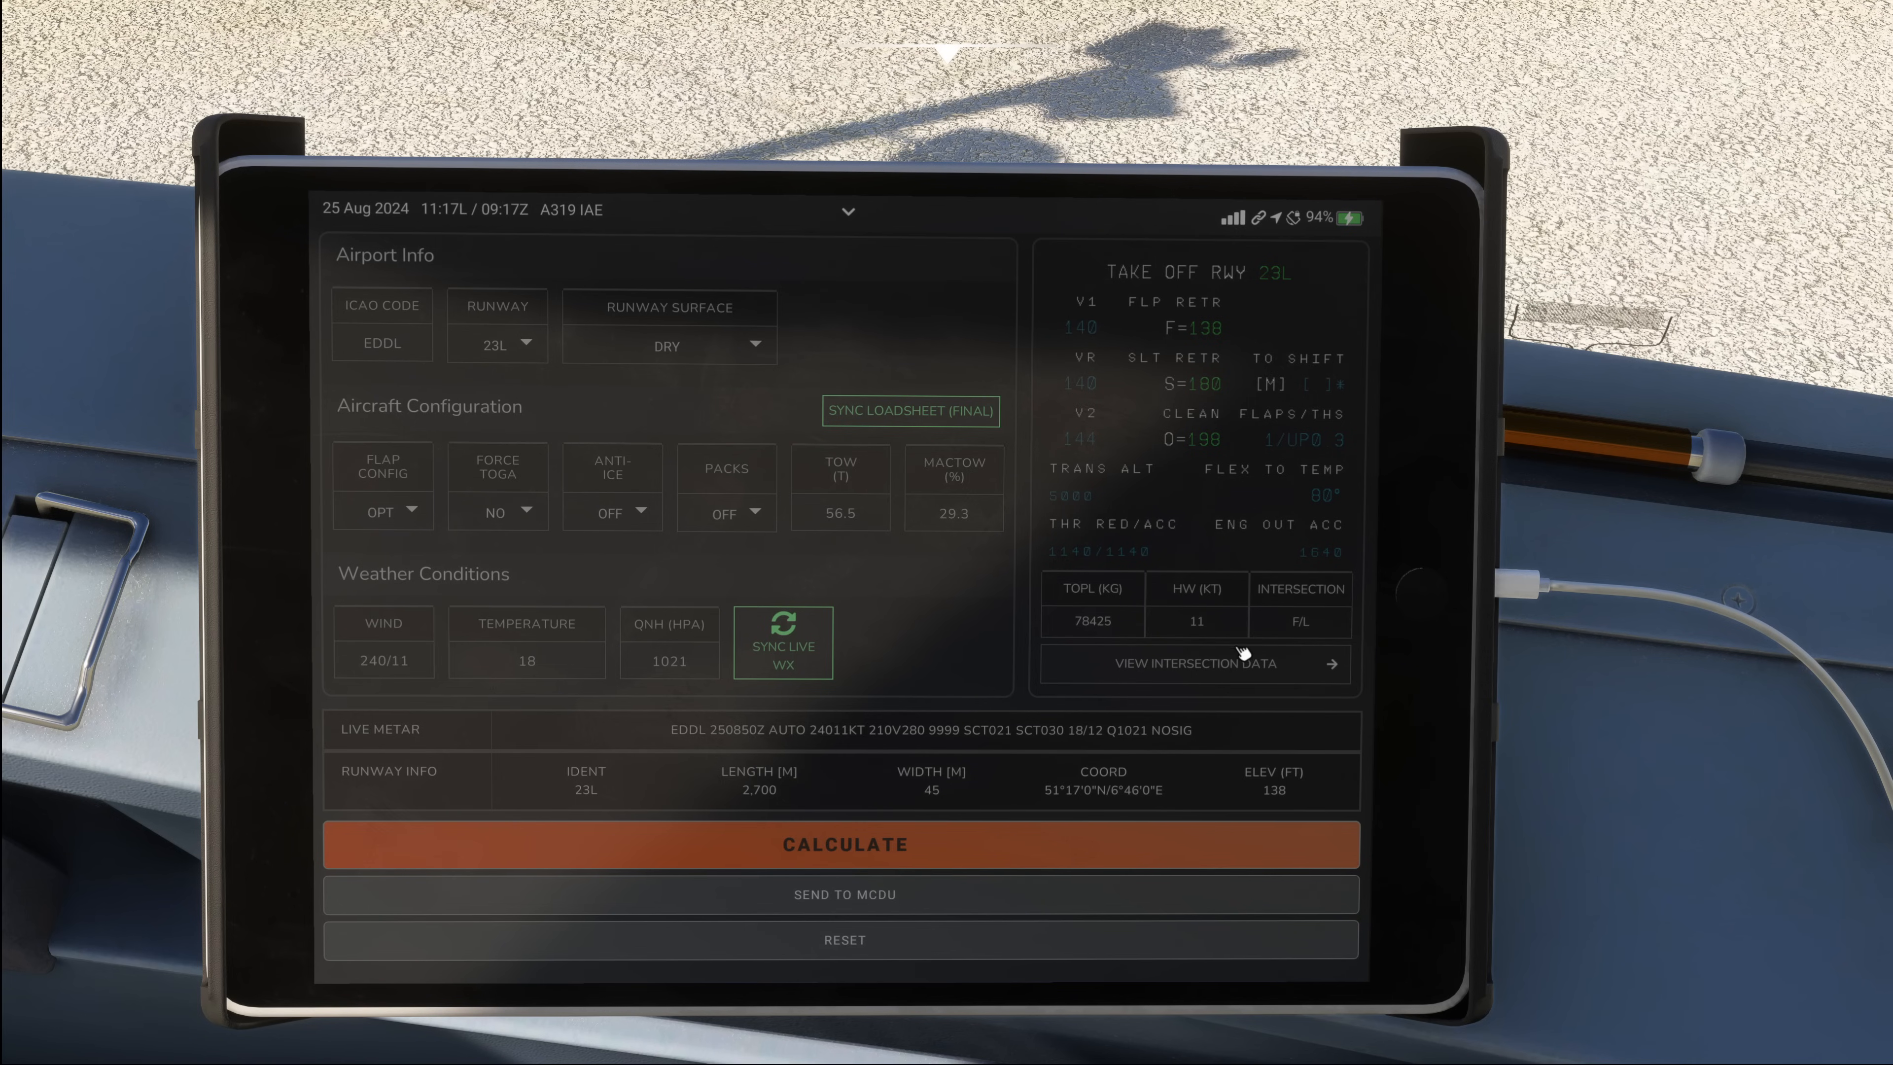
click(1179, 663)
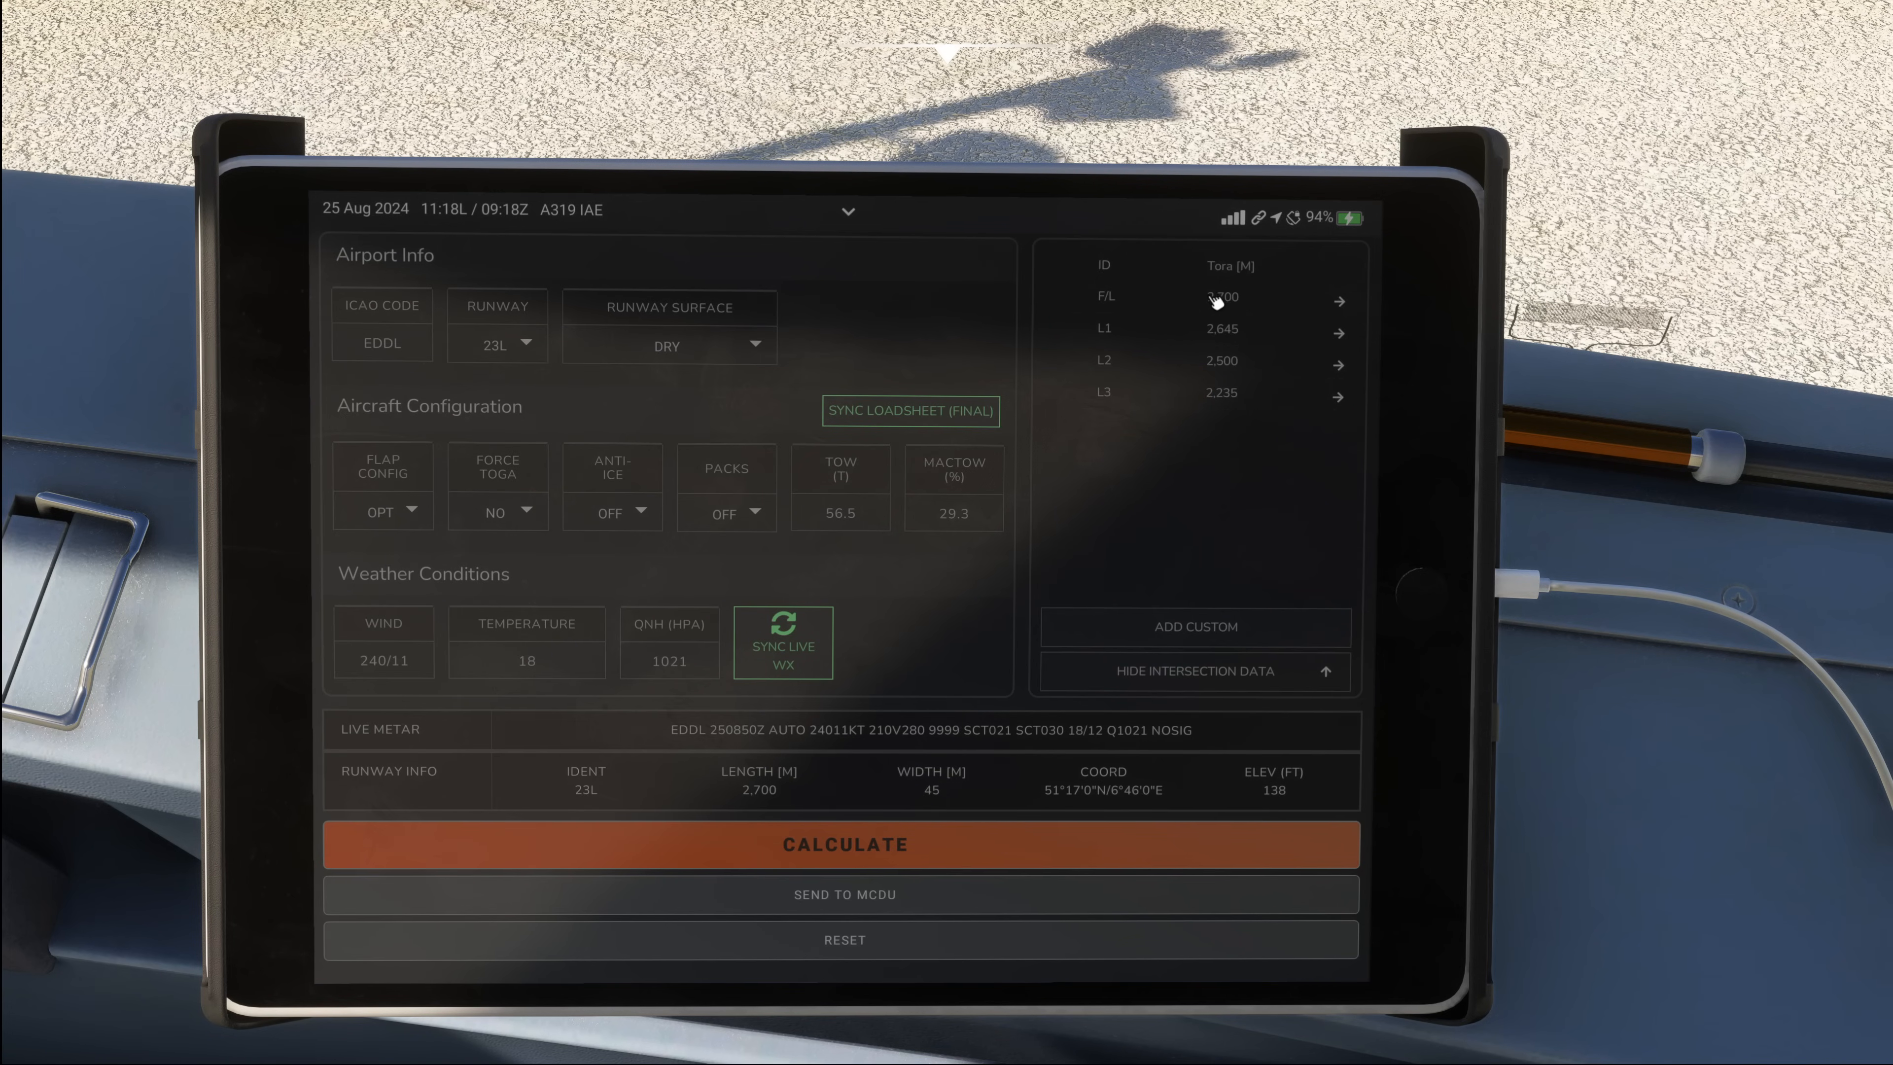
click(843, 842)
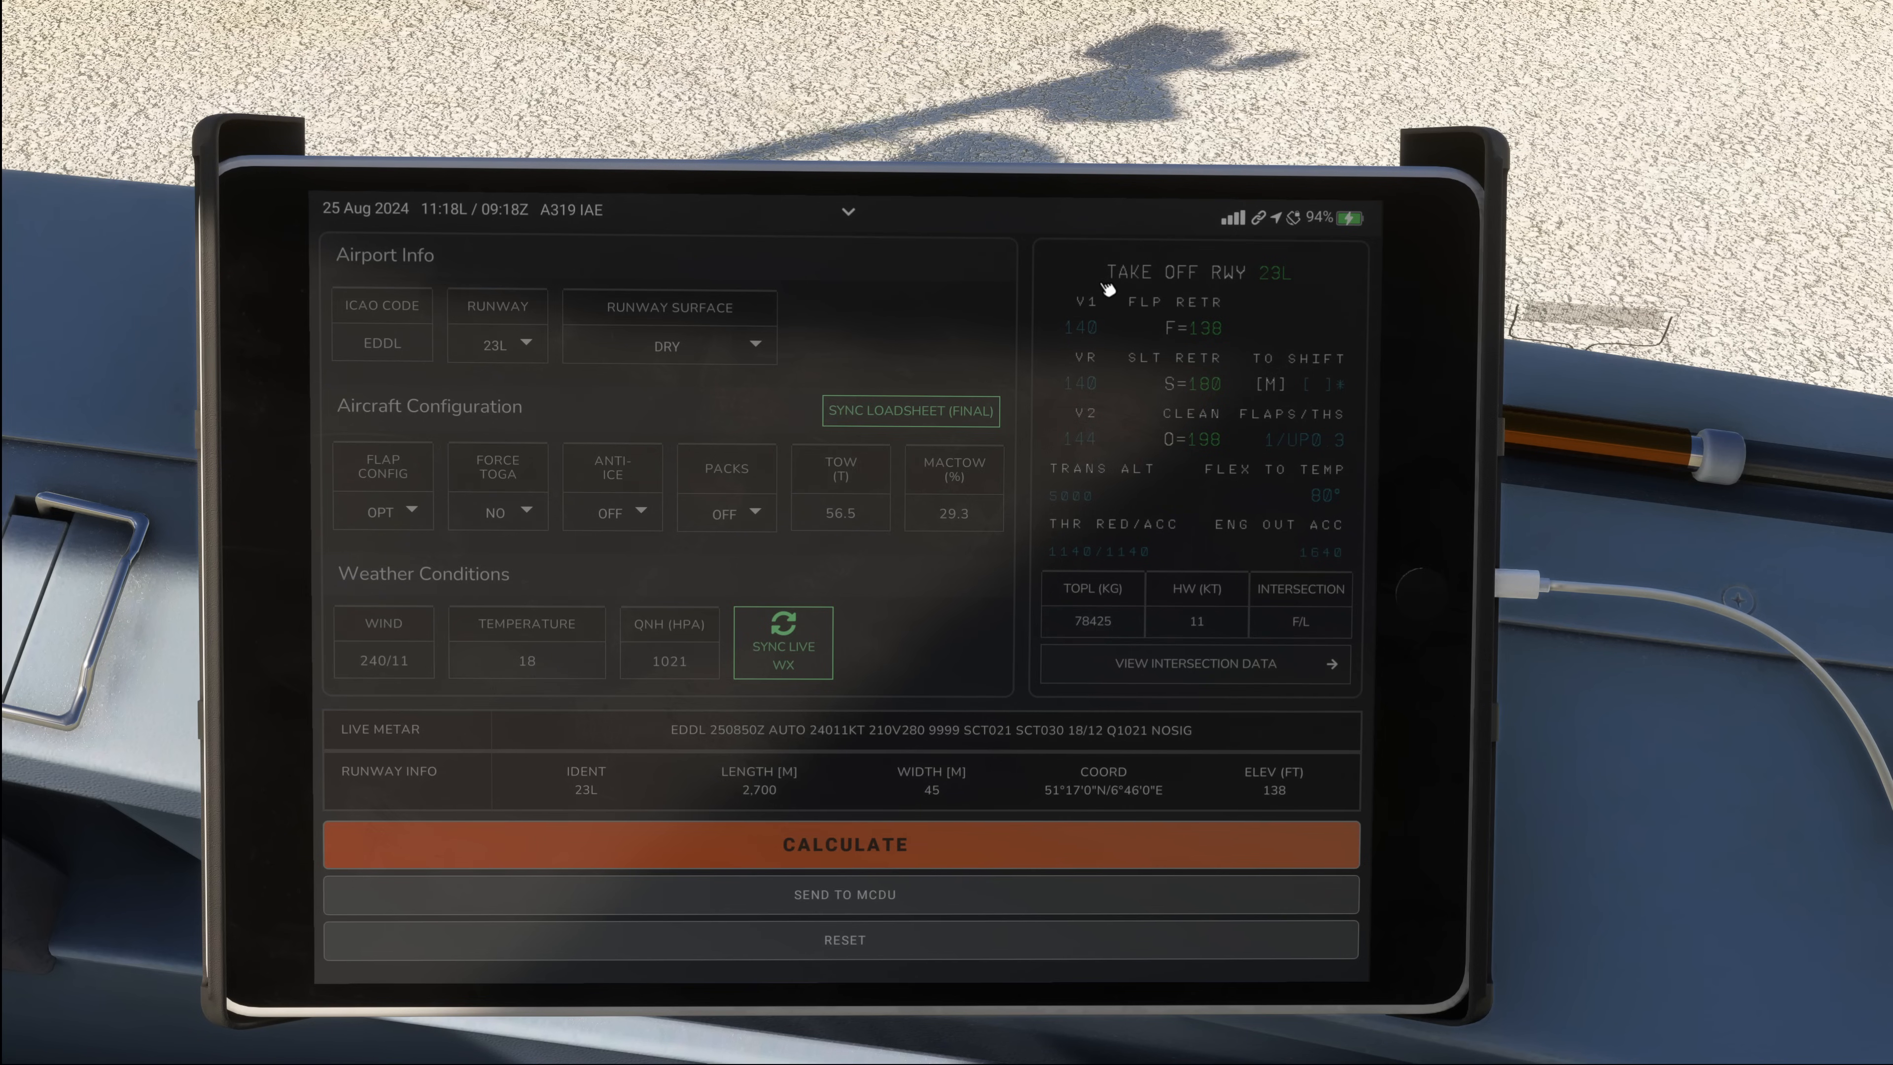
mouse_move(1104, 289)
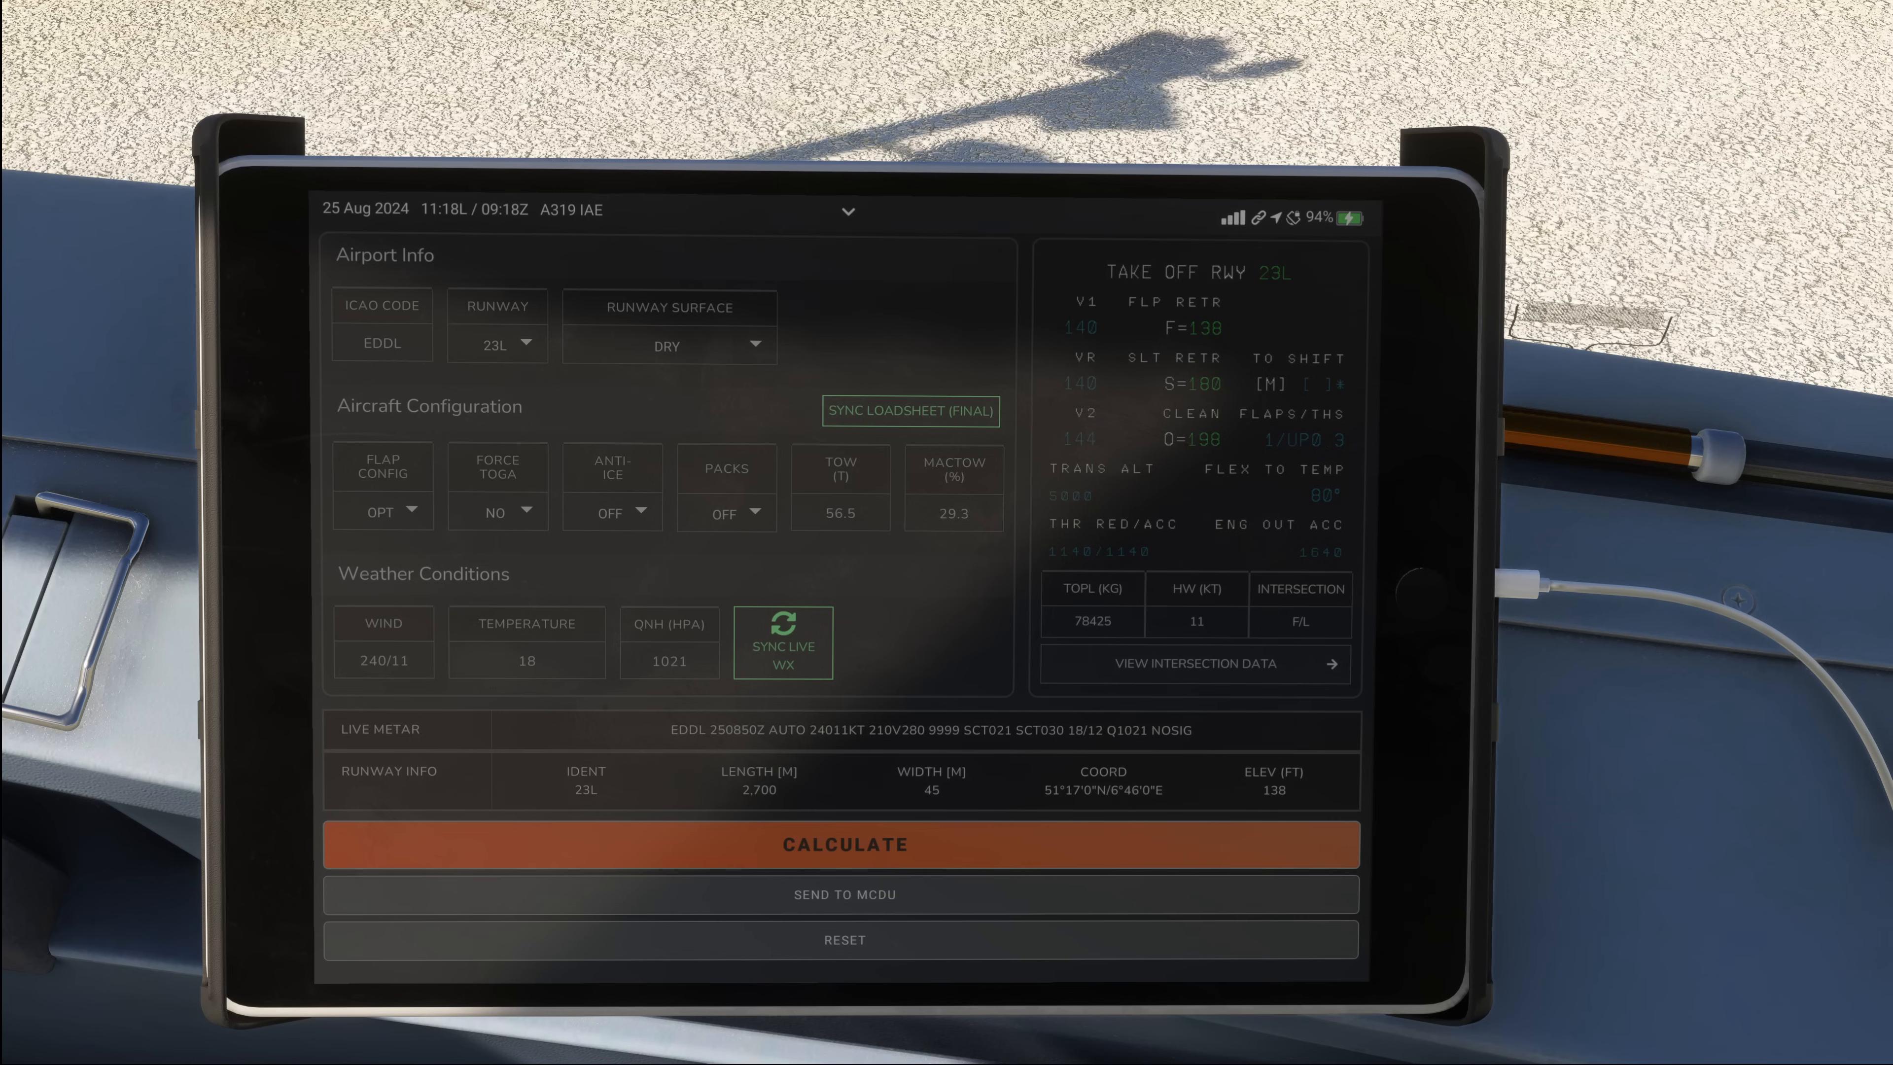
mouse_move(1097, 334)
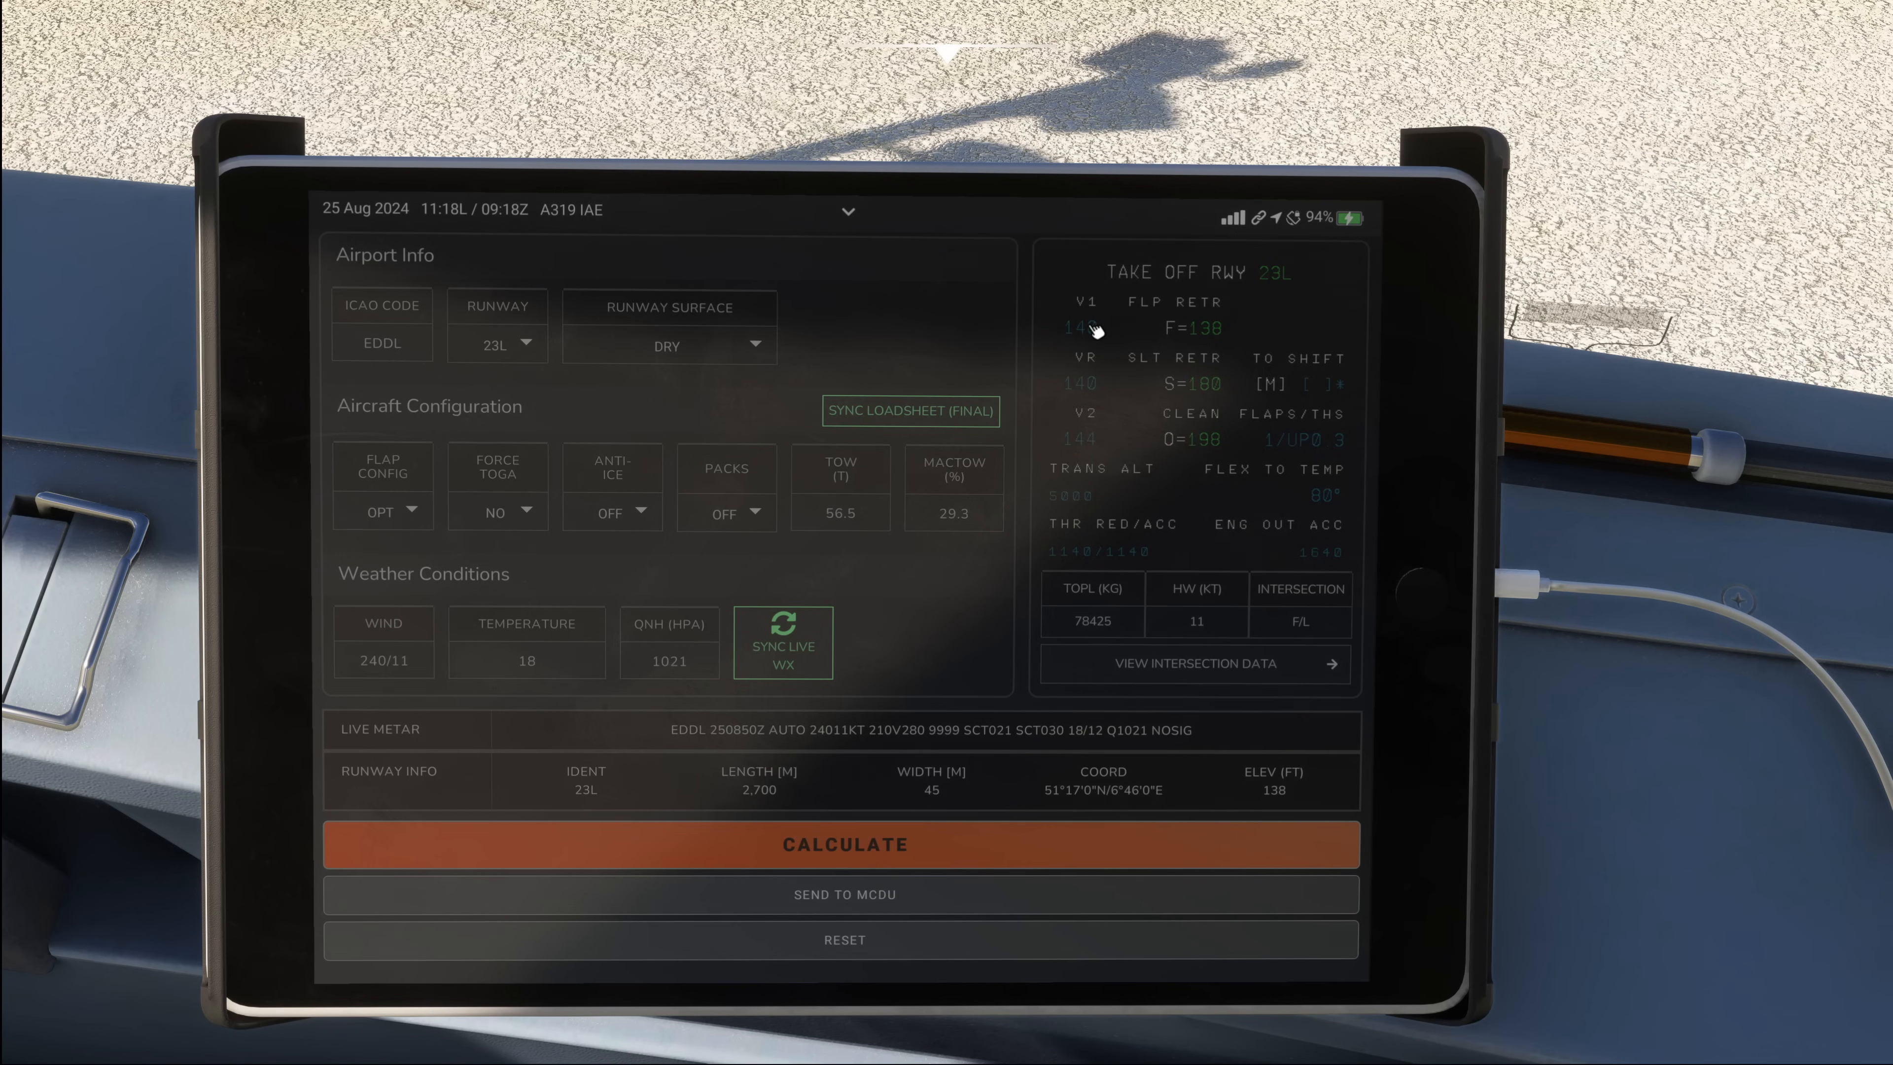
mouse_move(1301, 618)
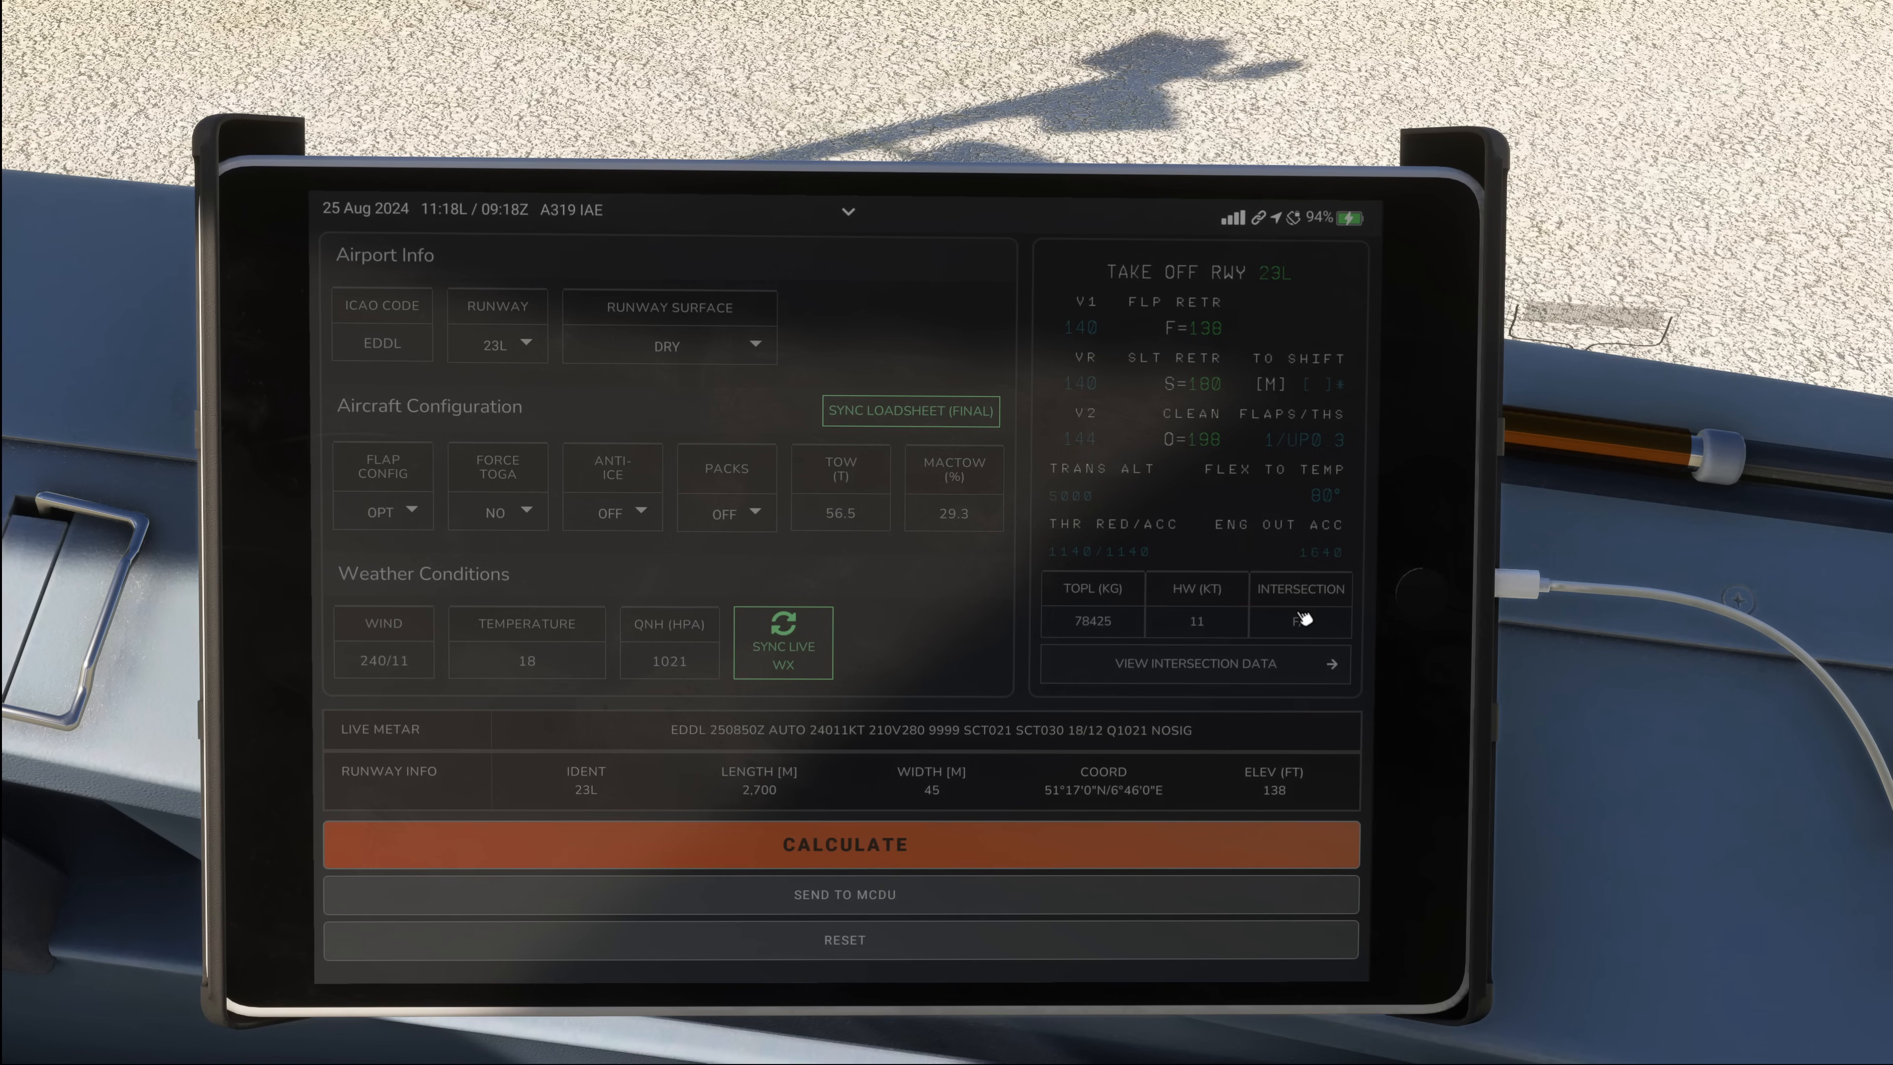
click(1300, 622)
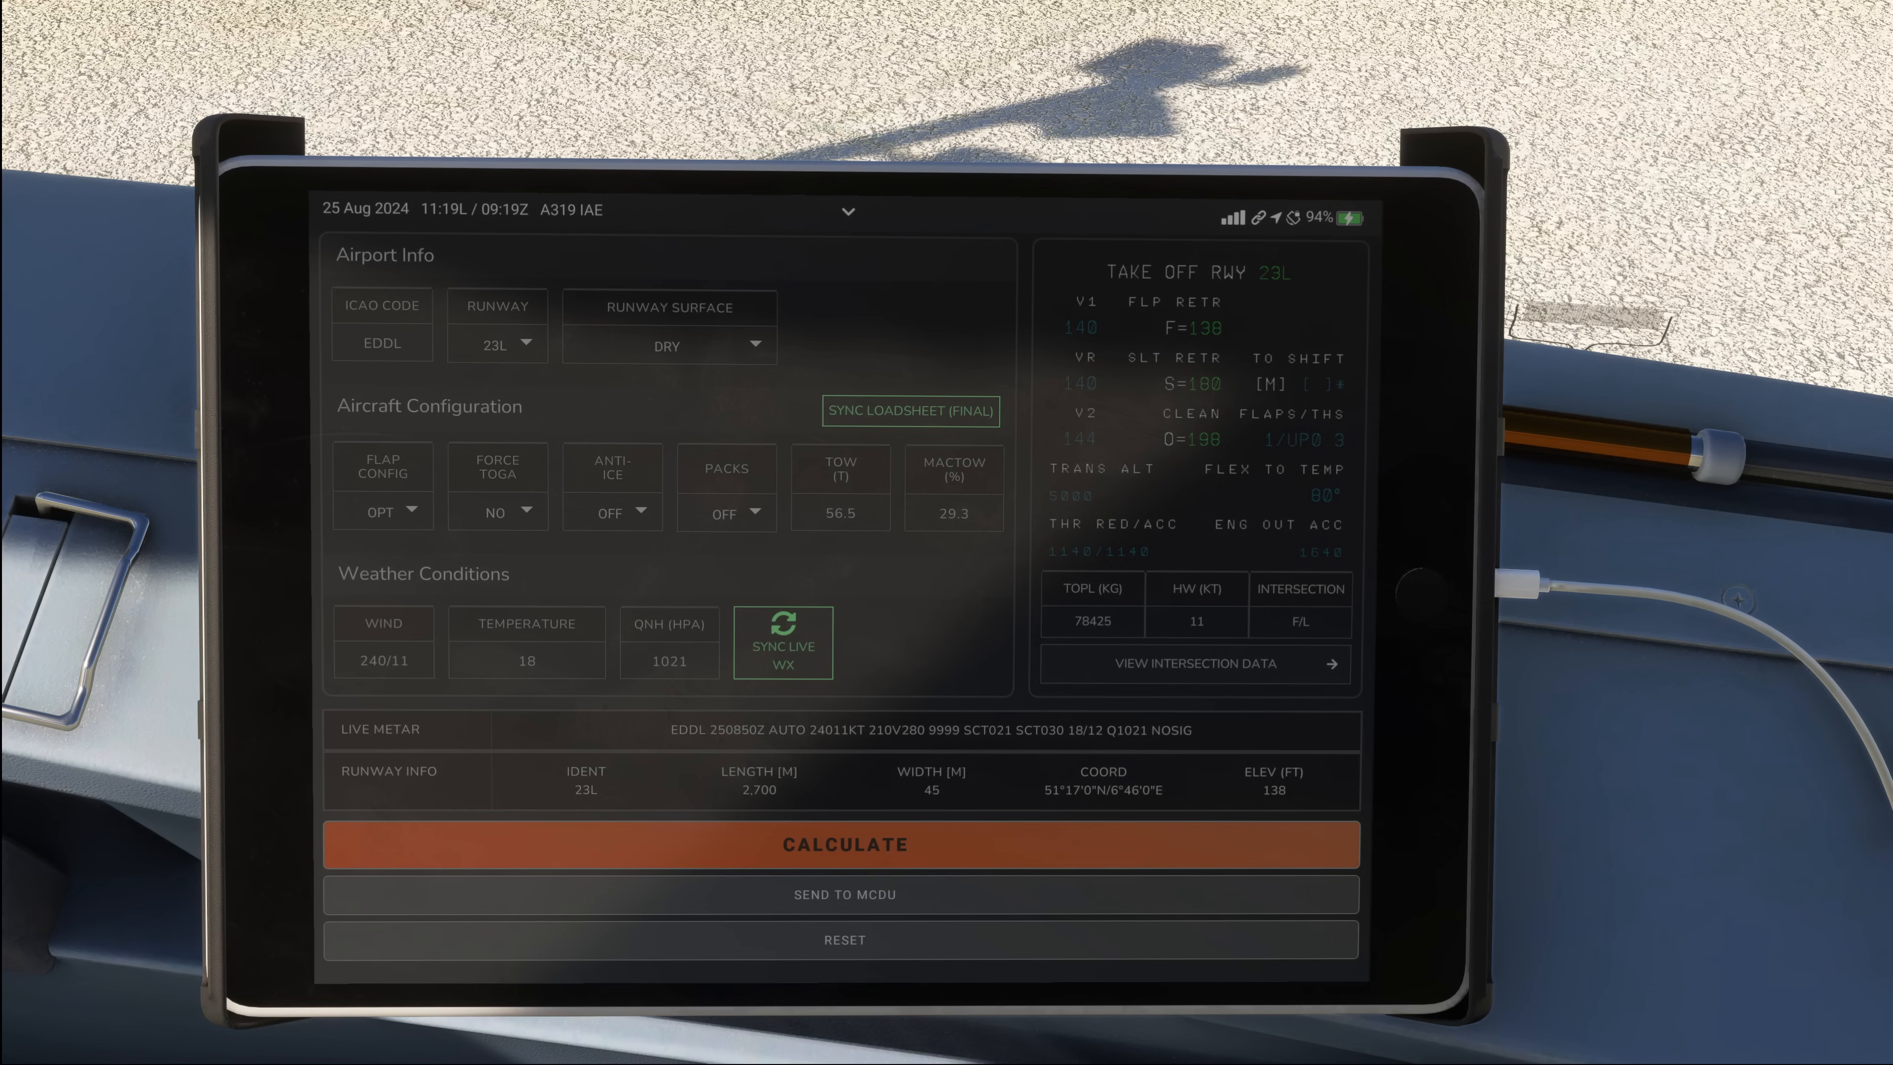
mouse_move(1086, 456)
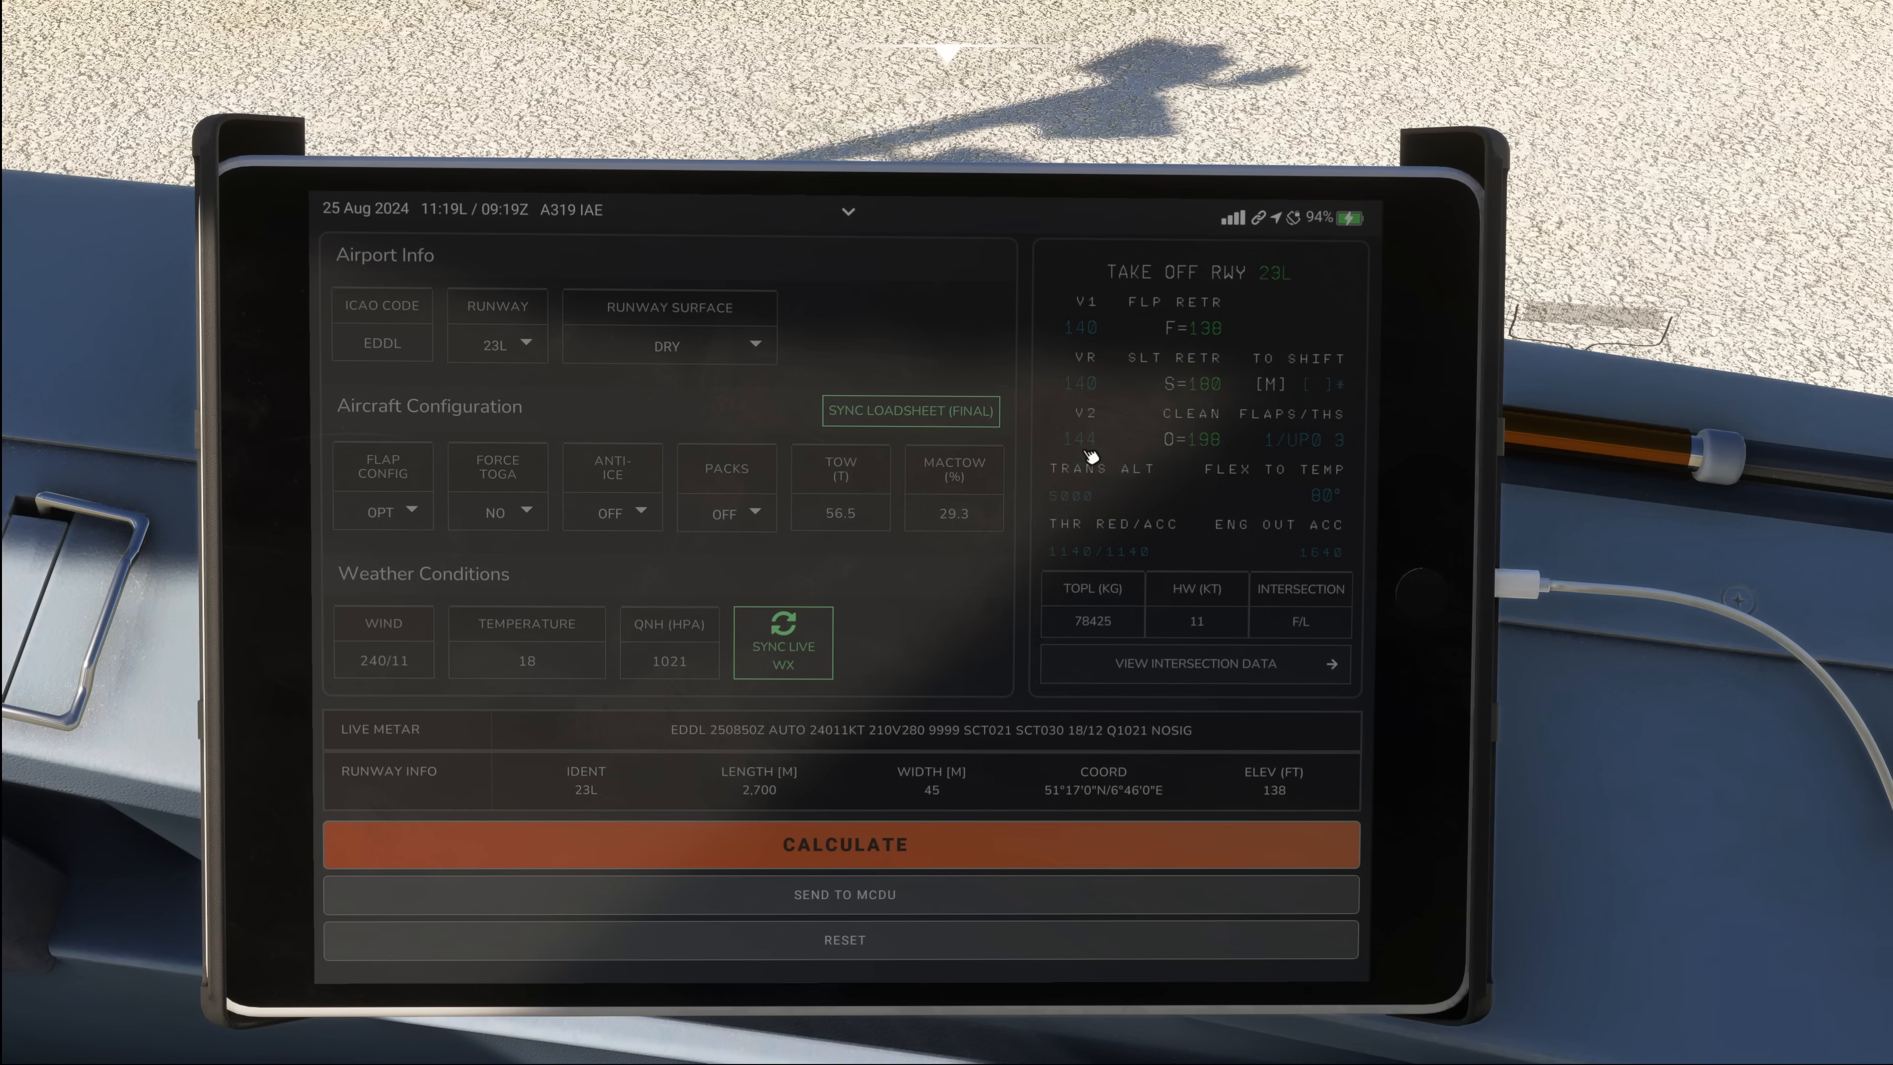
mouse_move(1046, 334)
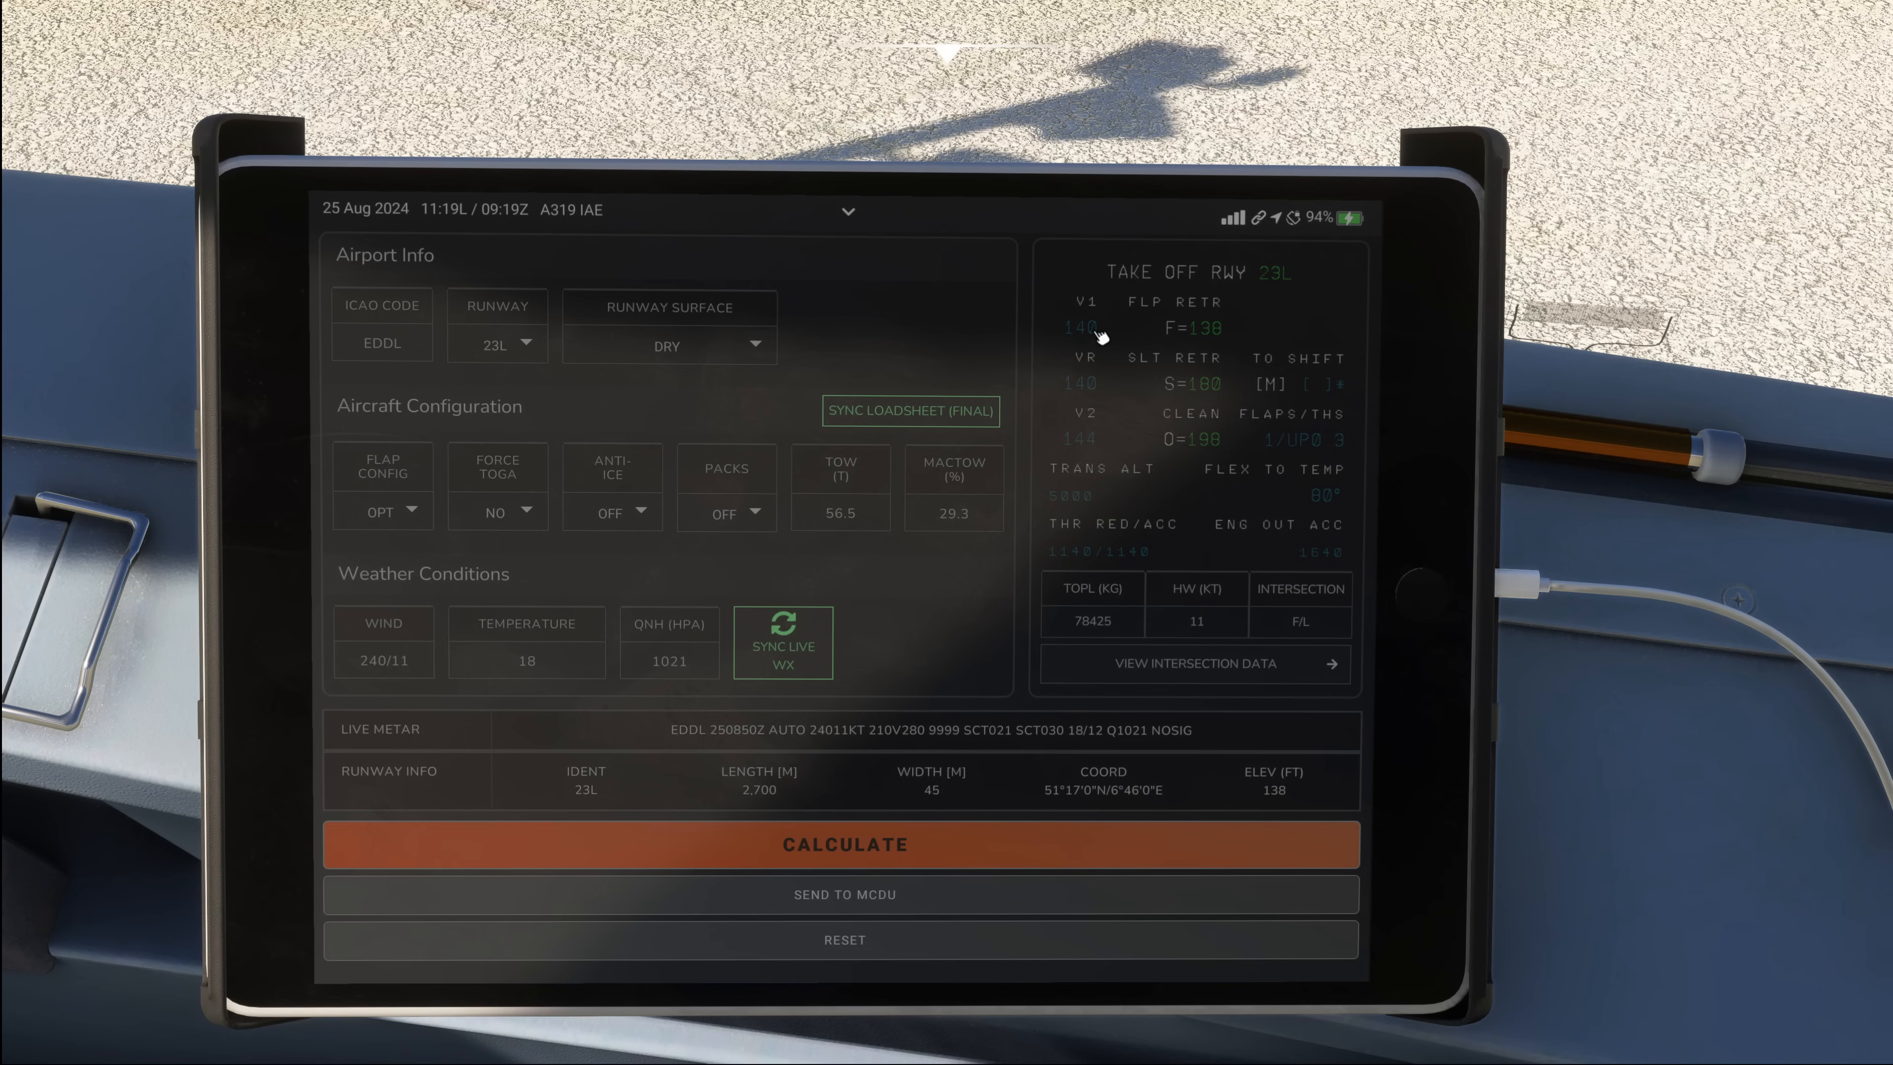
mouse_move(1126, 471)
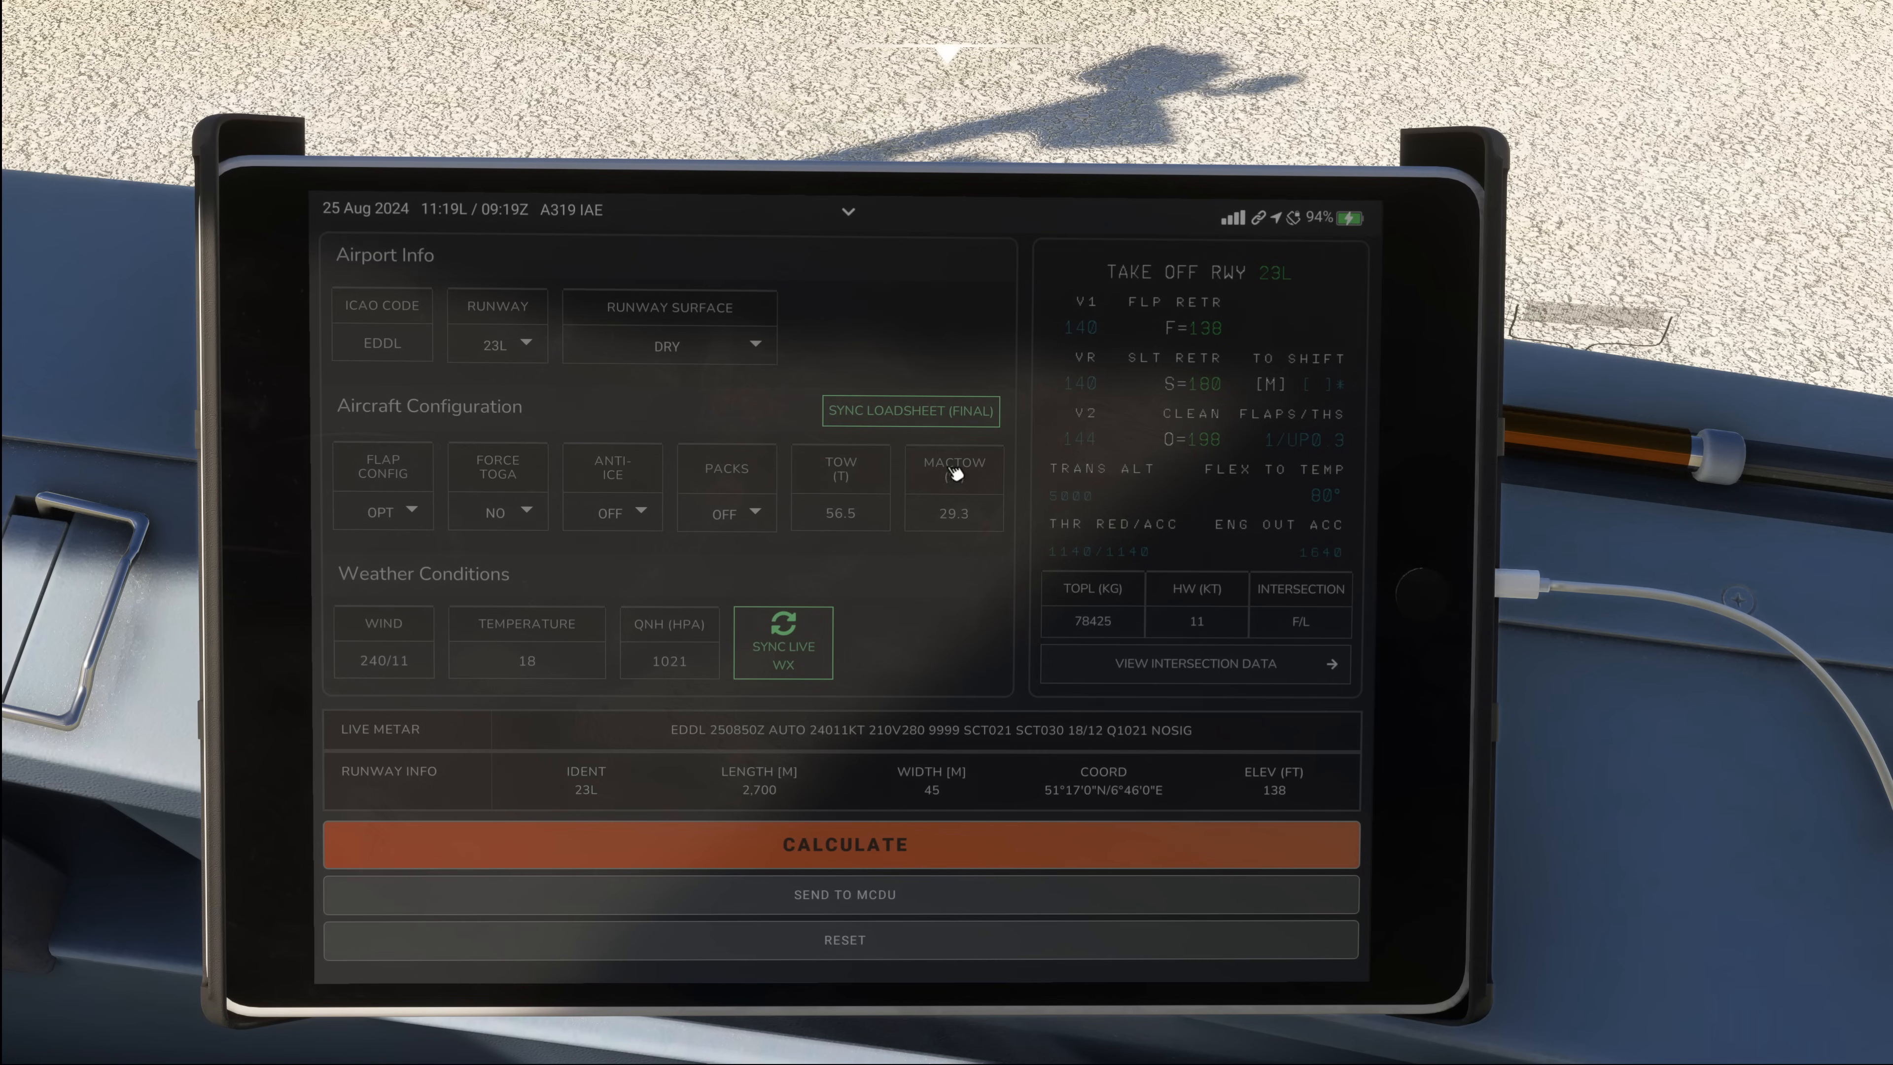
click(848, 211)
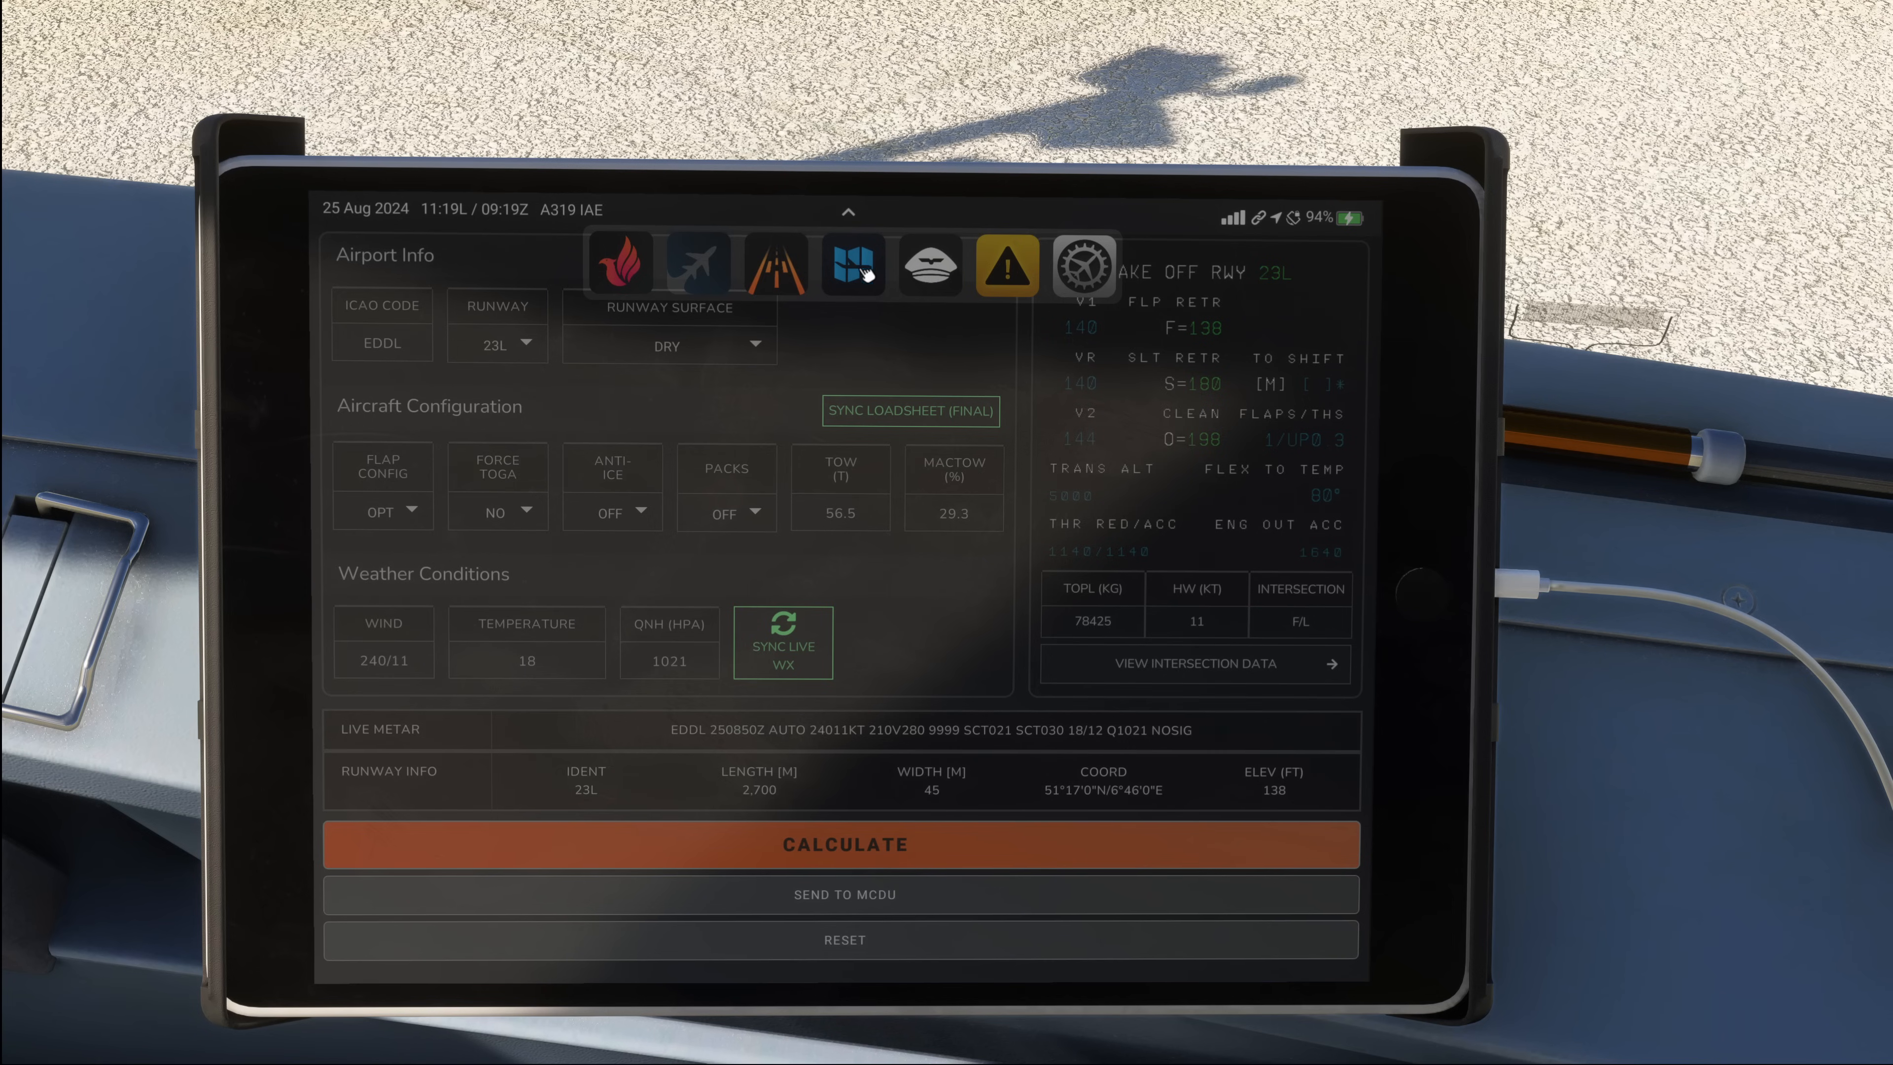
click(846, 211)
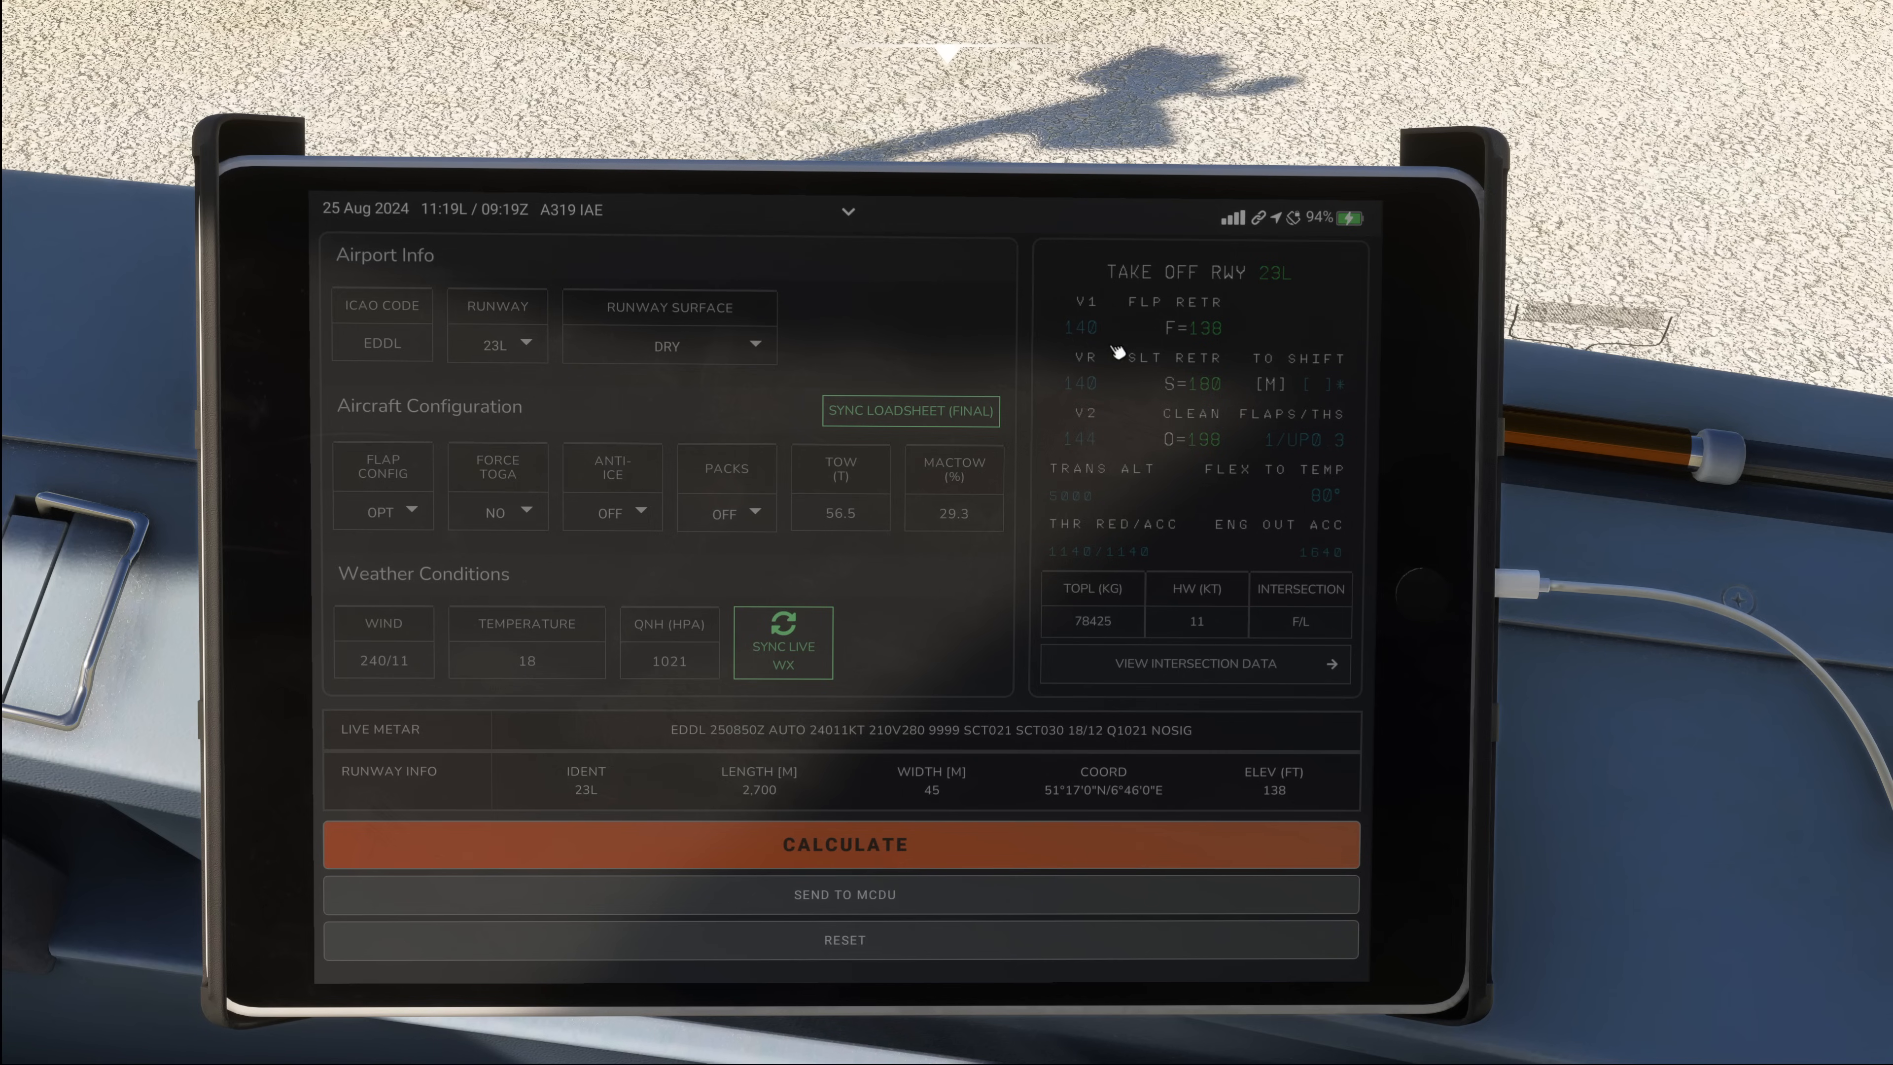
mouse_move(1229, 666)
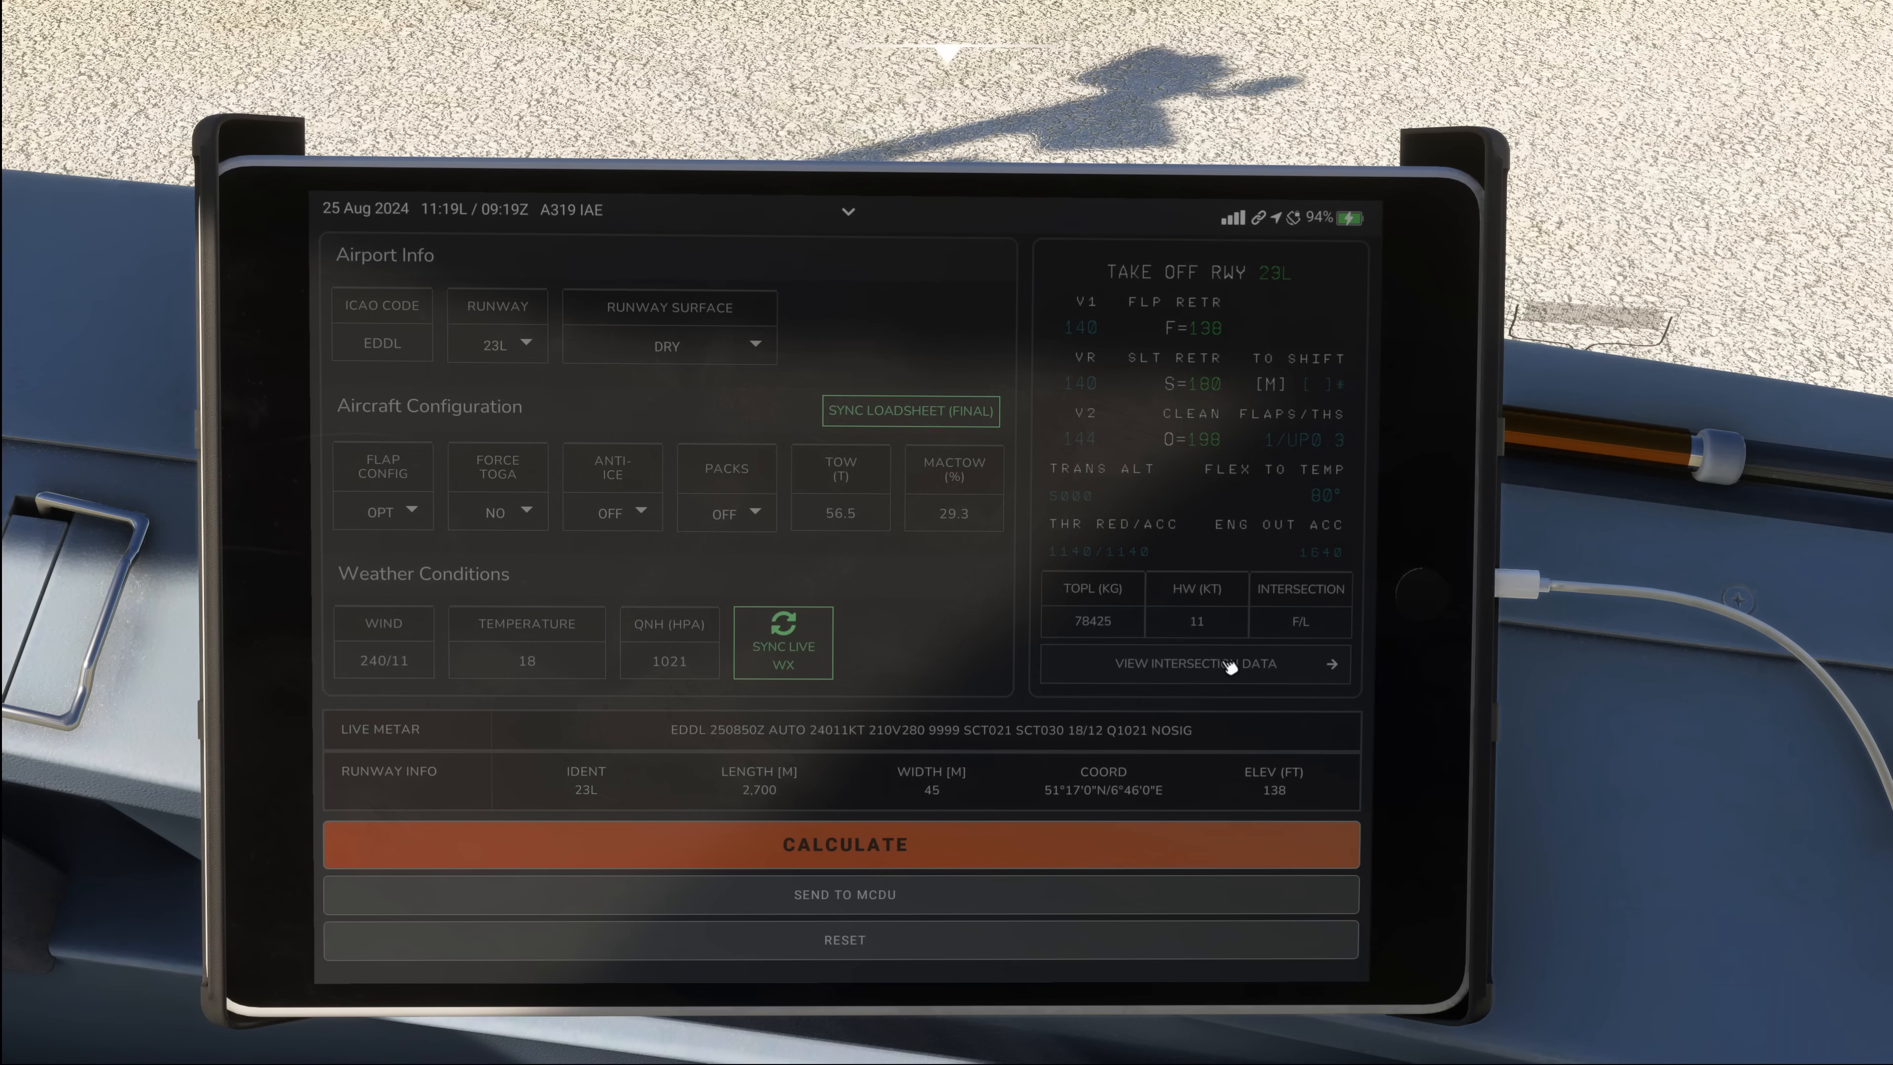
Select intersection L3 for runway 23L, recalculating V1 and VR to 129 knots.
click(1193, 664)
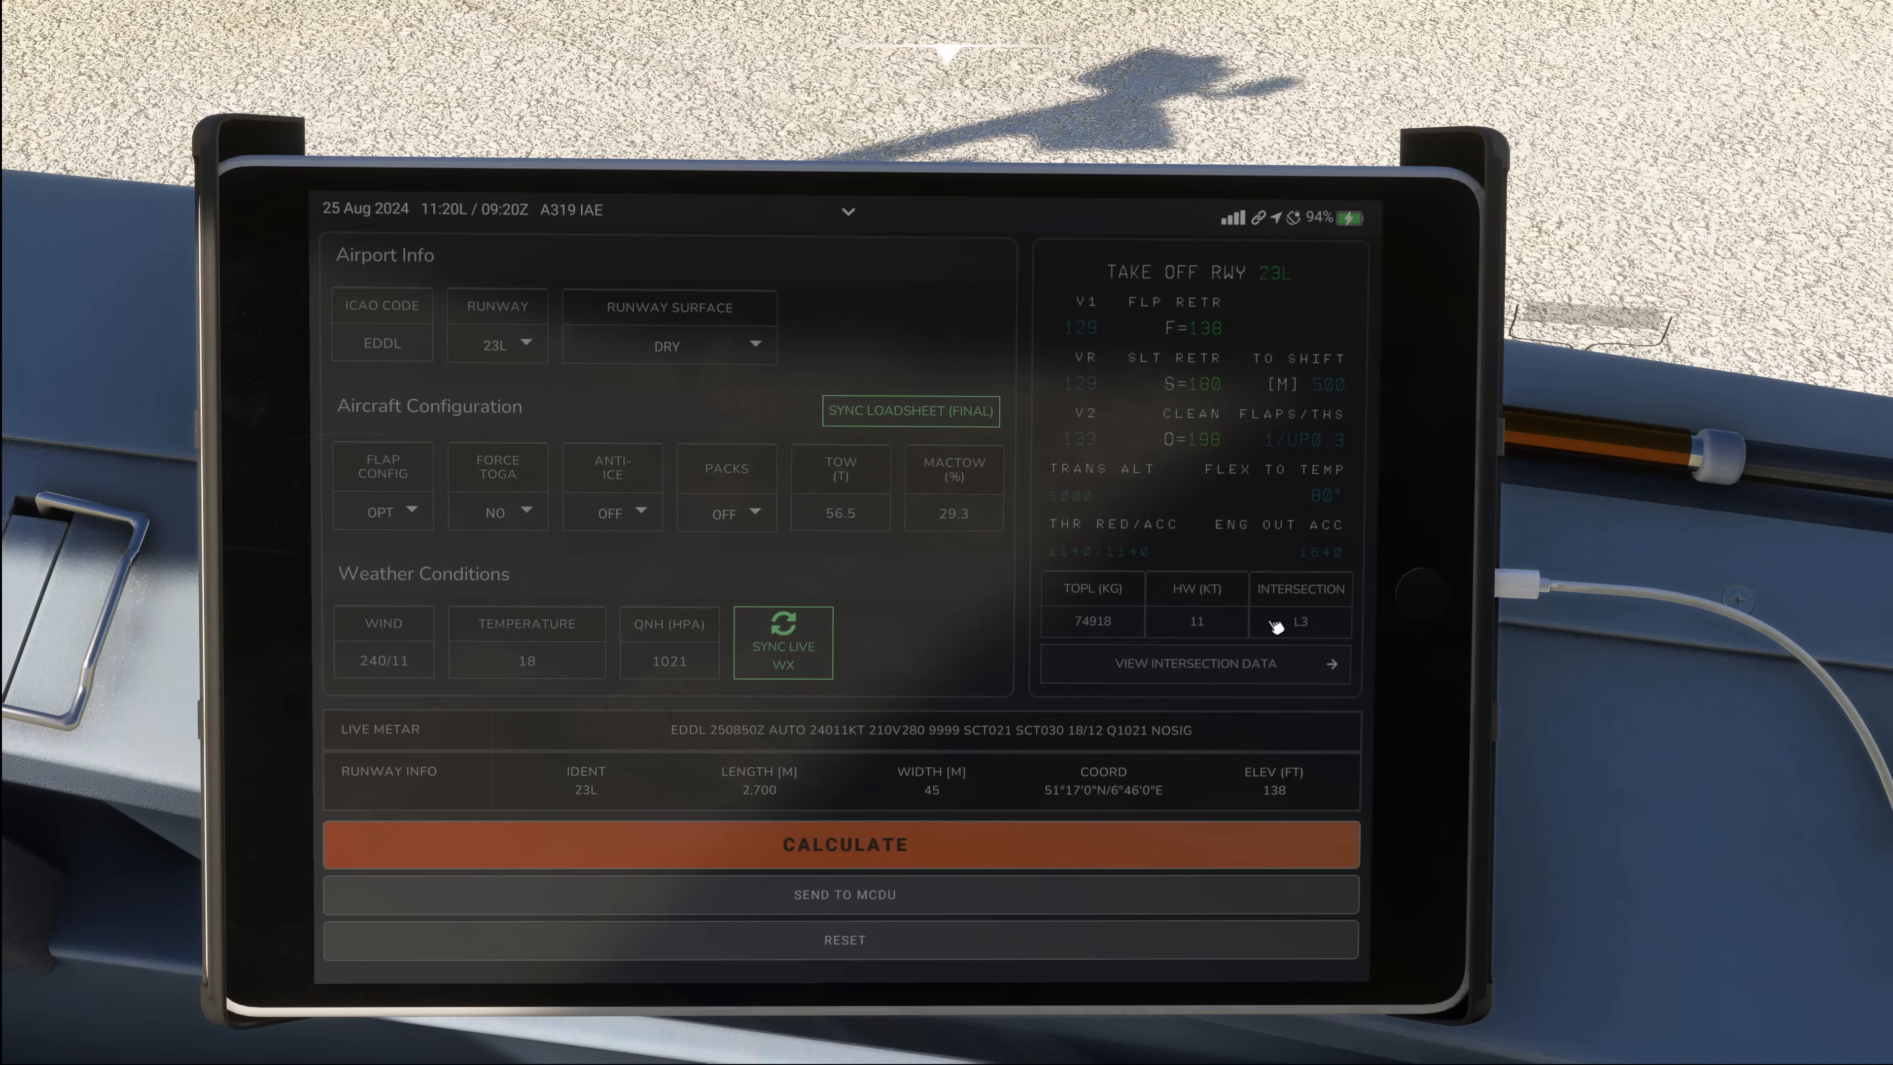
mouse_move(1129, 372)
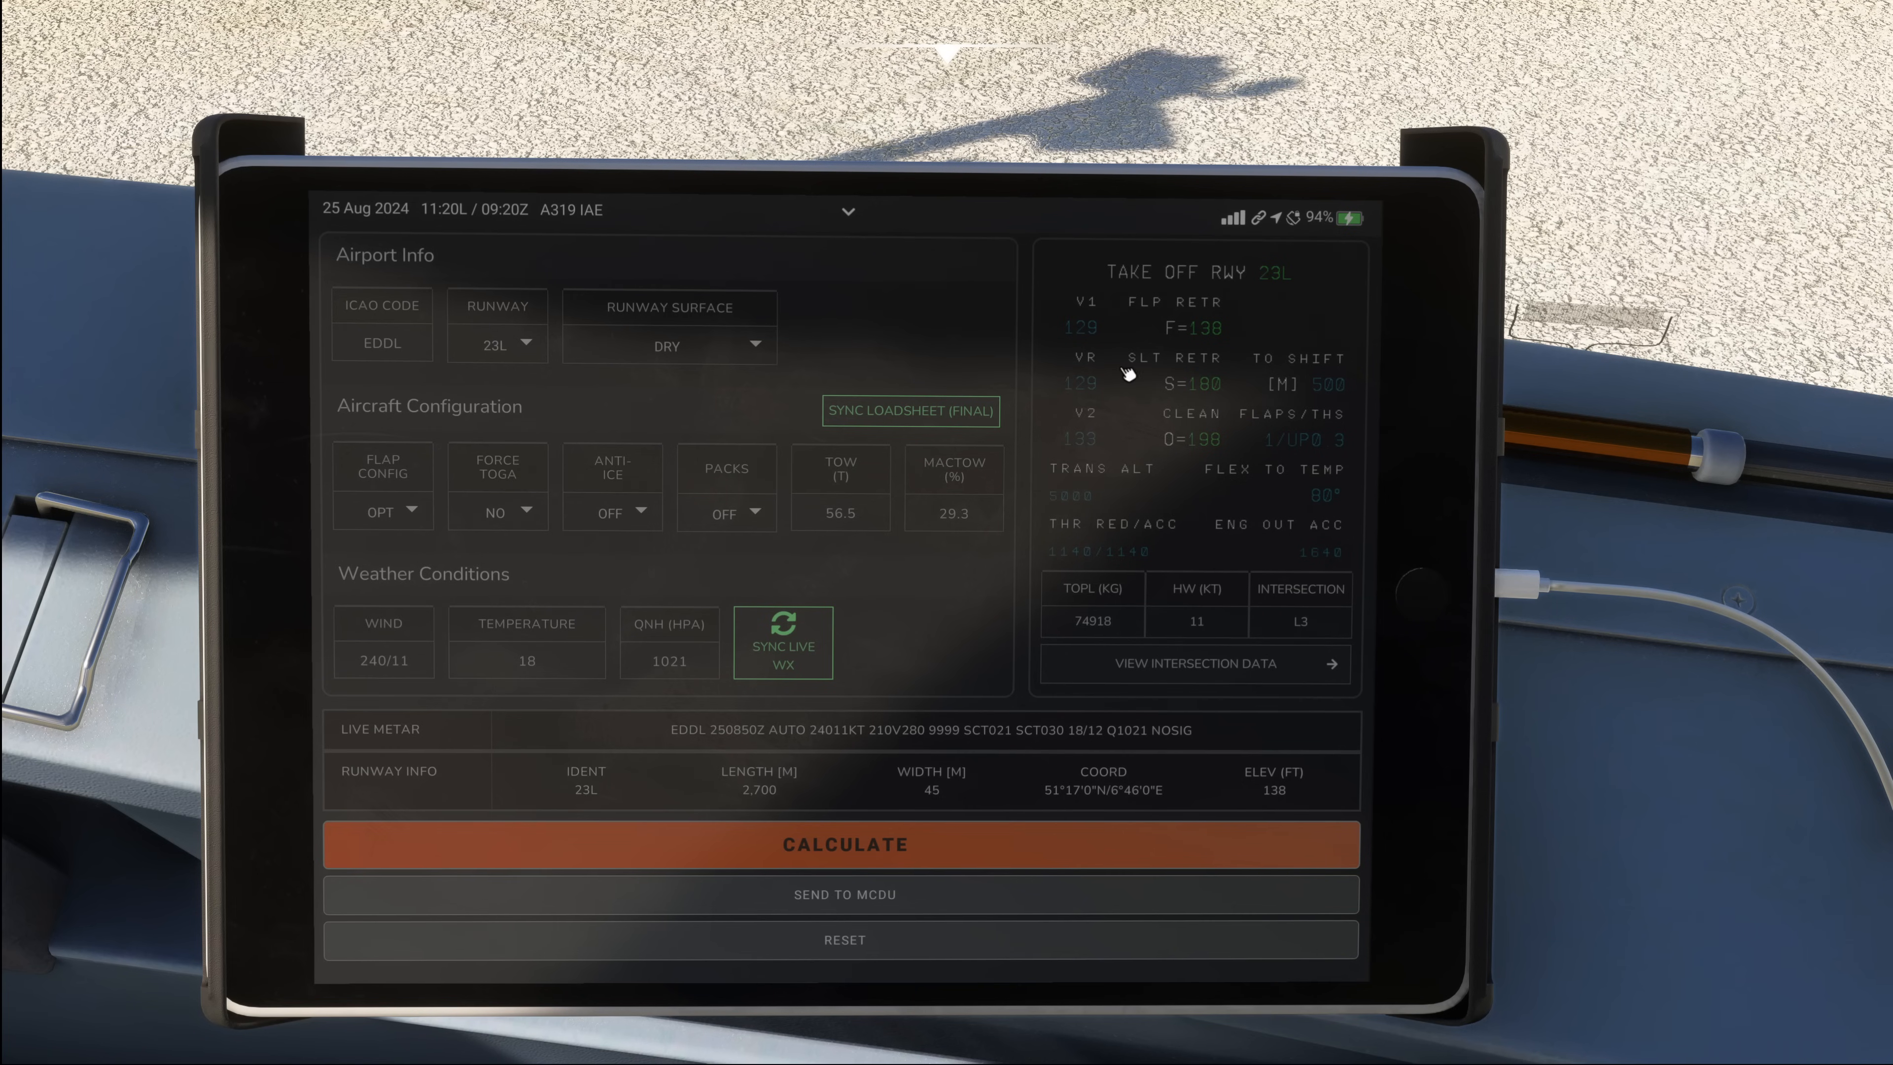
mouse_move(1098, 335)
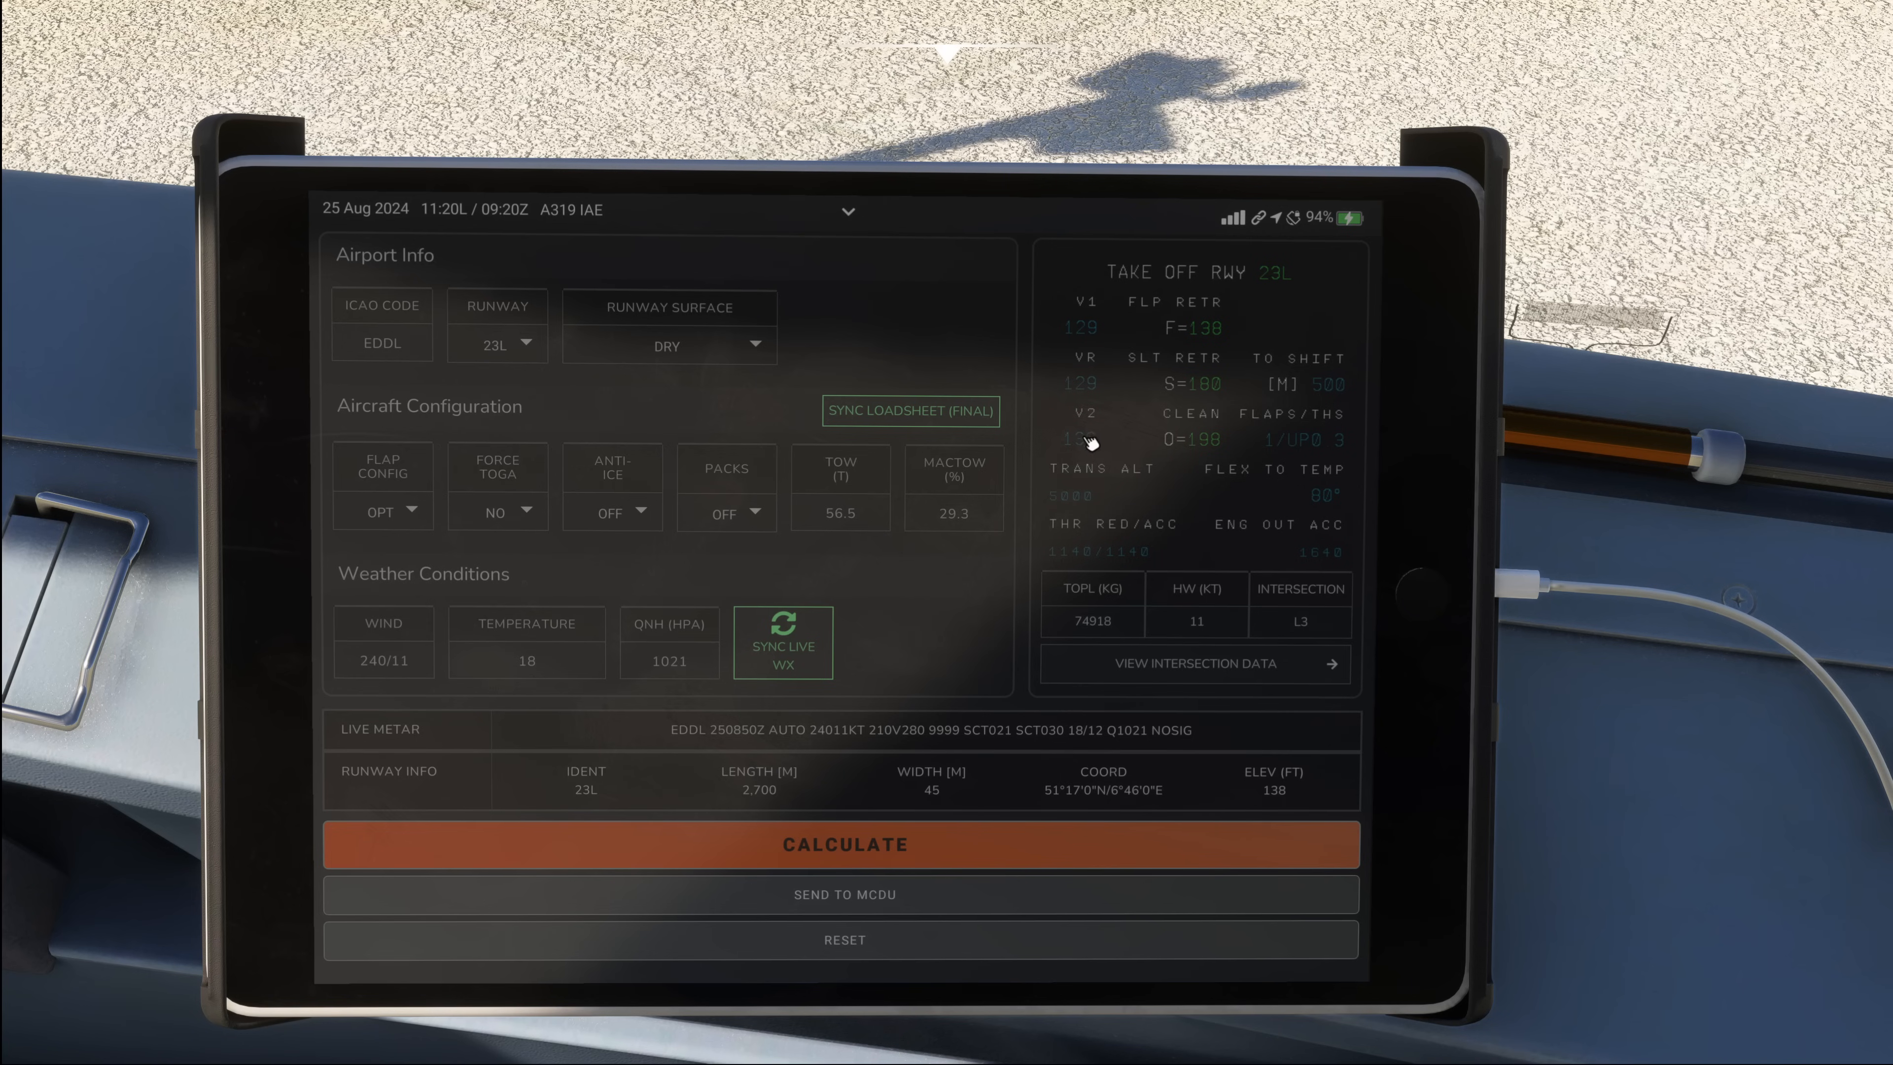
mouse_move(1108, 427)
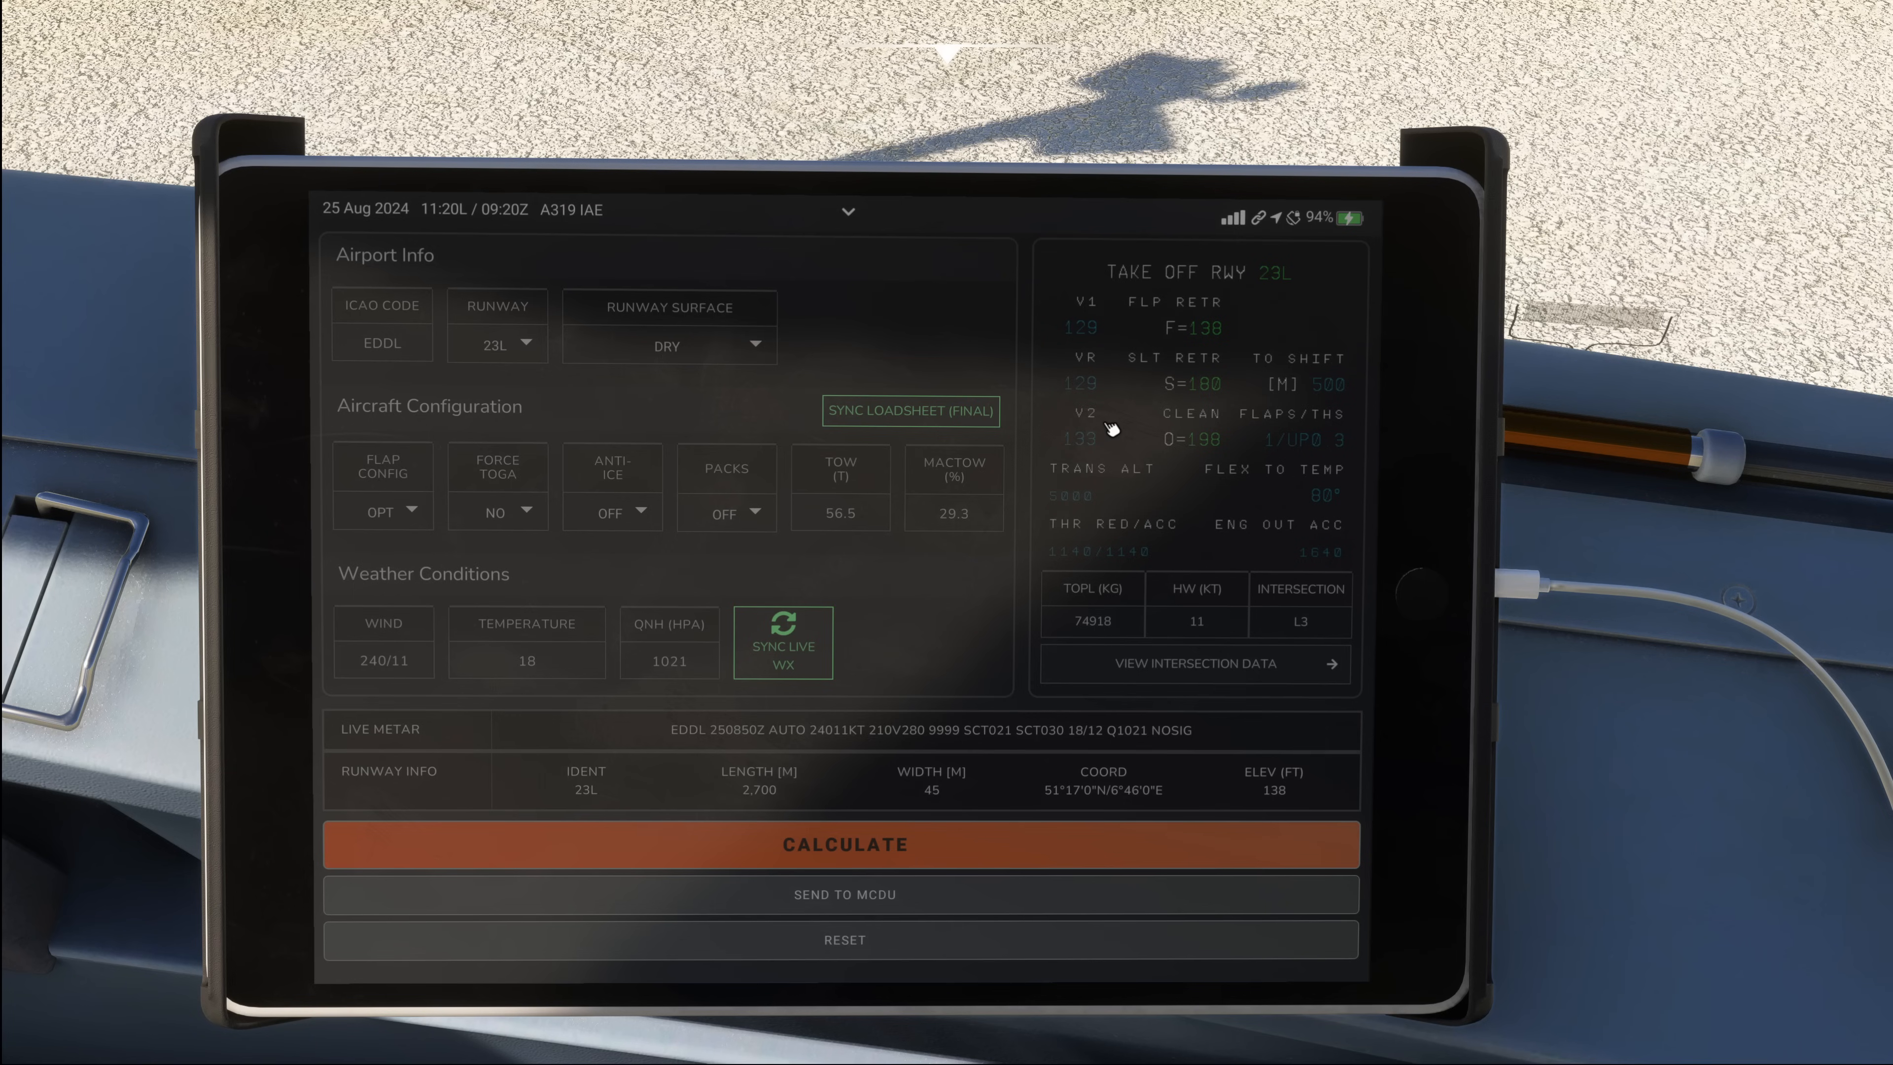
mouse_move(1081, 328)
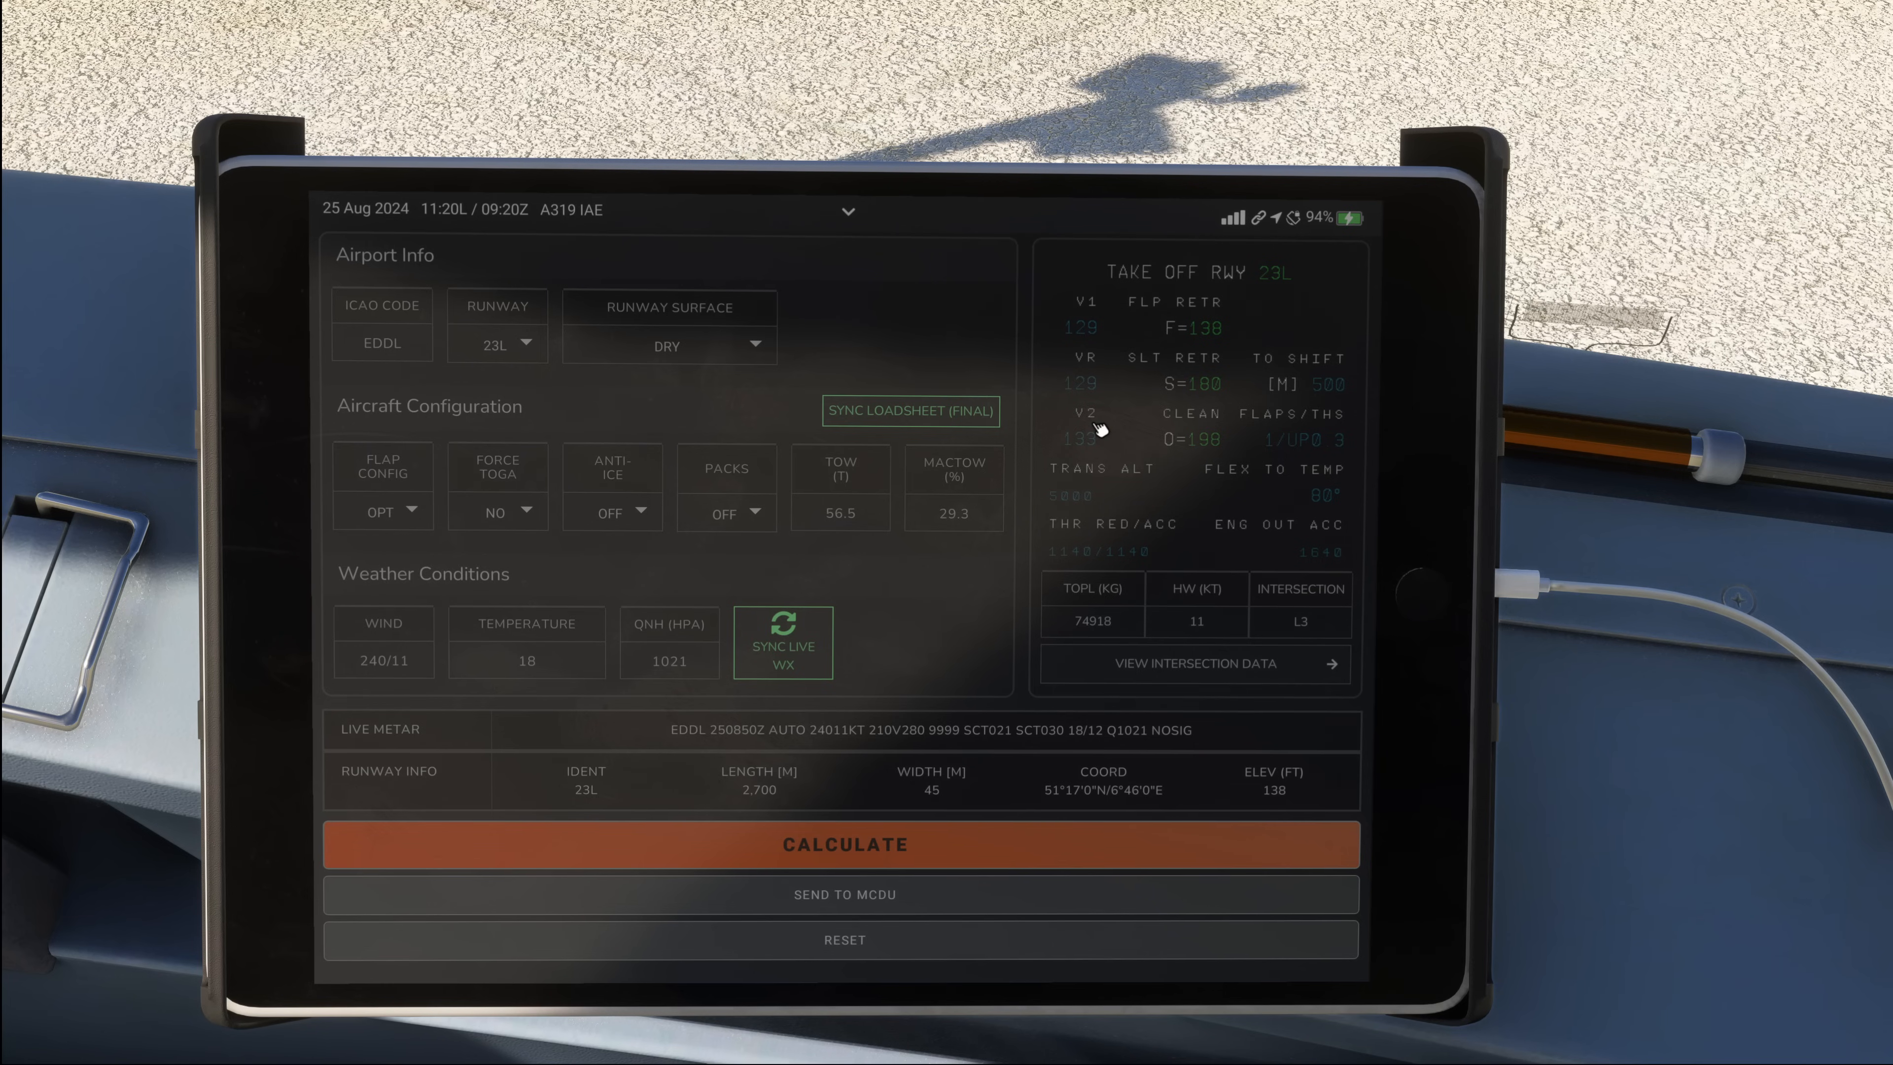
mouse_move(1096, 429)
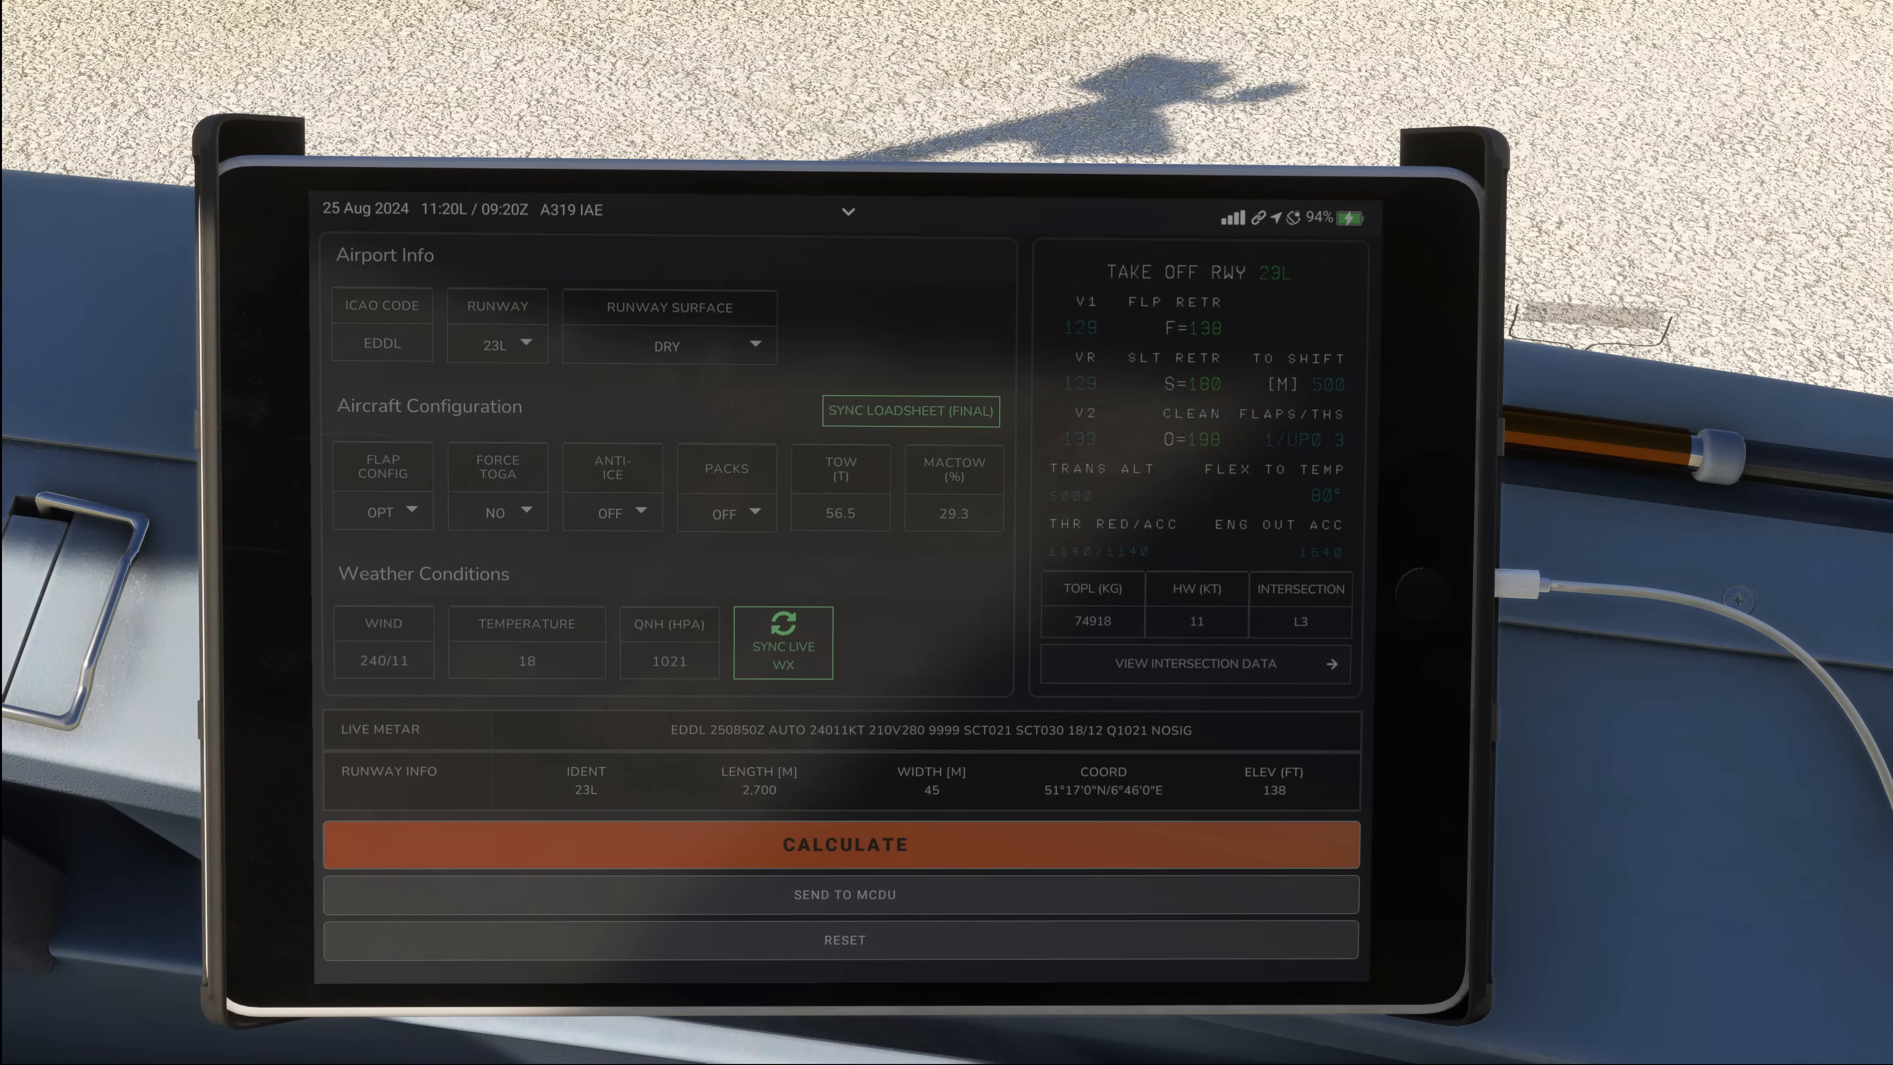
mouse_move(1122, 429)
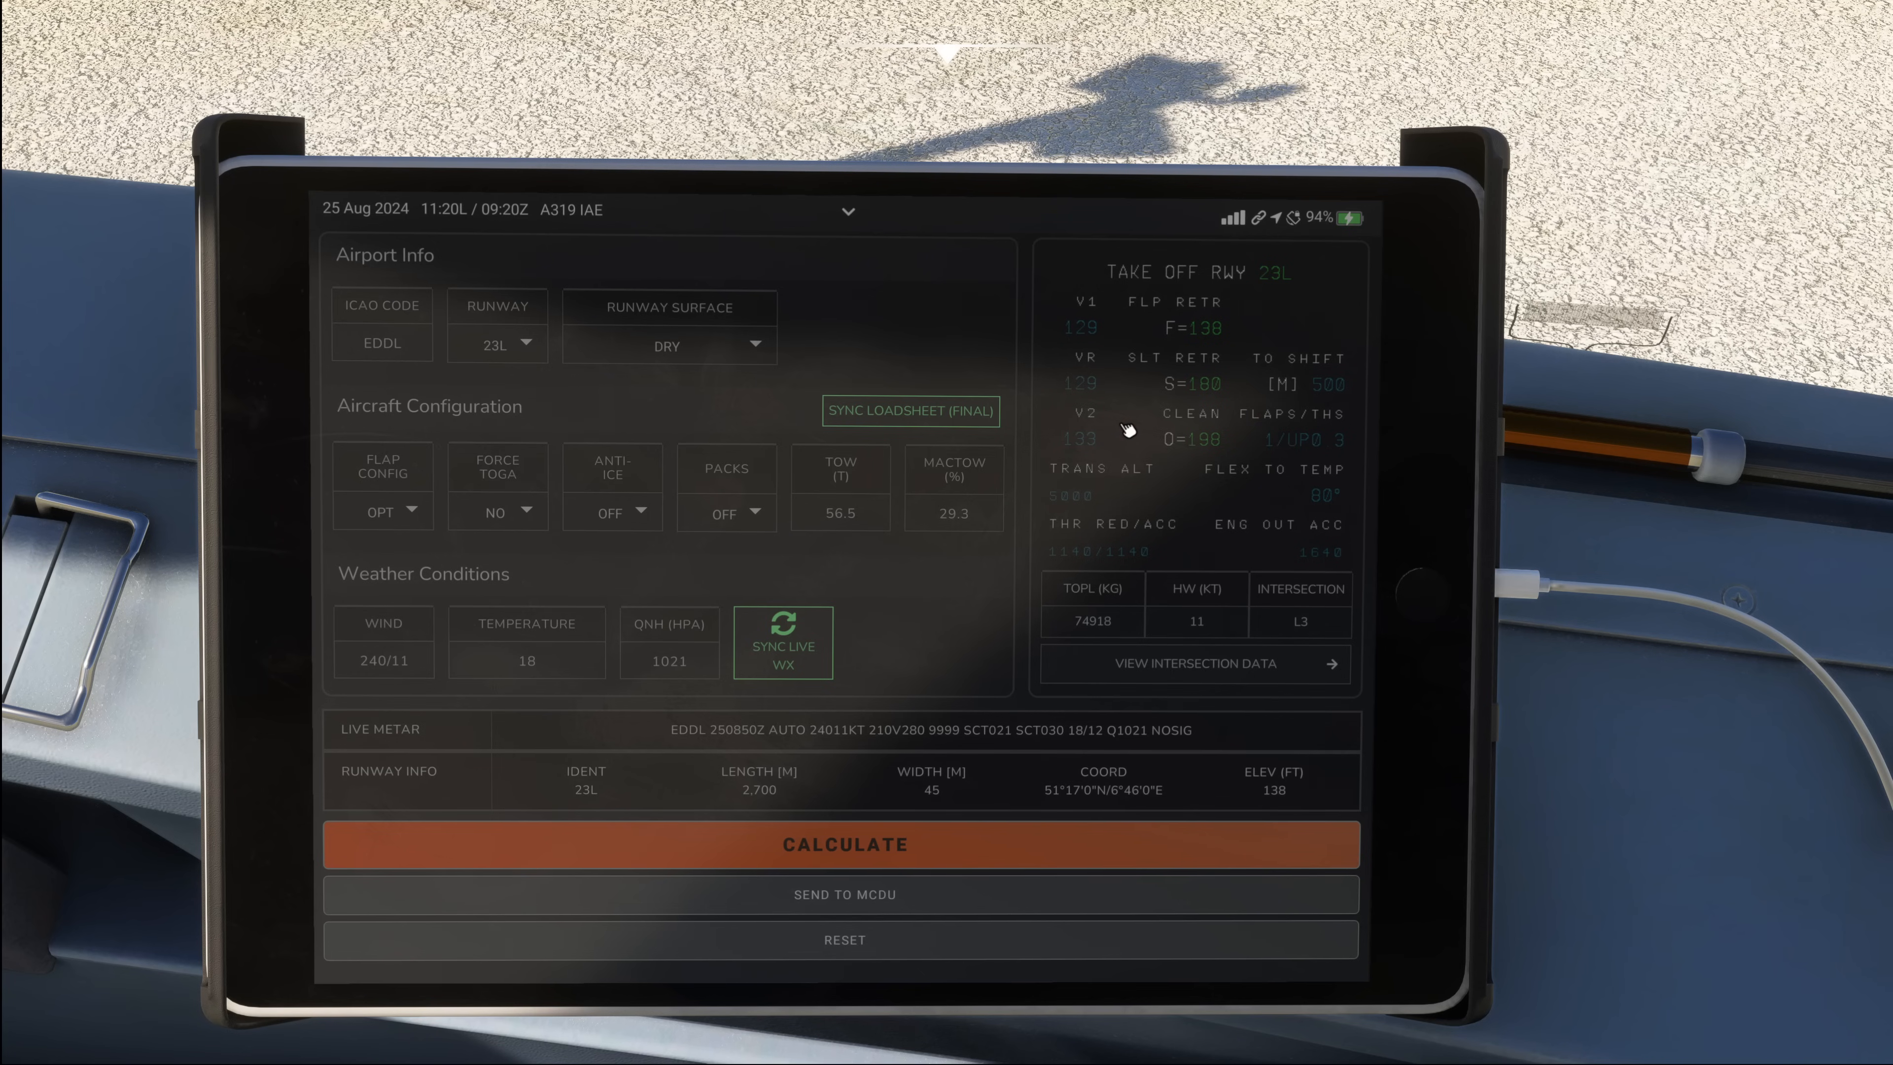
mouse_move(1084, 358)
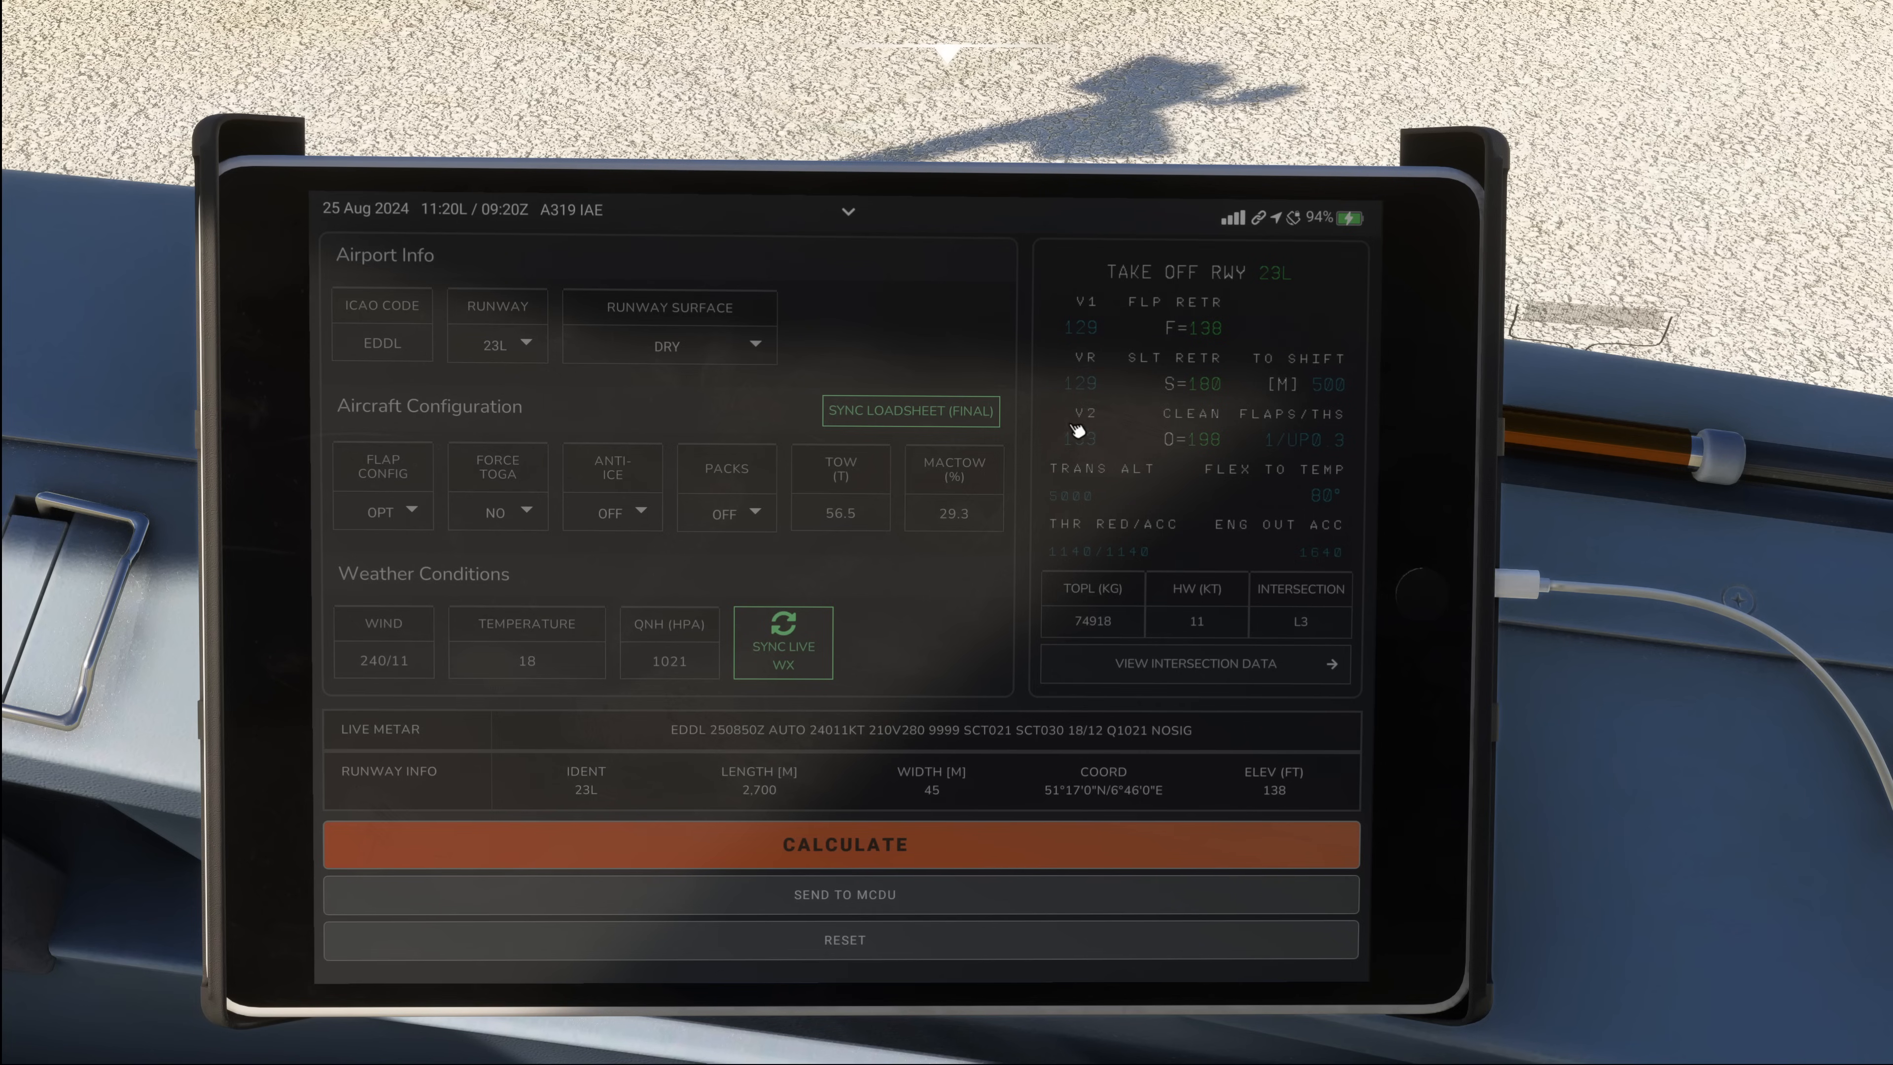
mouse_move(1178, 536)
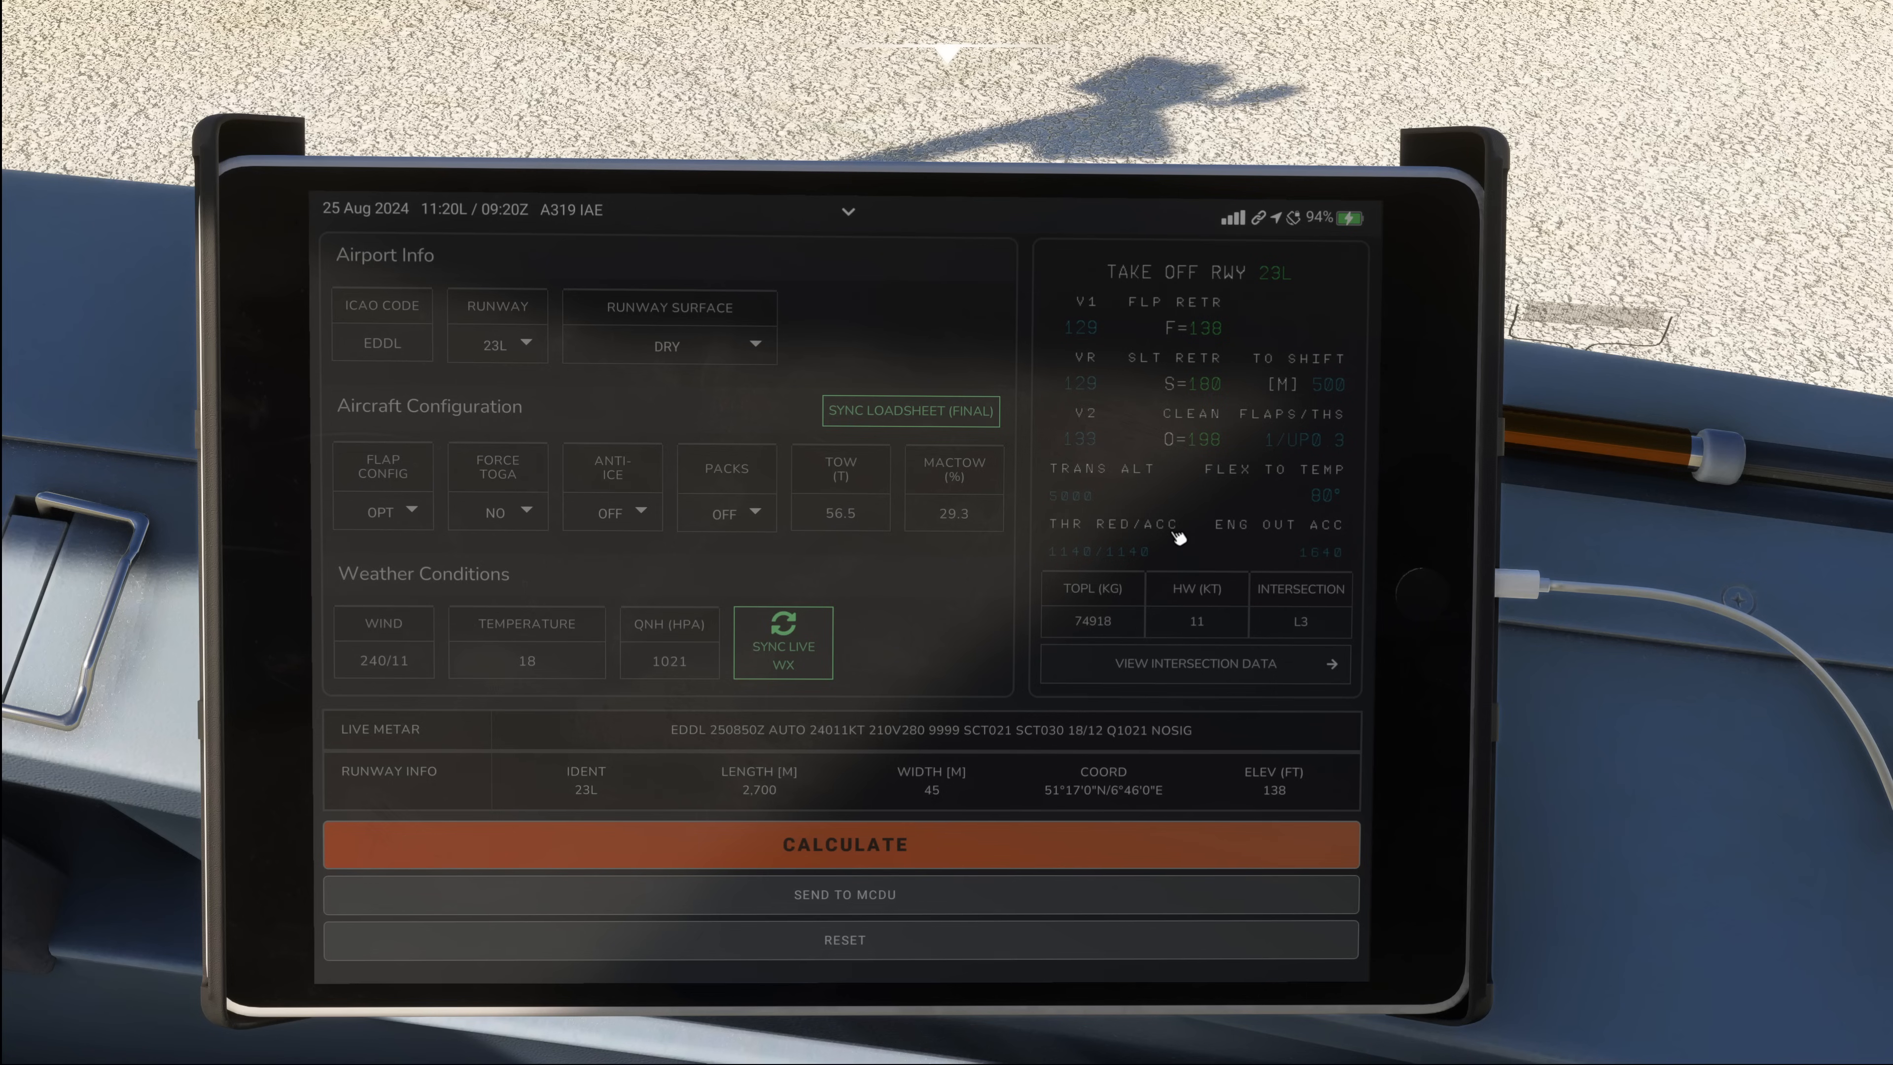
mouse_move(1166, 517)
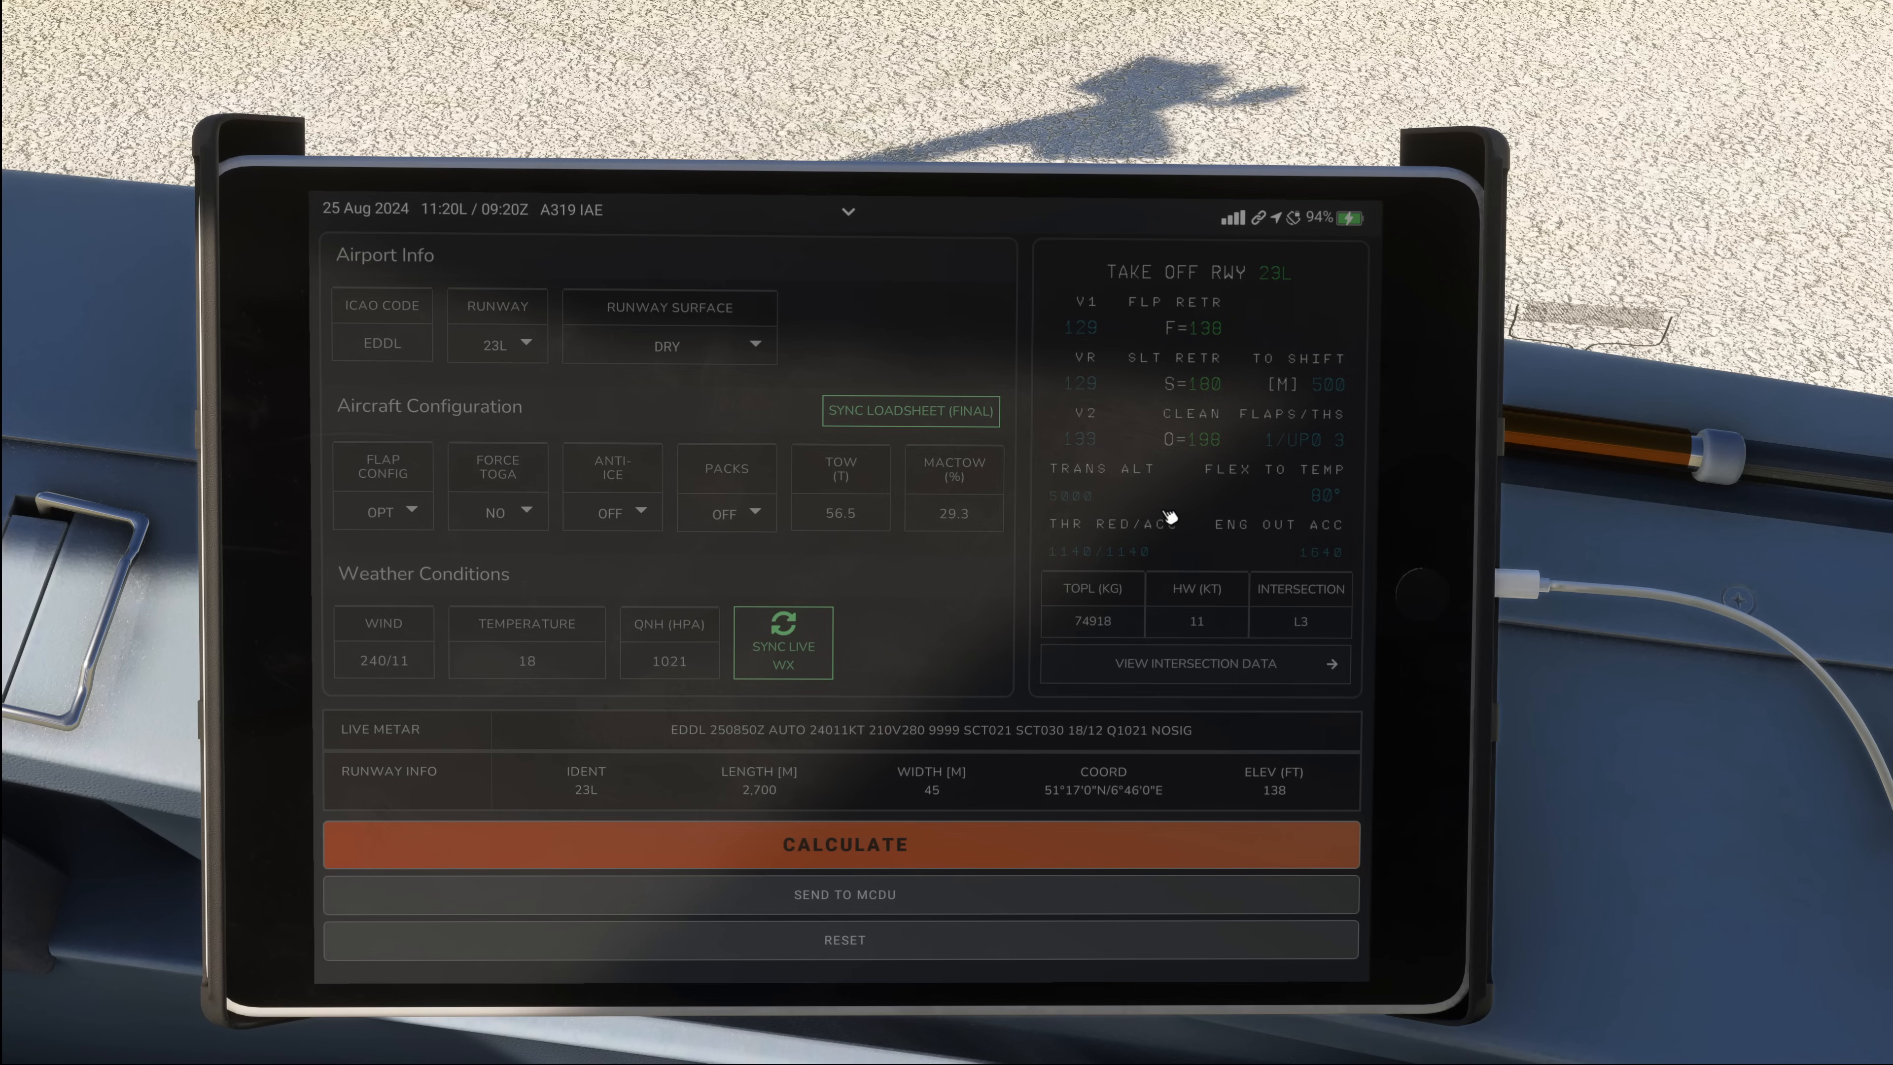
mouse_move(1150, 524)
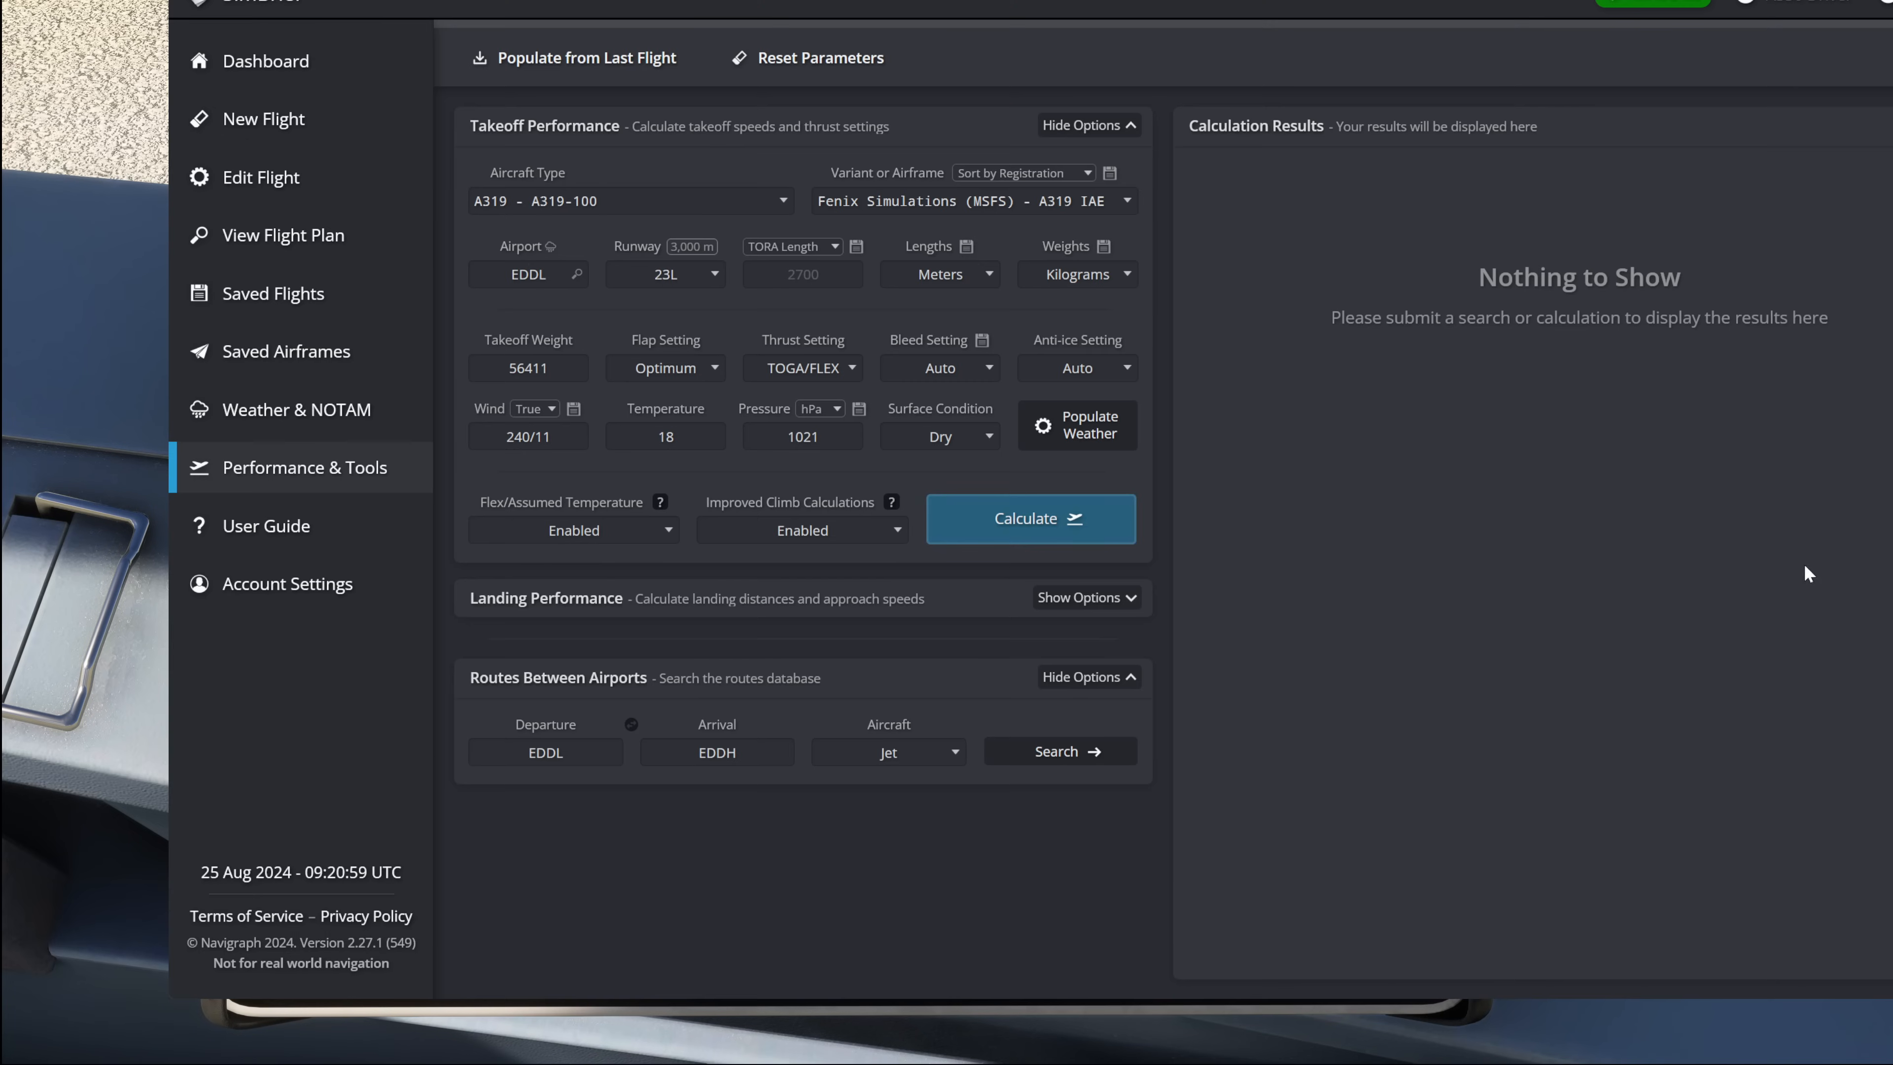
Calculate SimBrief takeoff performance for EDDL 23L: flaps 1, V1/VR 119, V2 123 knots.
click(1030, 518)
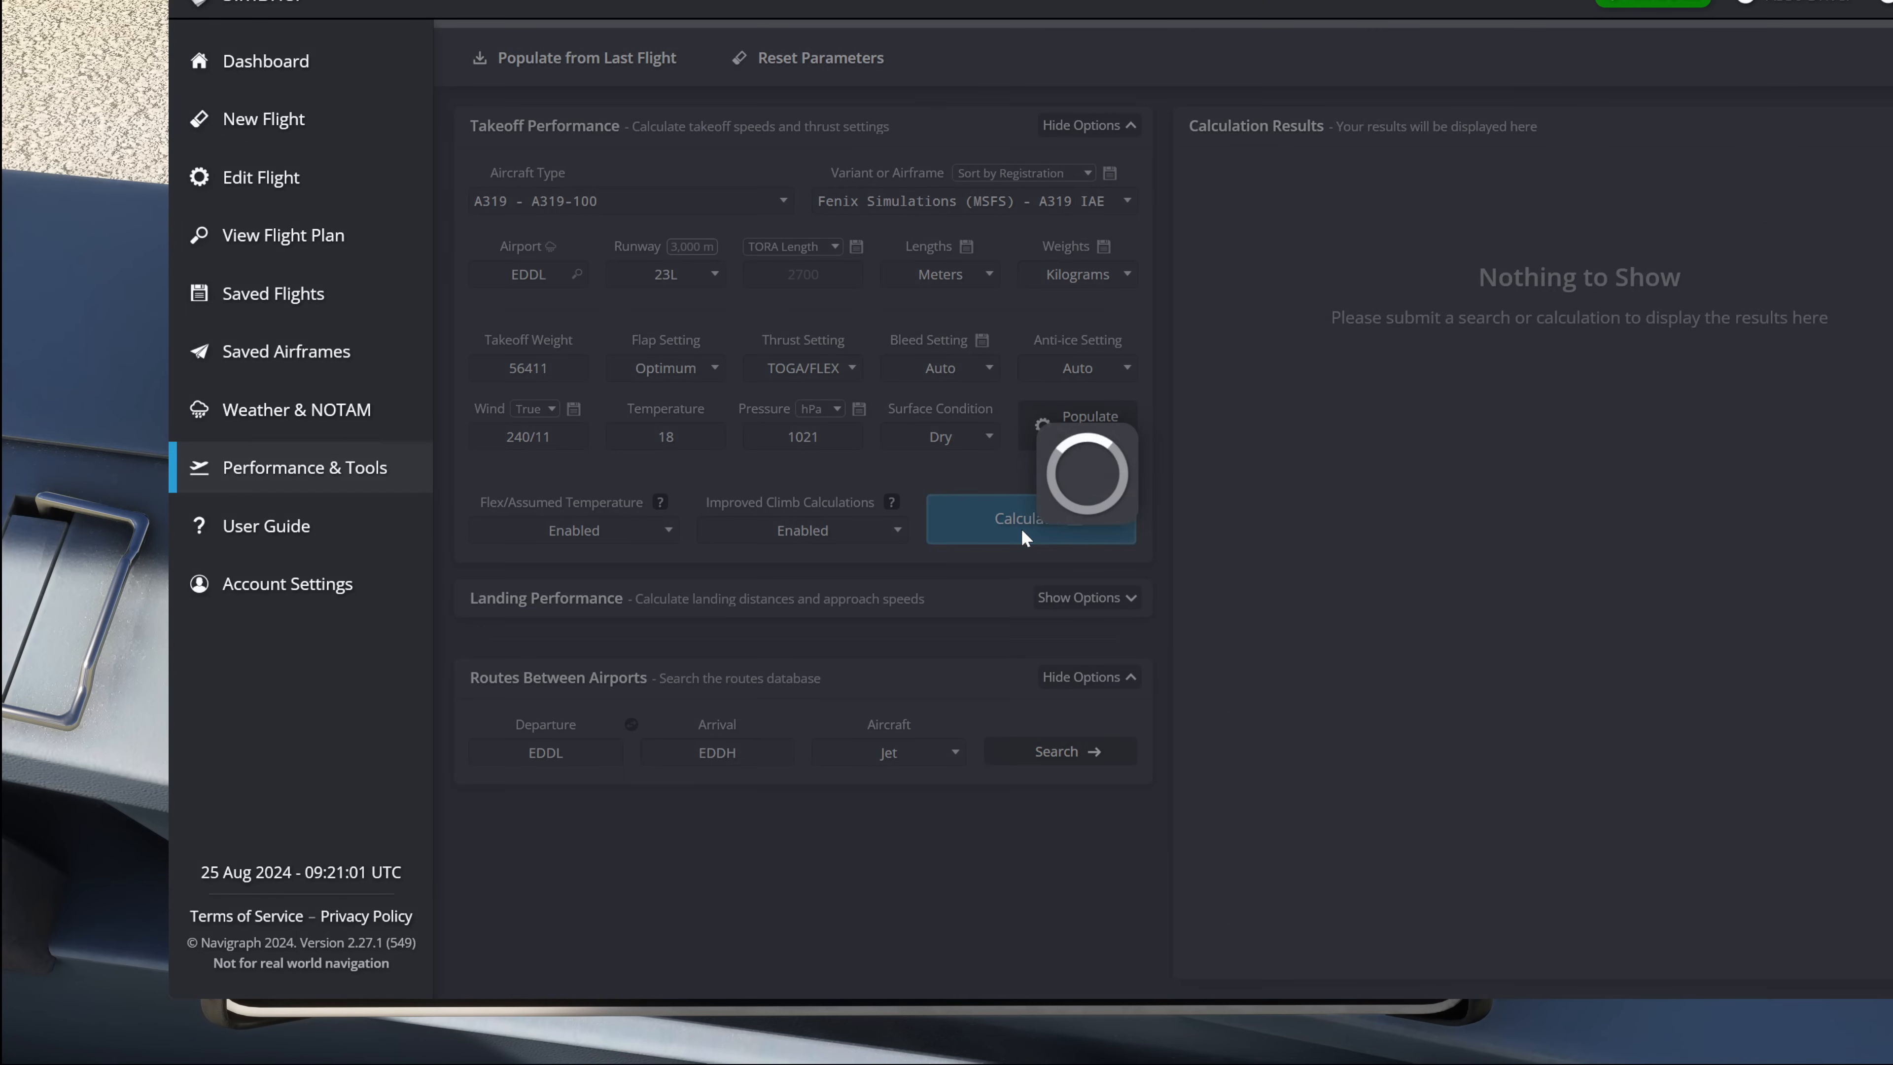
click(1026, 518)
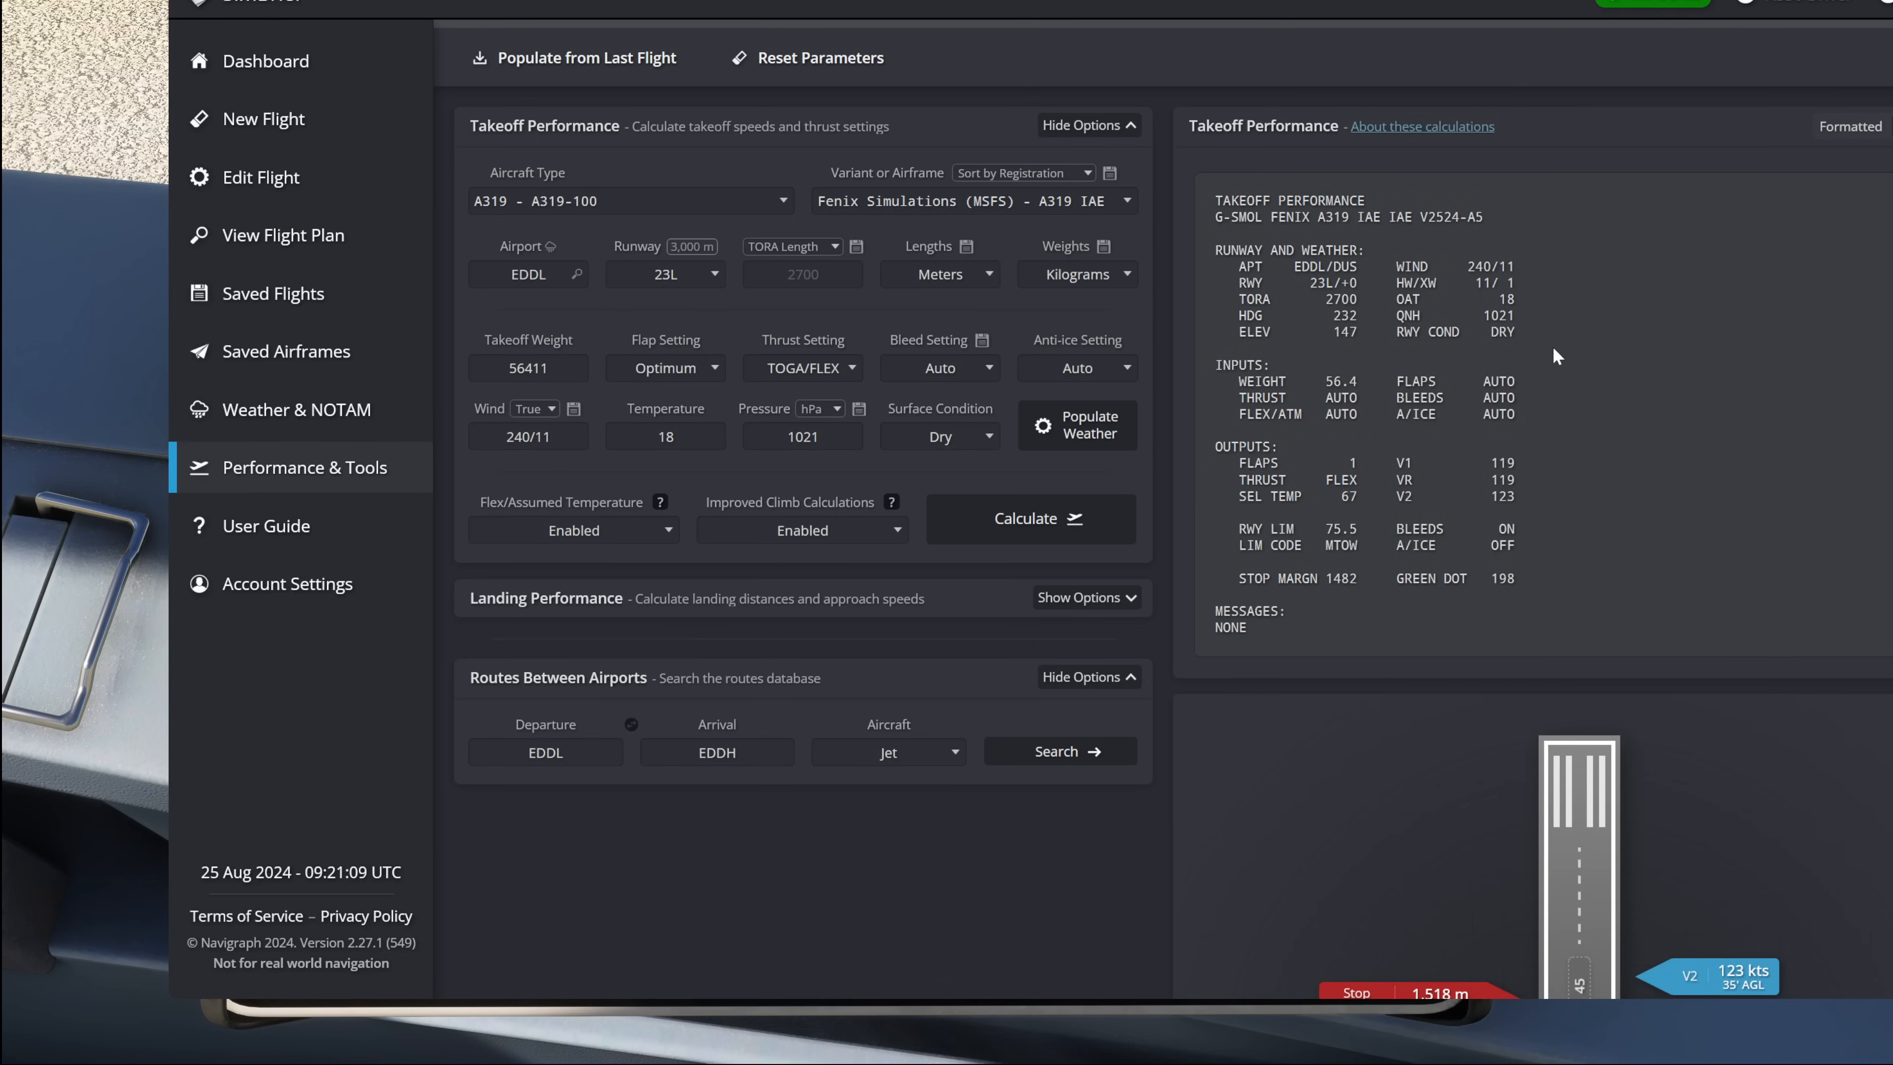
mouse_move(1462, 457)
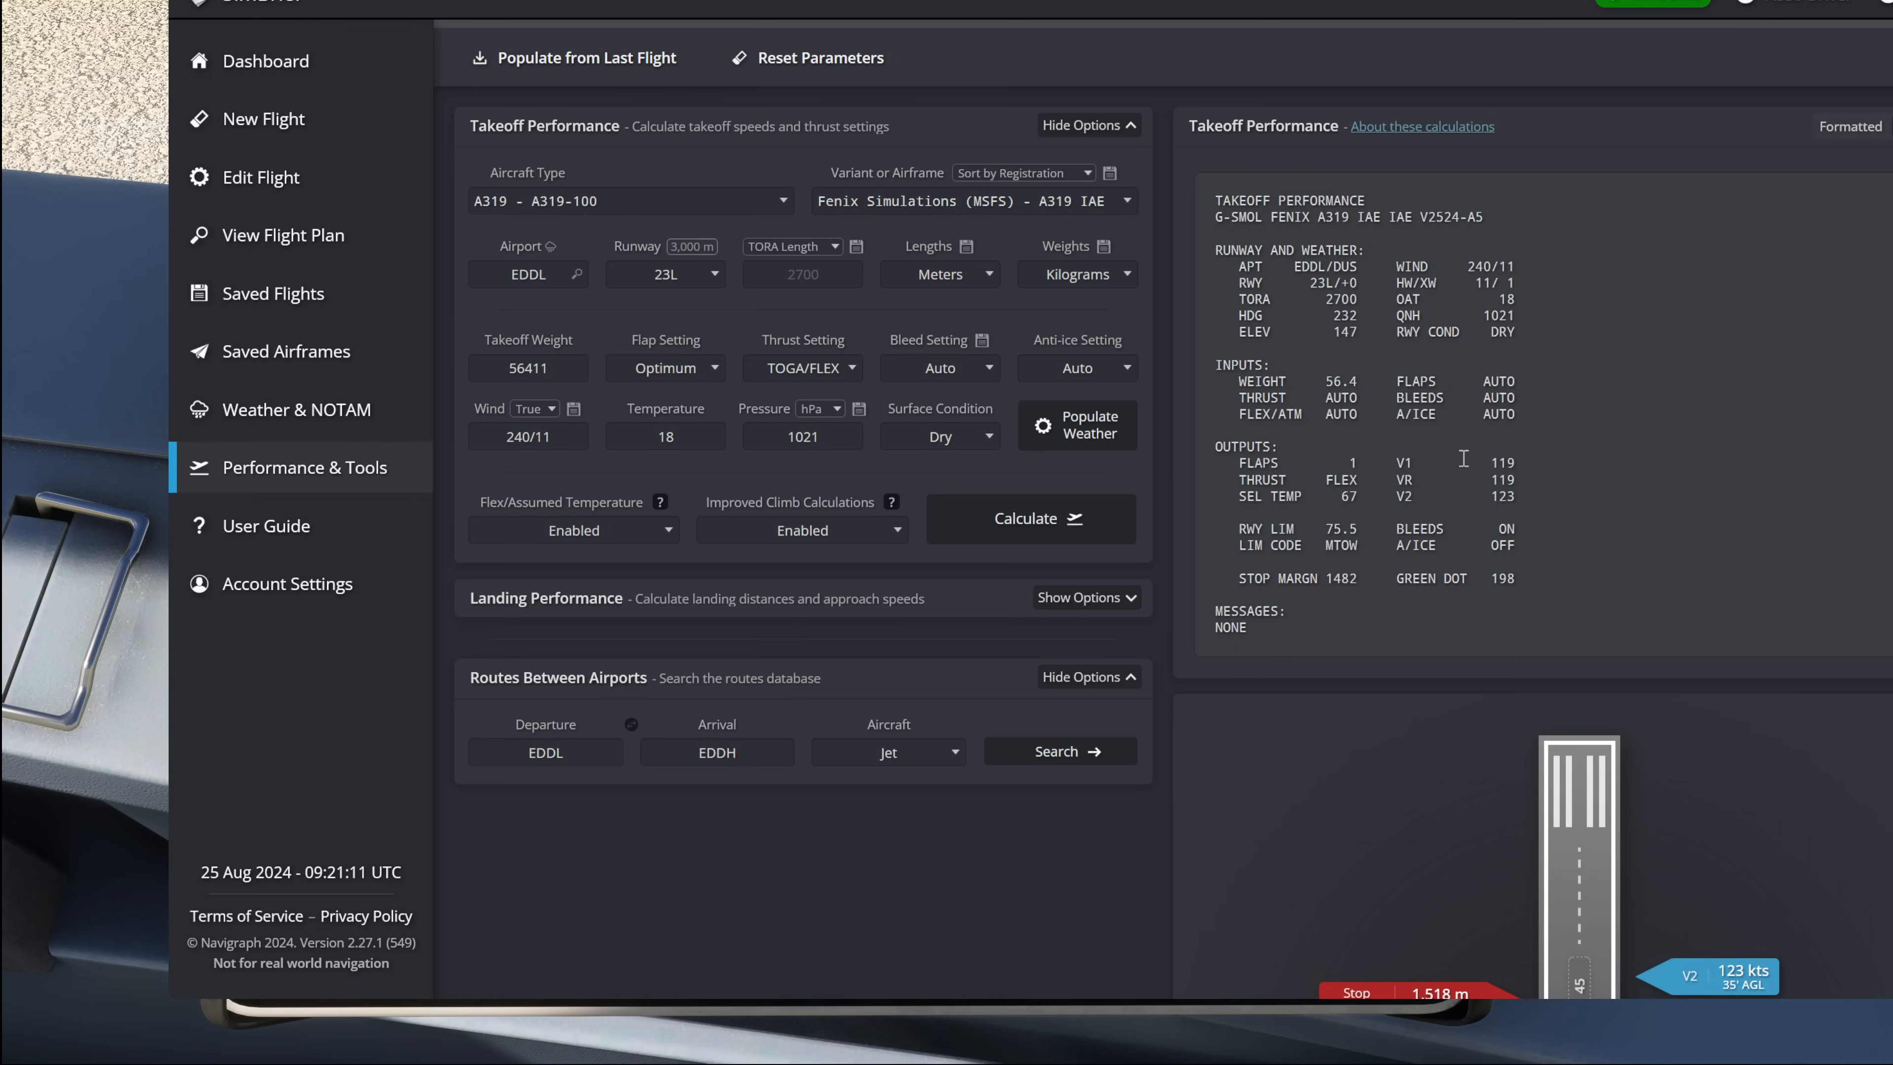
mouse_move(1486, 482)
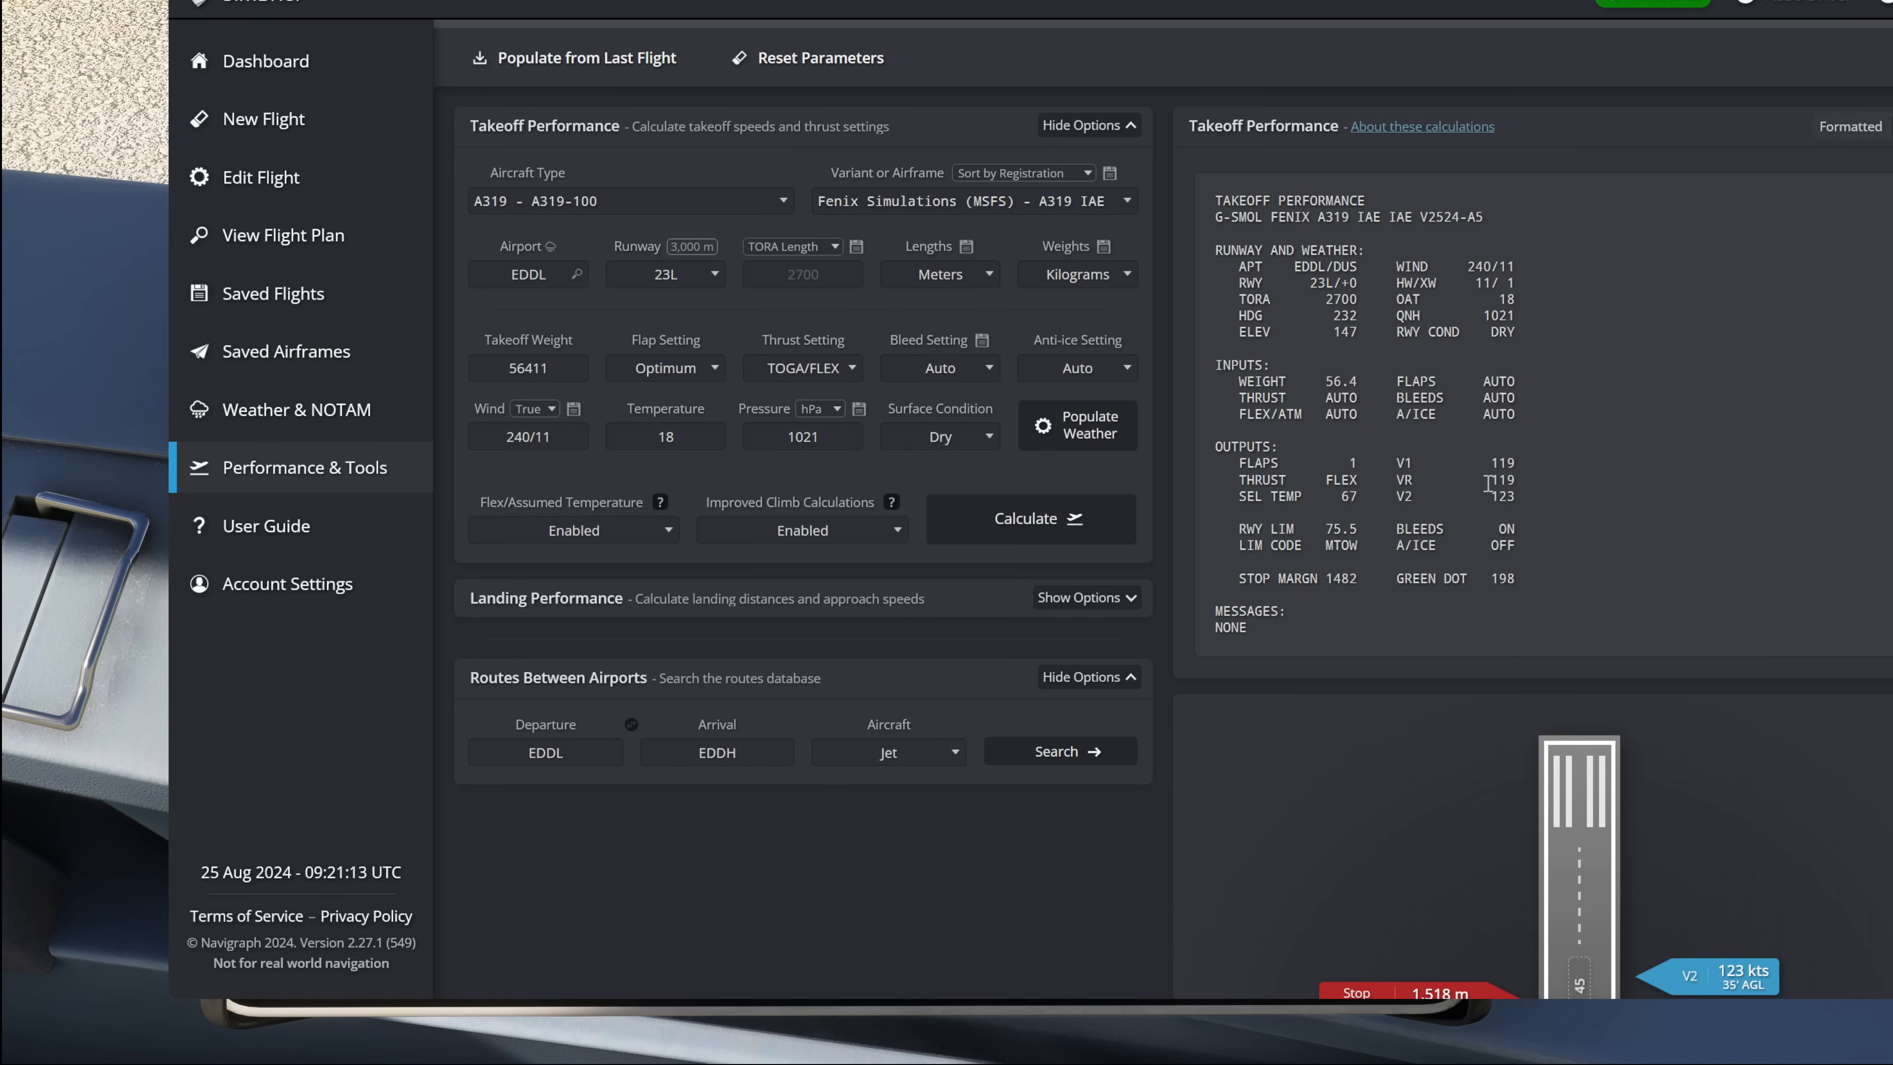